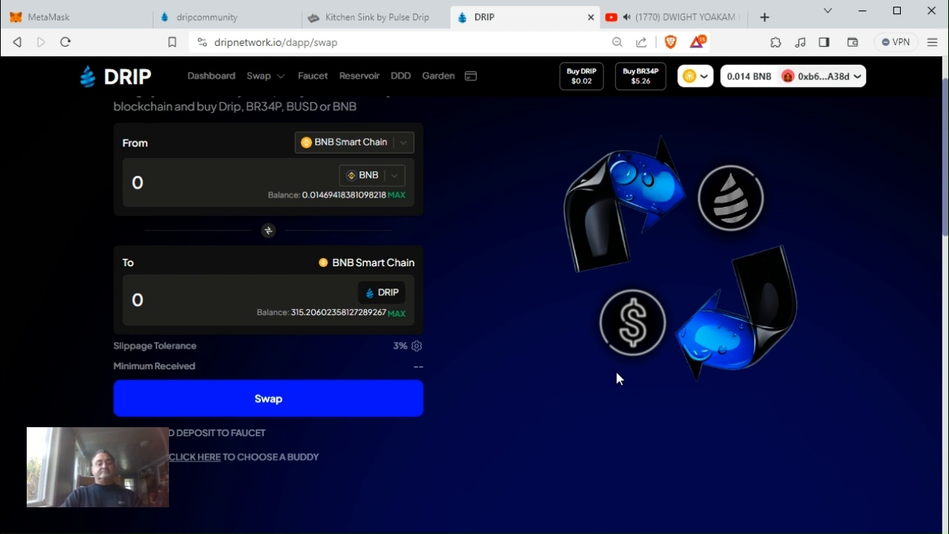
mouse_move(615, 357)
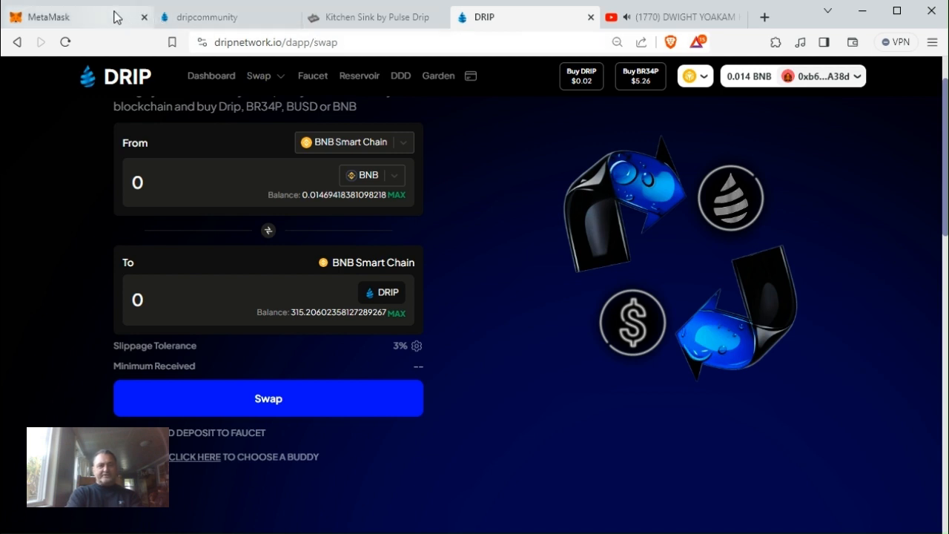
Step: Bring up the MetaMask wallet showing the red account's 0.0147 BNB balance
click(74, 16)
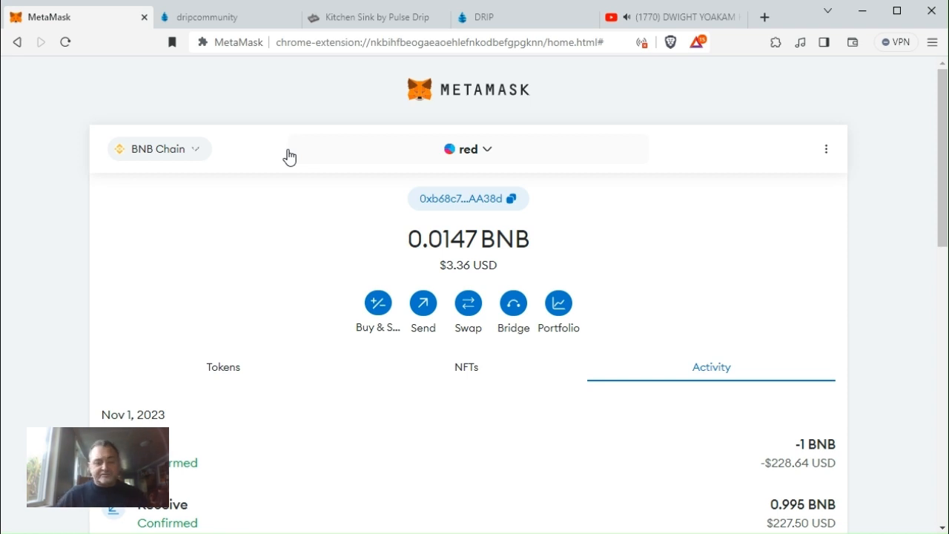
mouse_move(279, 135)
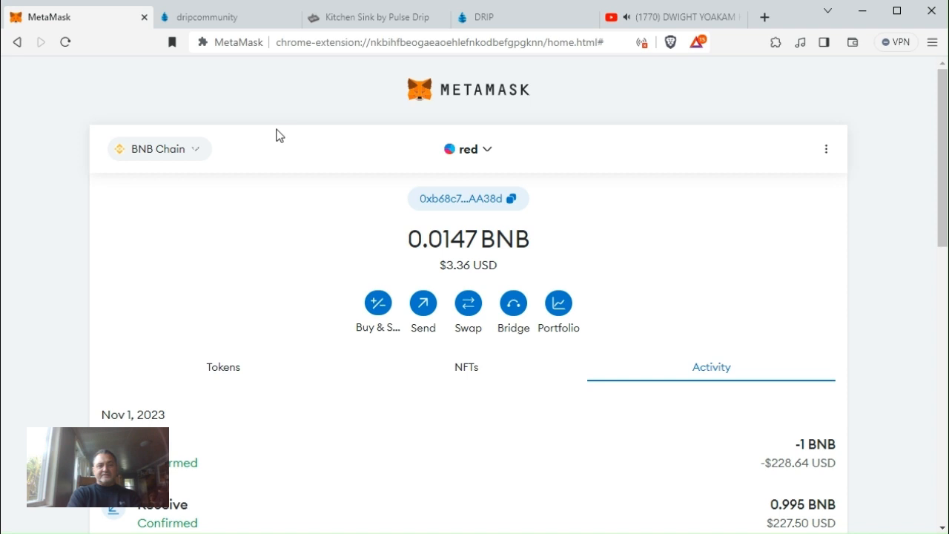
mouse_move(498, 33)
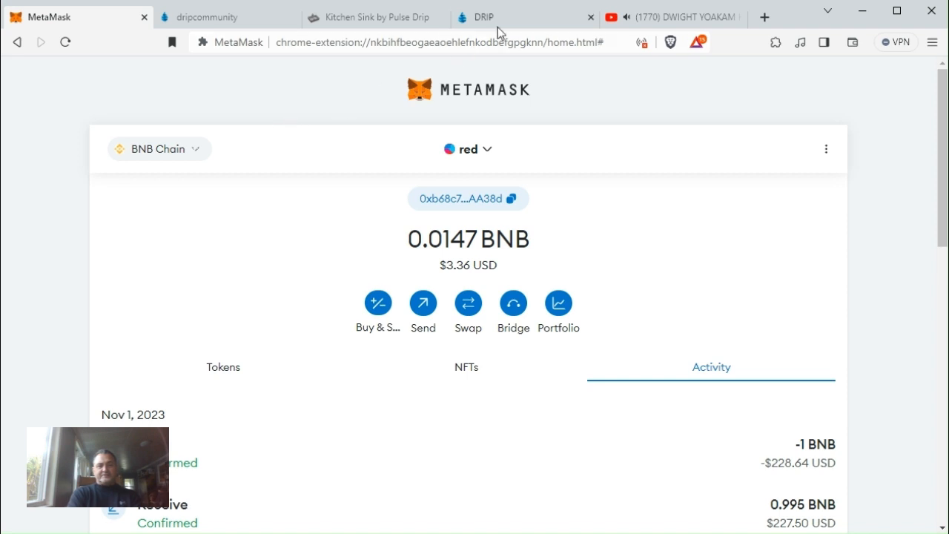
Step: Glance at the DRIP swap page, then browse the account list toward the Once account
click(222, 17)
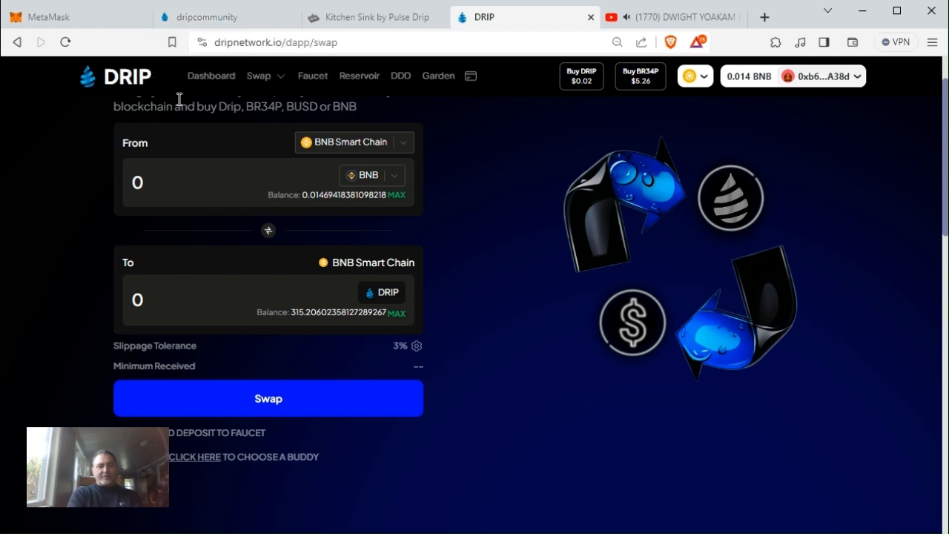
click(47, 17)
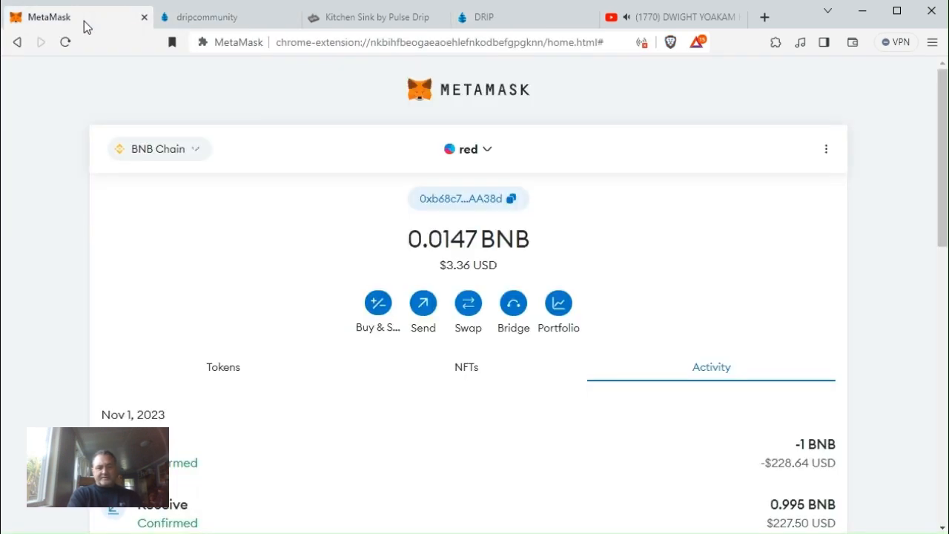
mouse_move(469, 148)
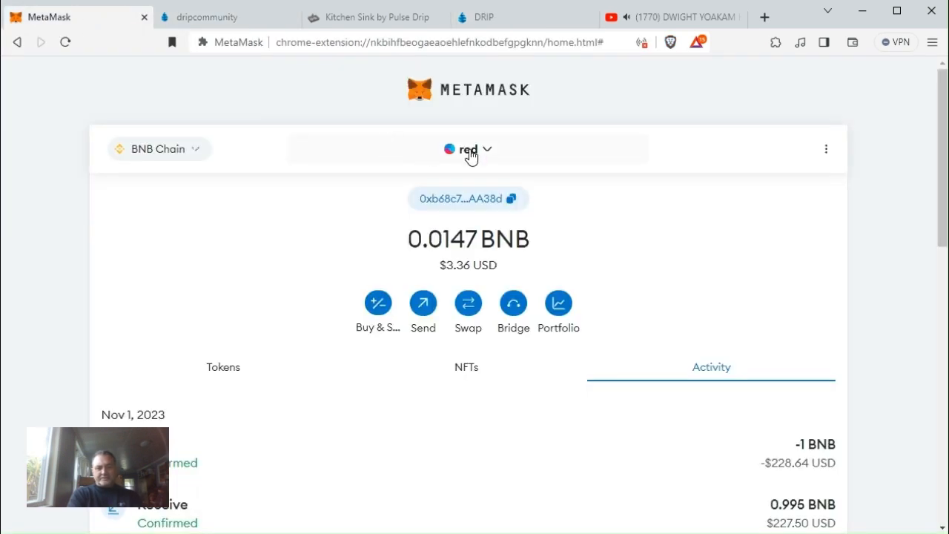
click(469, 148)
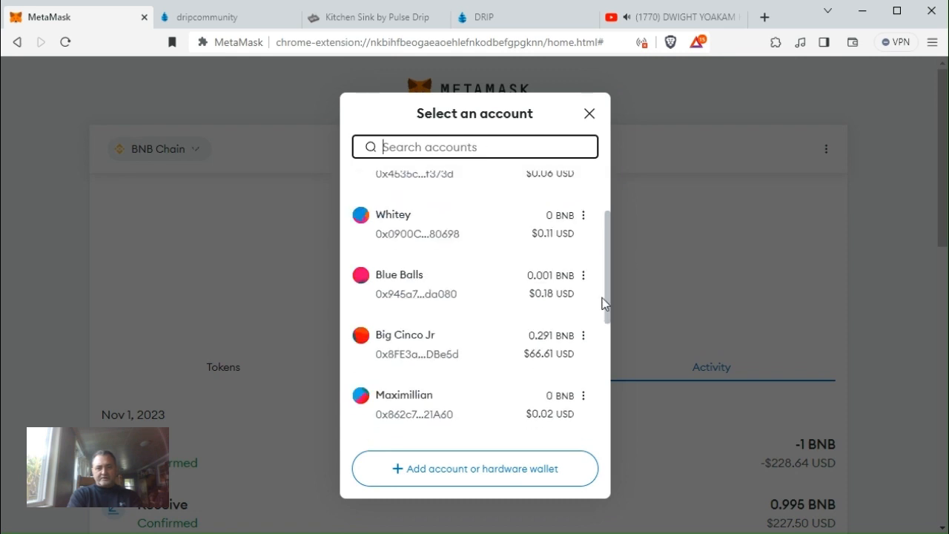
scroll(down, 3)
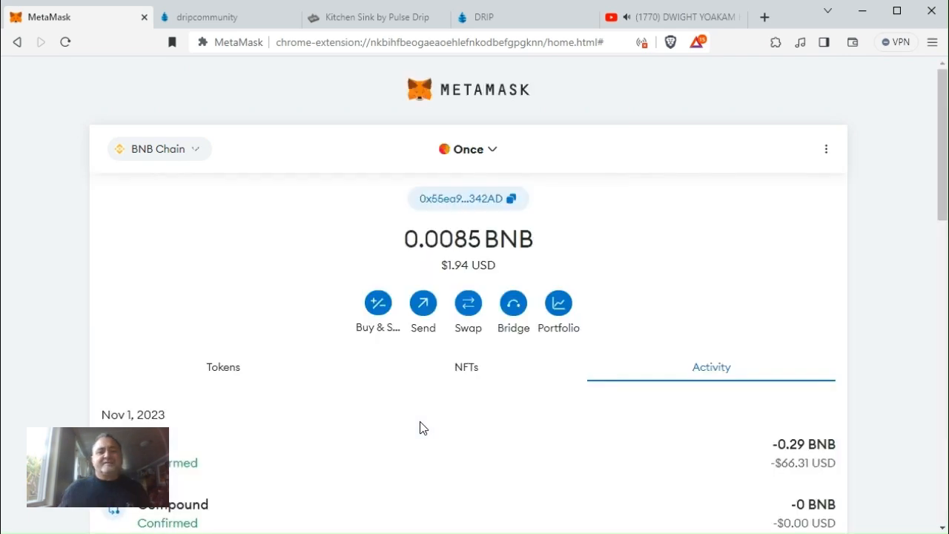
mouse_move(465, 359)
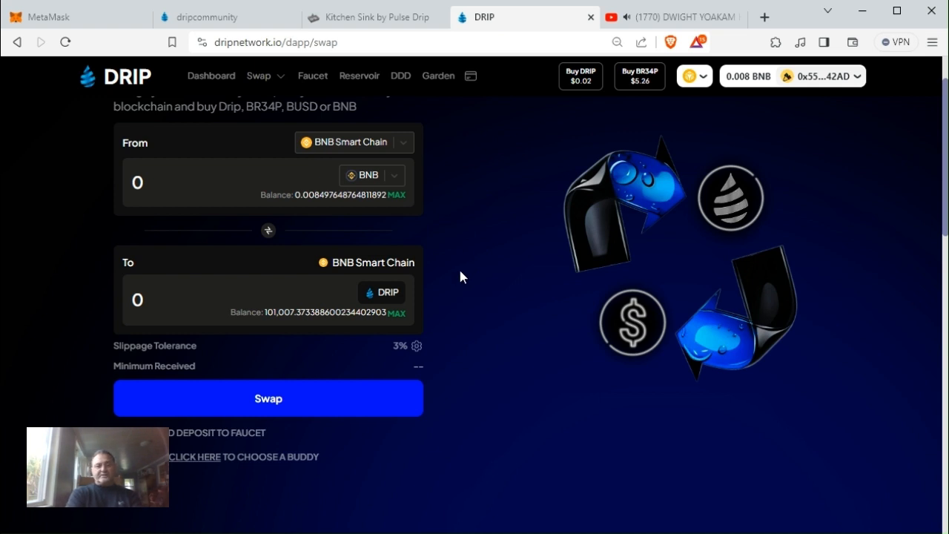
mouse_move(301, 335)
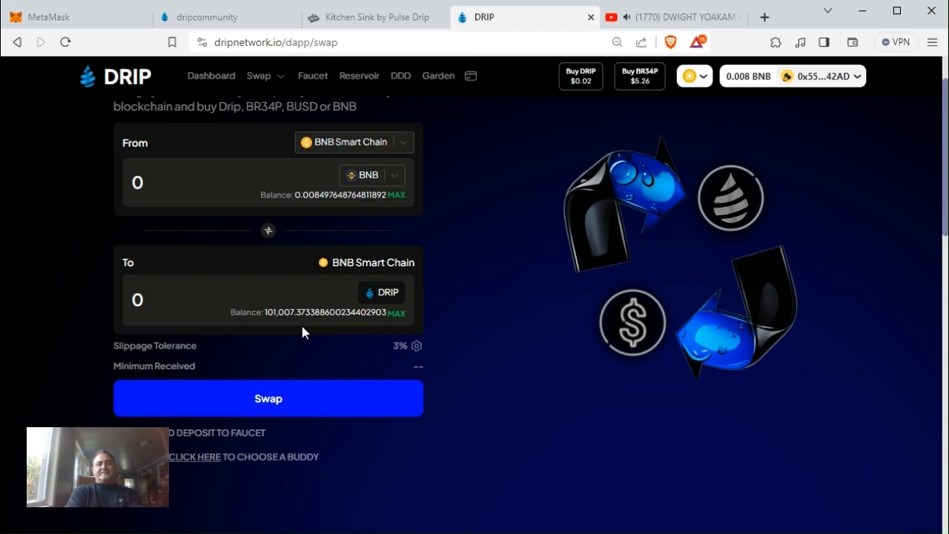
click(374, 16)
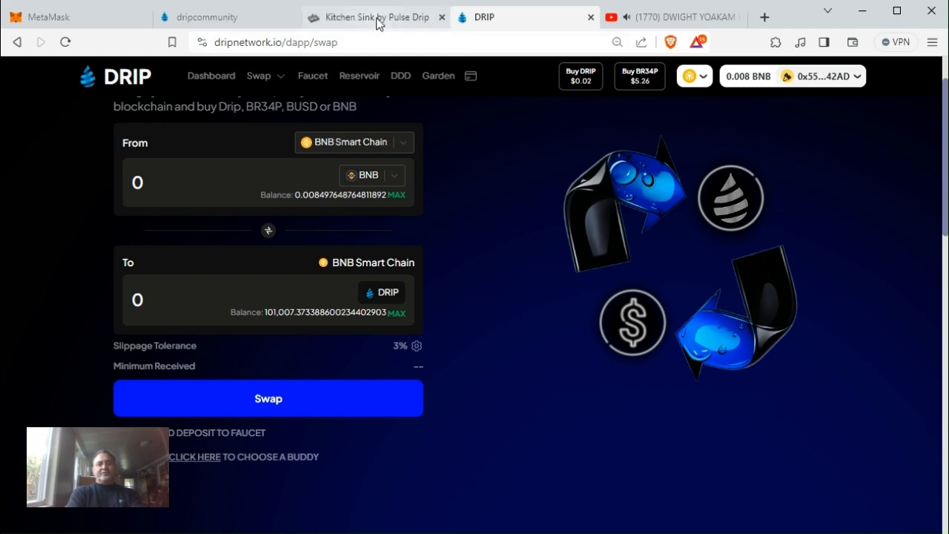
Step: Connect the Once wallet to Kitchen Sink and view its 51,657.194 DRIP stake with ~316 DRIP available
click(374, 17)
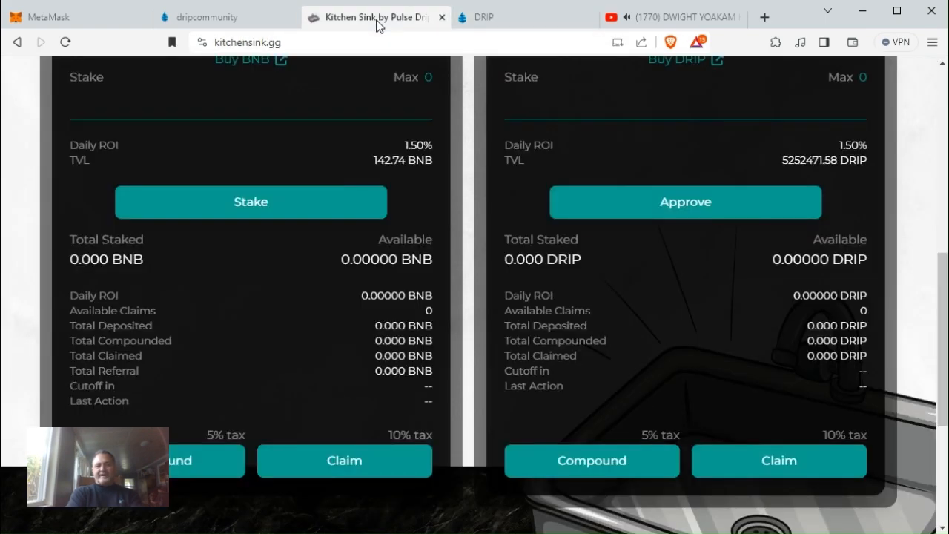
mouse_move(904, 320)
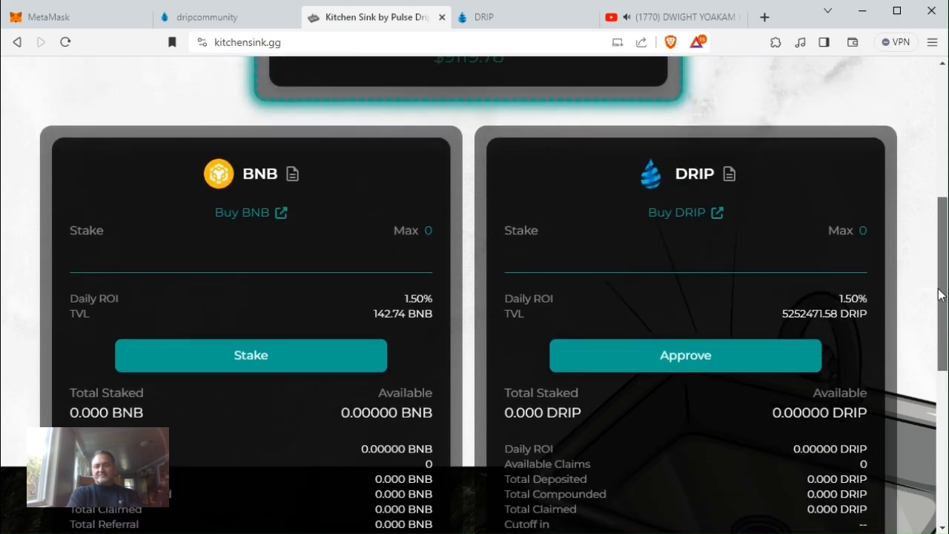
scroll(down, 3)
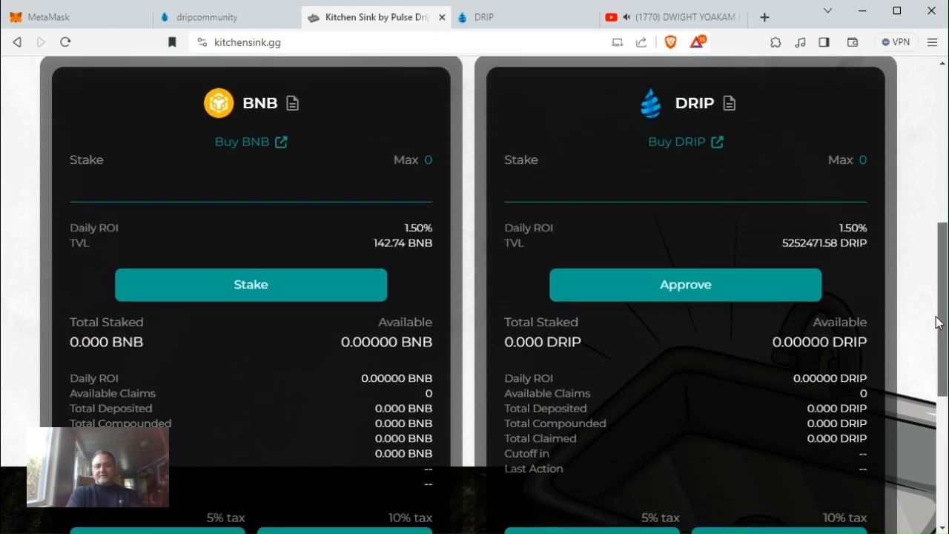
scroll(down, 3)
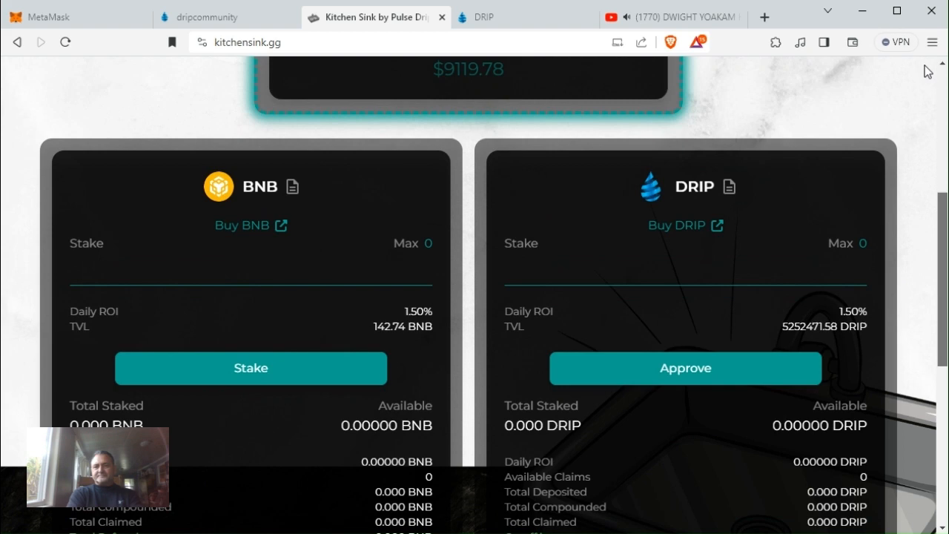
click(848, 104)
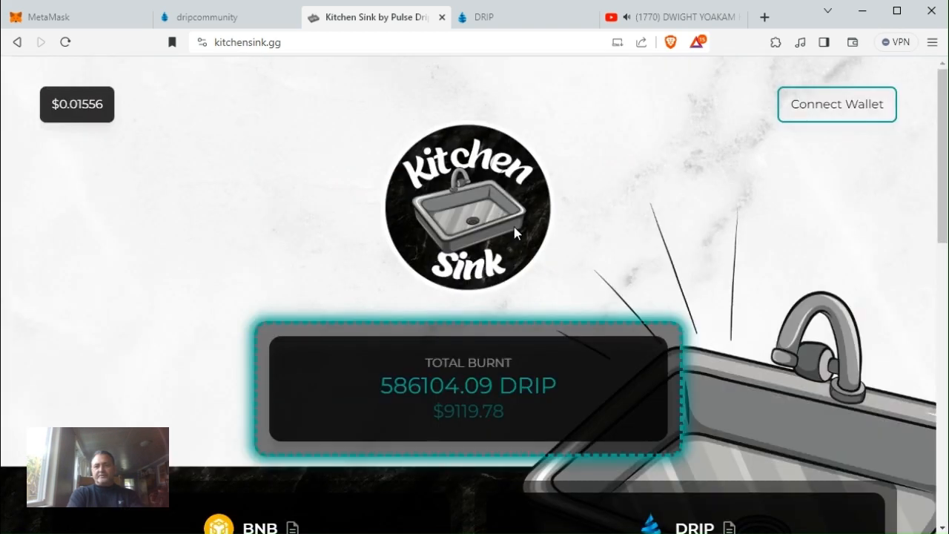
click(836, 104)
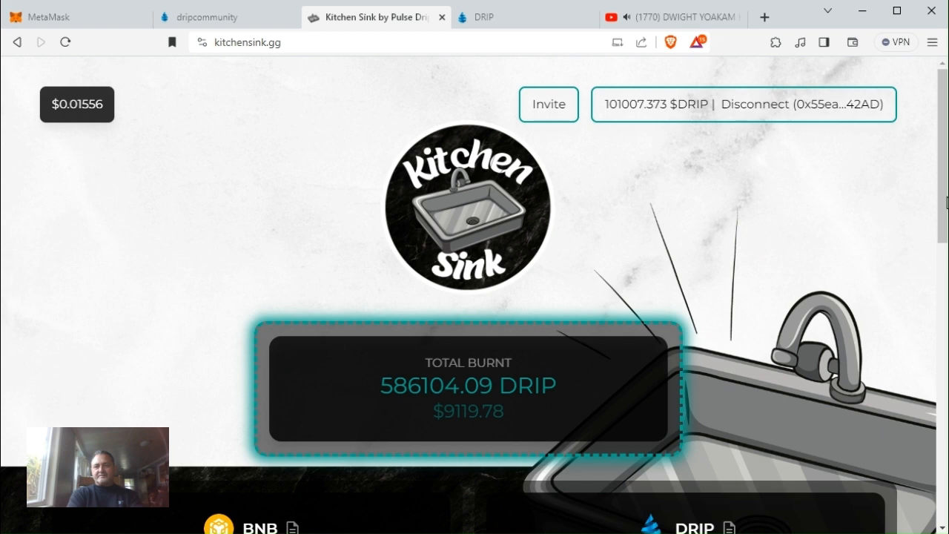
scroll(down, 3)
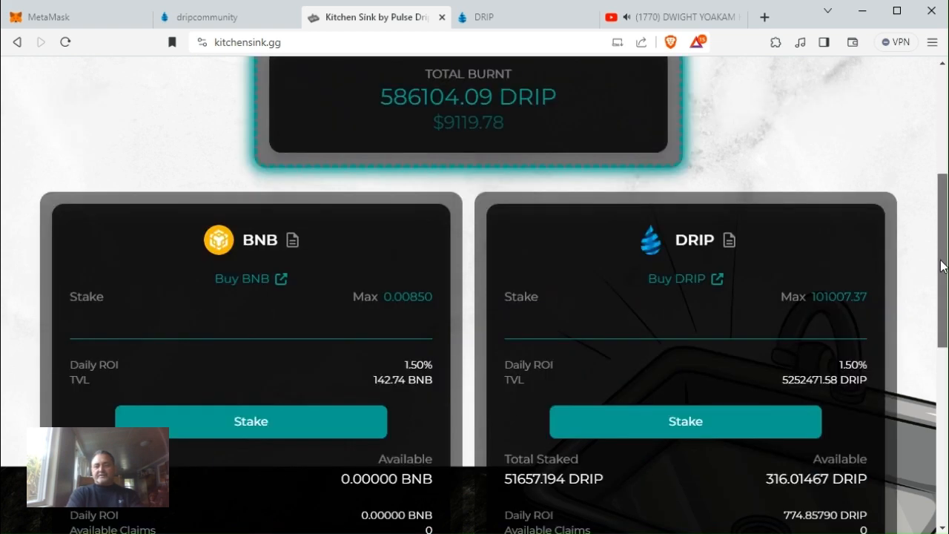
scroll(down, 3)
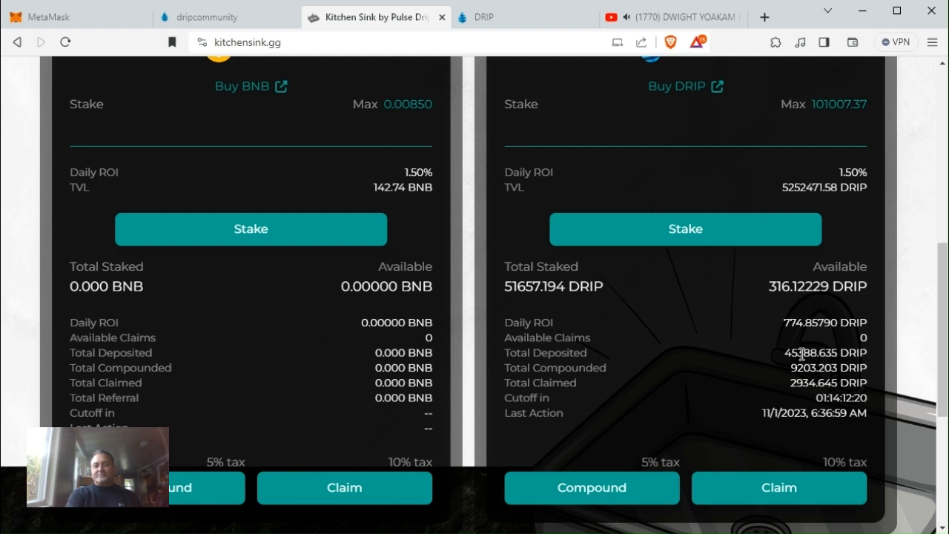
mouse_move(800, 400)
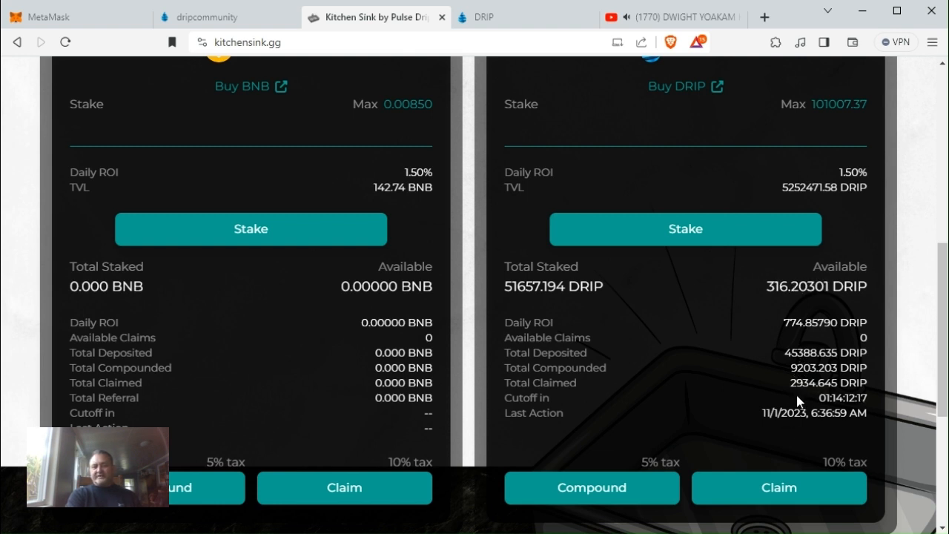
mouse_move(557, 304)
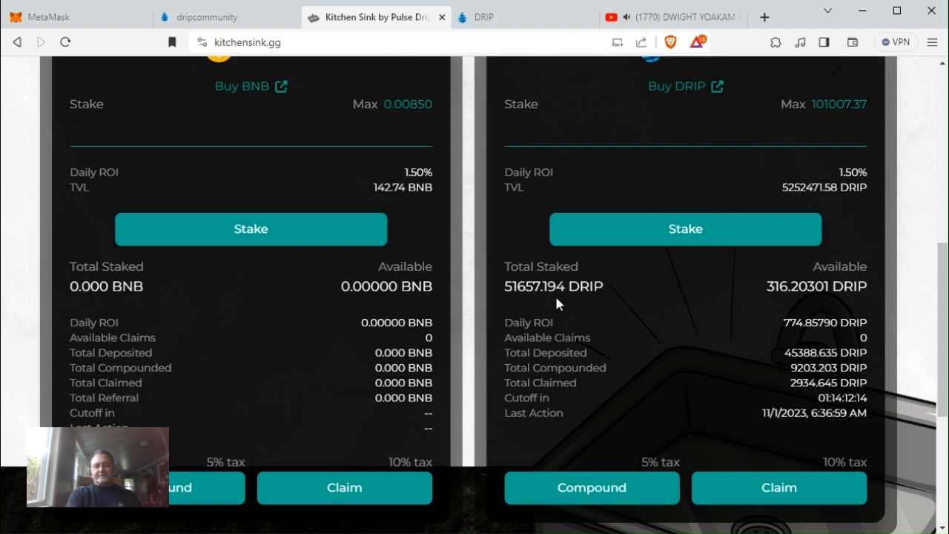
mouse_move(516, 307)
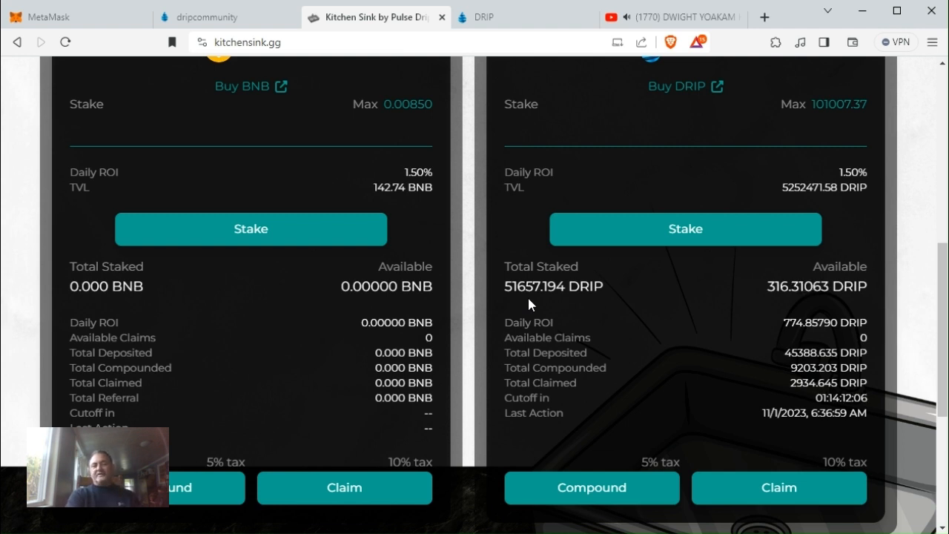
mouse_move(406, 92)
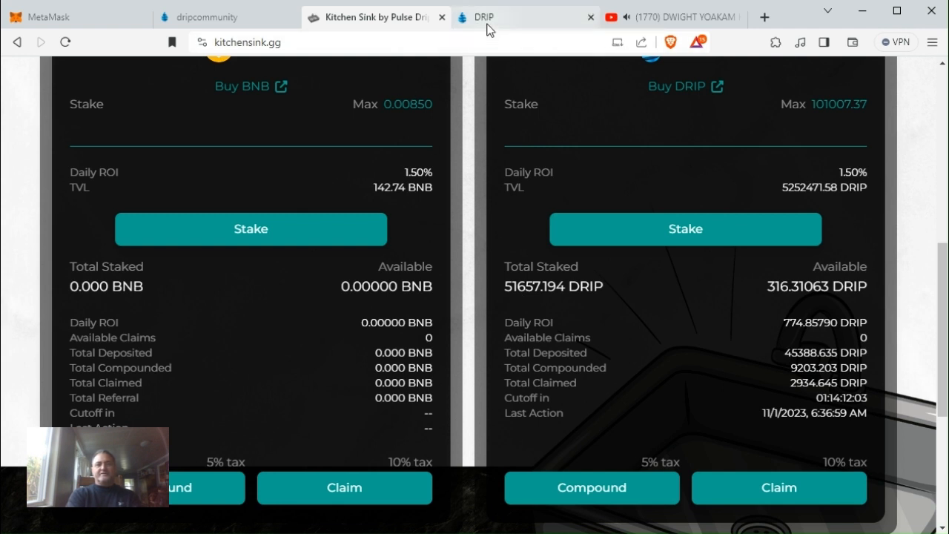
Step: Return to the DRIP swap page showing Once's 0.0085 BNB and 101,007 DRIP
click(483, 17)
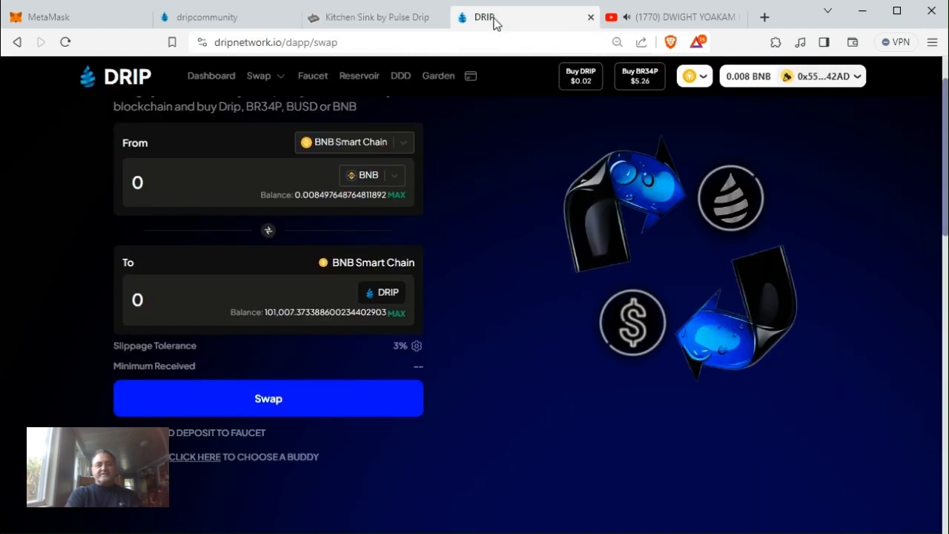
mouse_move(321, 264)
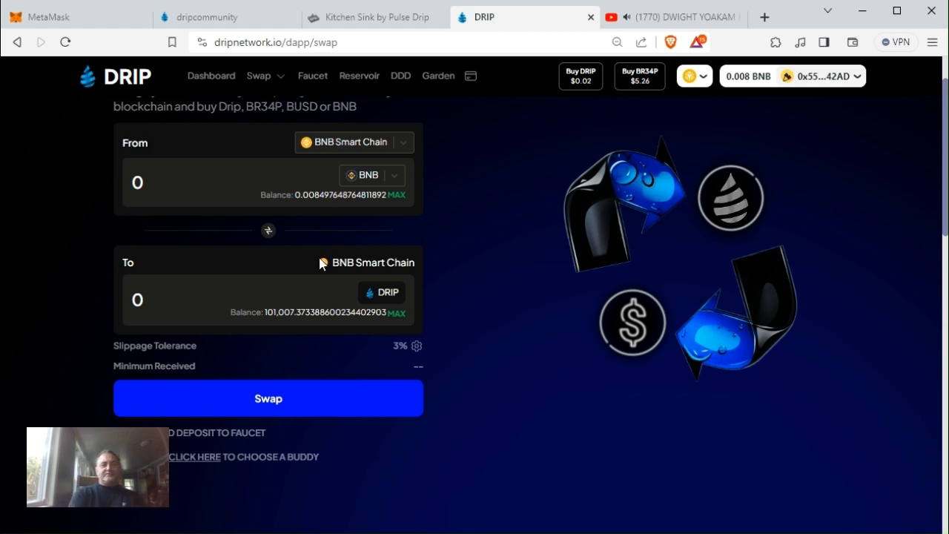
mouse_move(344, 214)
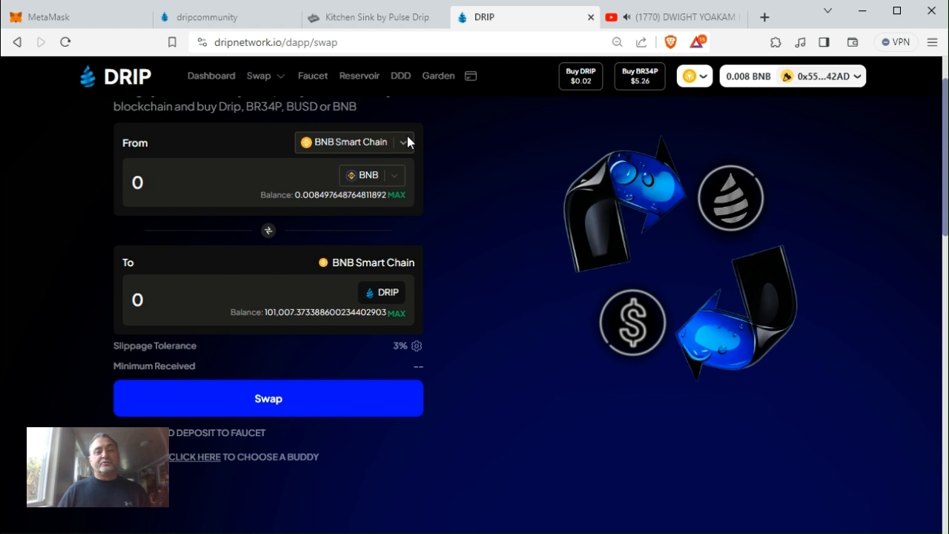
mouse_move(394, 92)
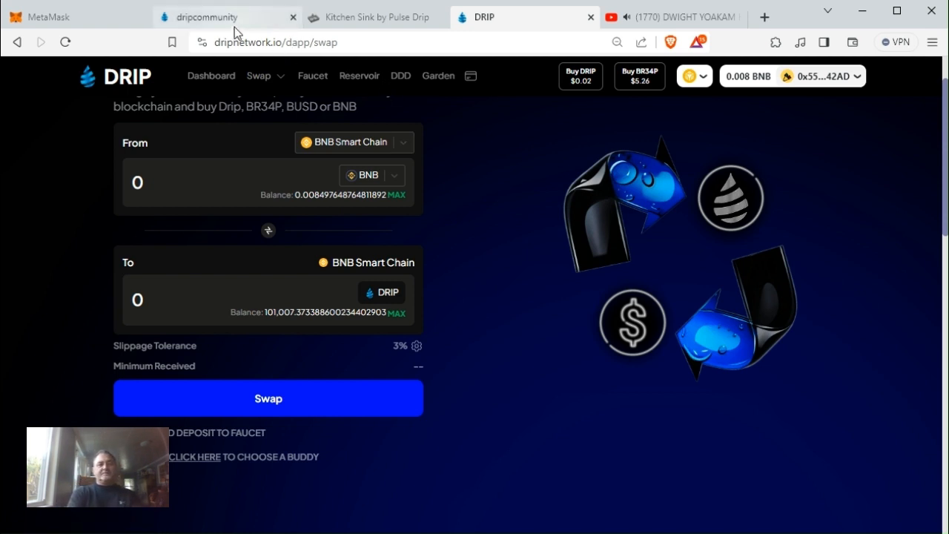
Step: Switch MetaMask to Doc Holliday (0.0009 BNB) and view the DRIP swap page with its 15,689 DRIP
click(48, 16)
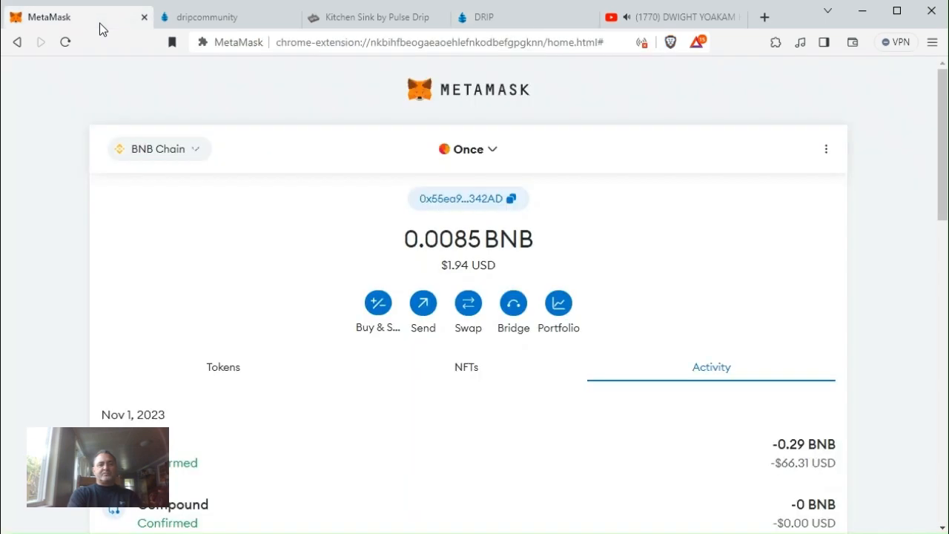
mouse_move(468, 148)
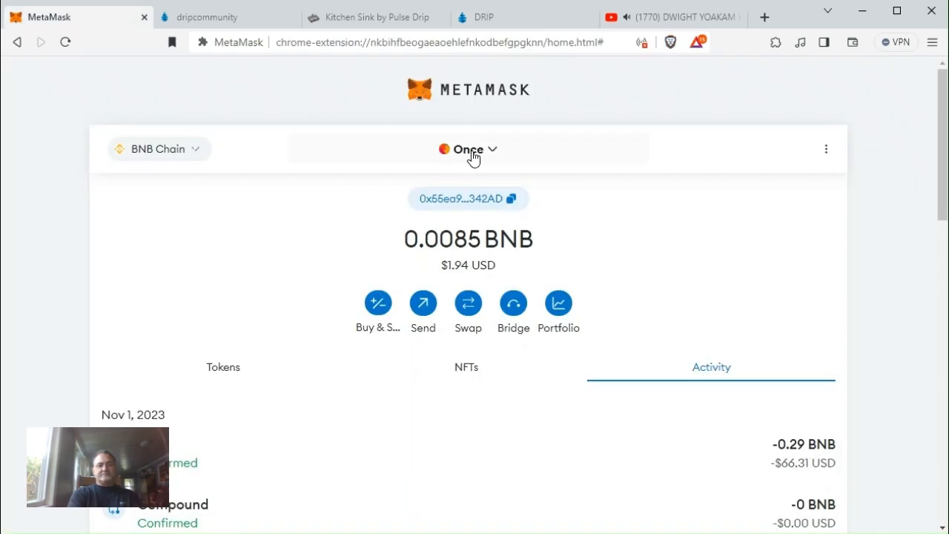
click(468, 148)
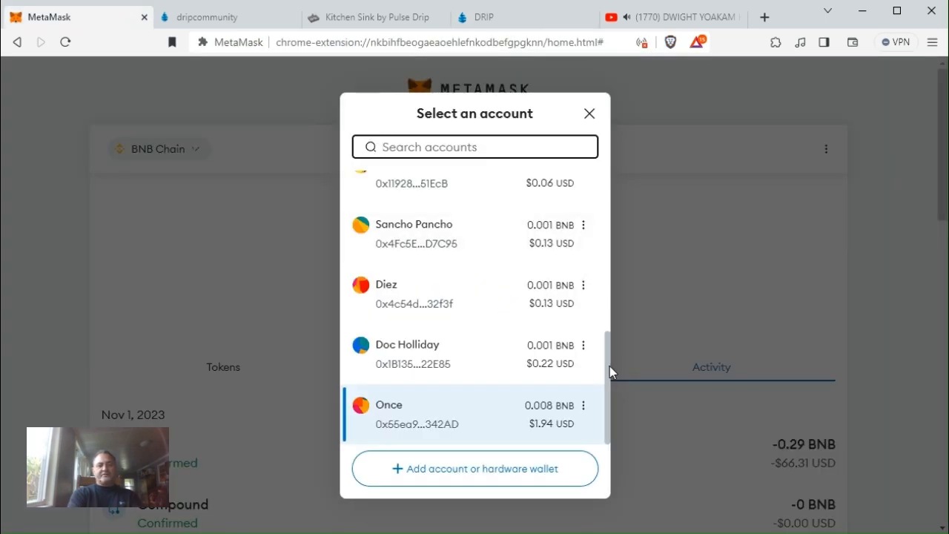
mouse_move(471, 368)
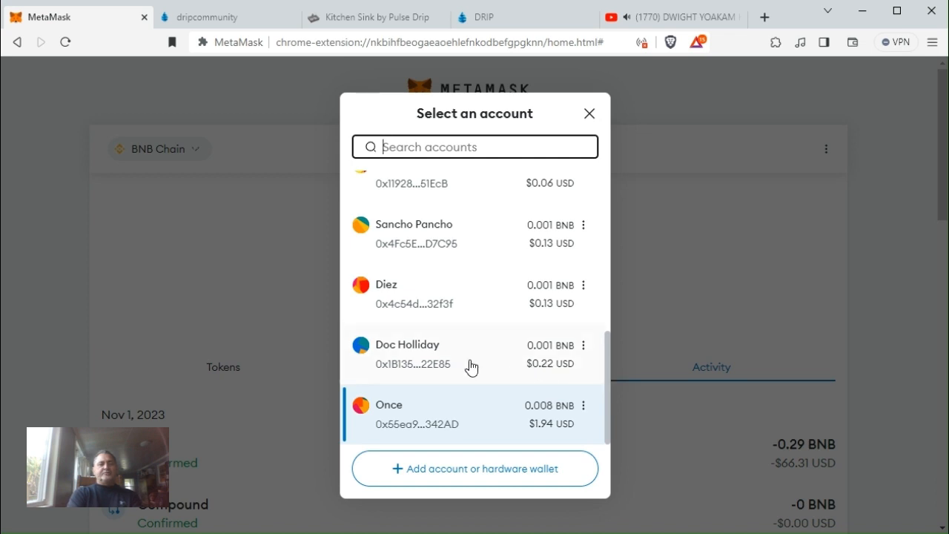
click(389, 412)
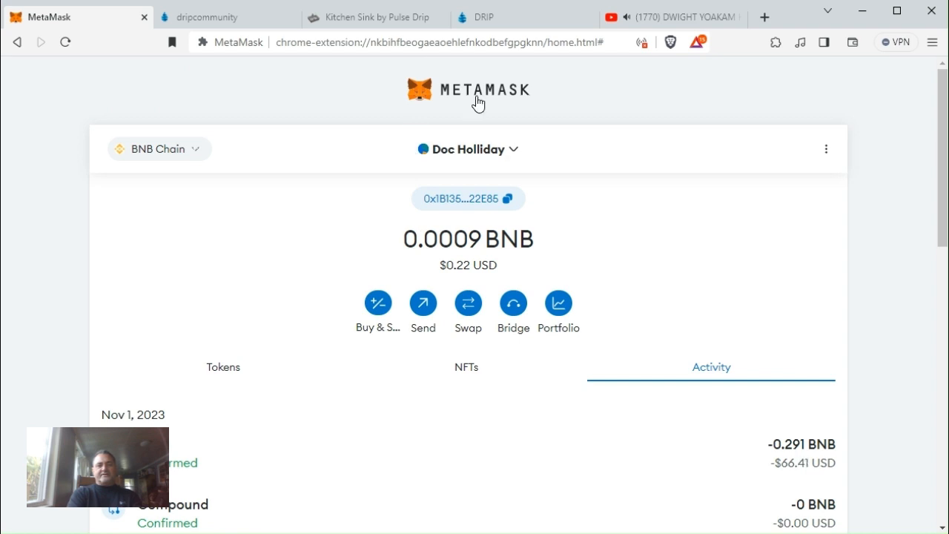
click(482, 16)
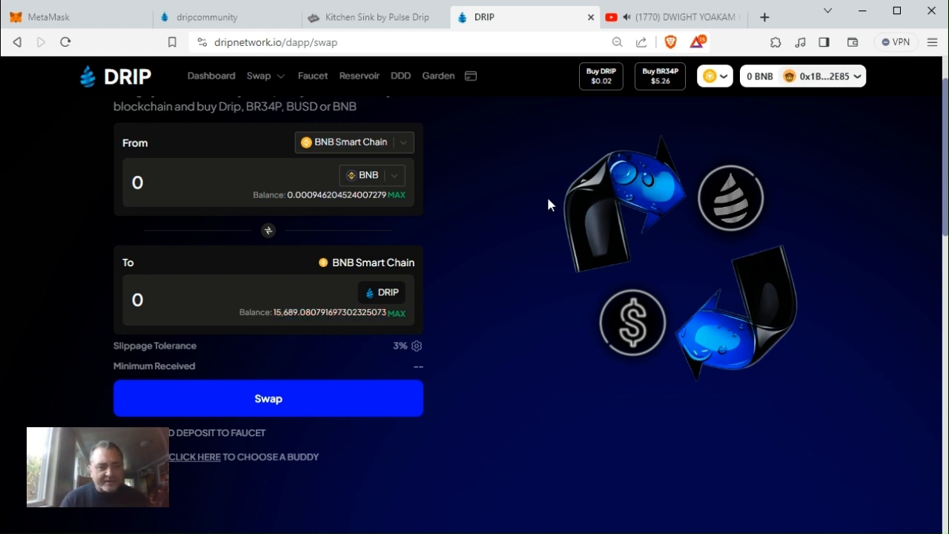
mouse_move(362, 184)
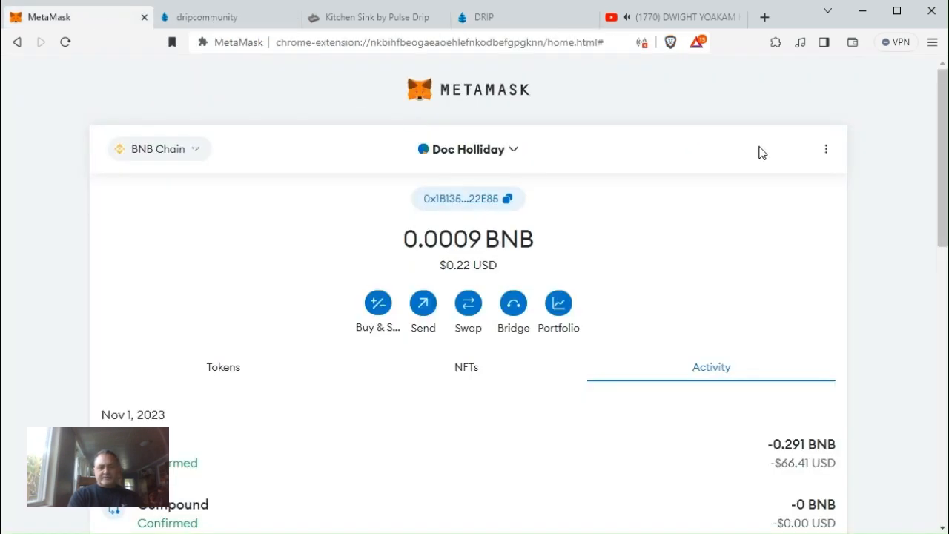
mouse_move(931, 220)
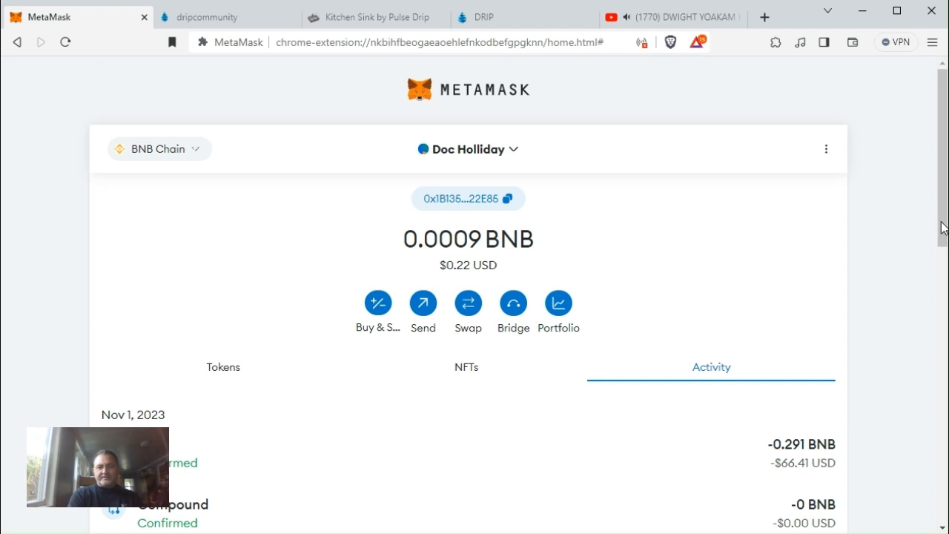
scroll(down, 3)
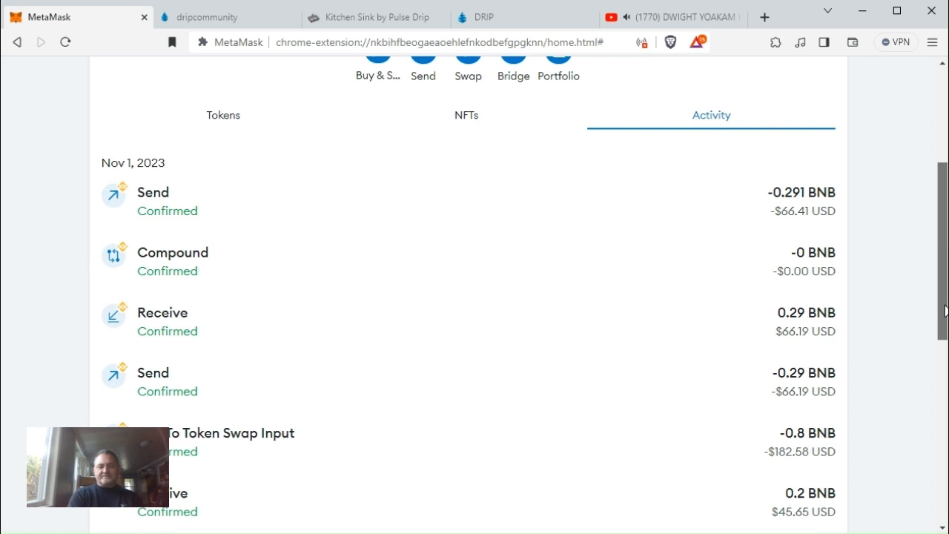
mouse_move(884, 336)
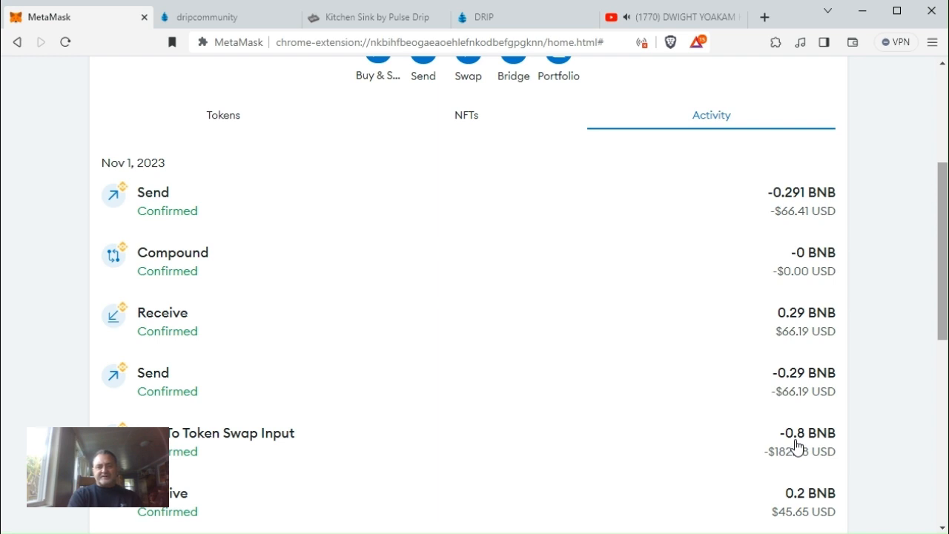
mouse_move(803, 399)
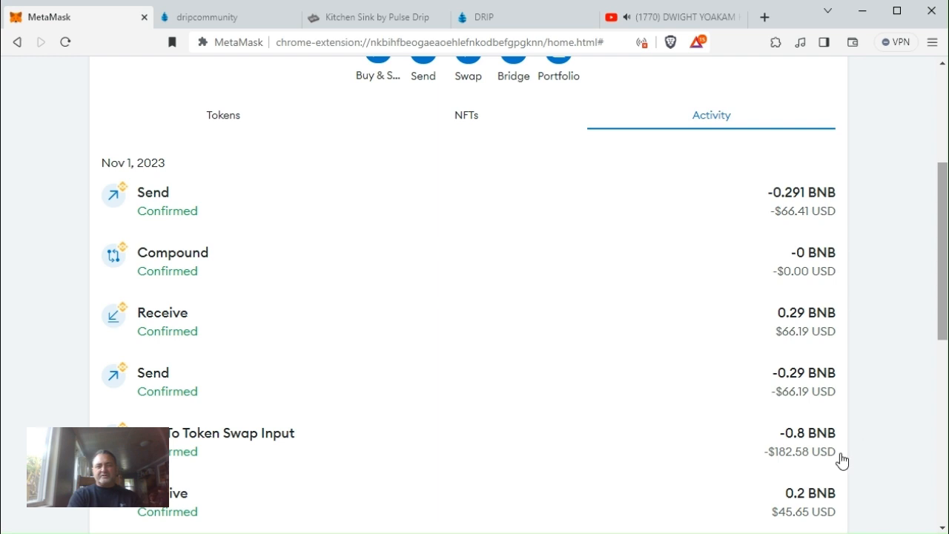
mouse_move(937, 320)
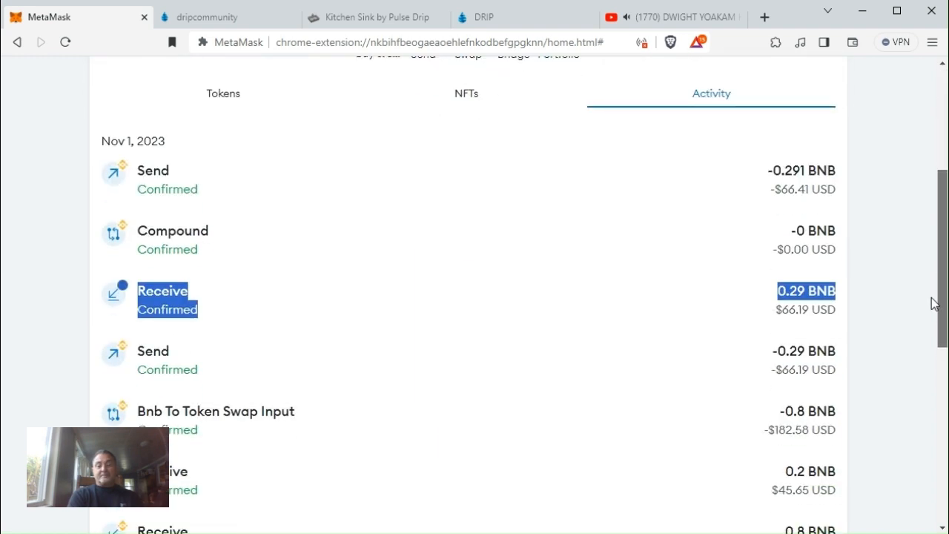
scroll(up, 3)
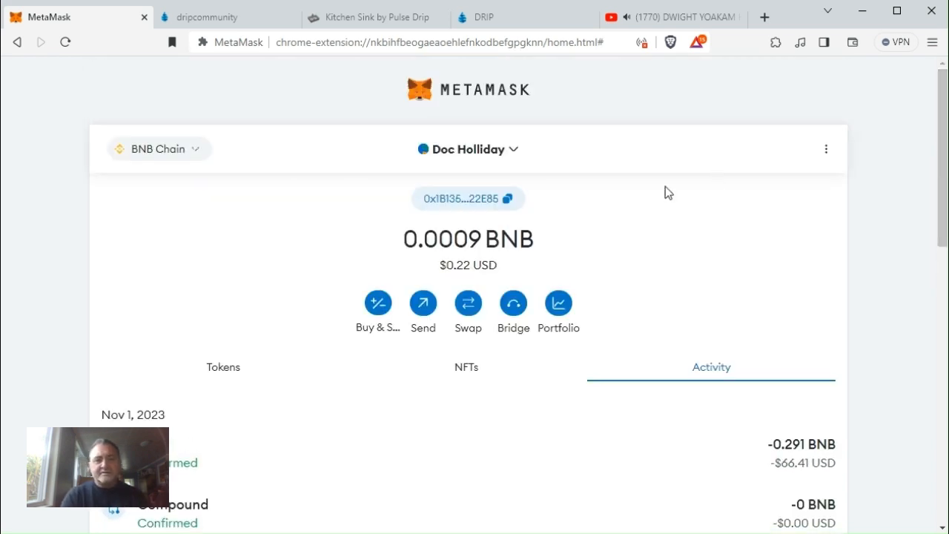
mouse_move(587, 210)
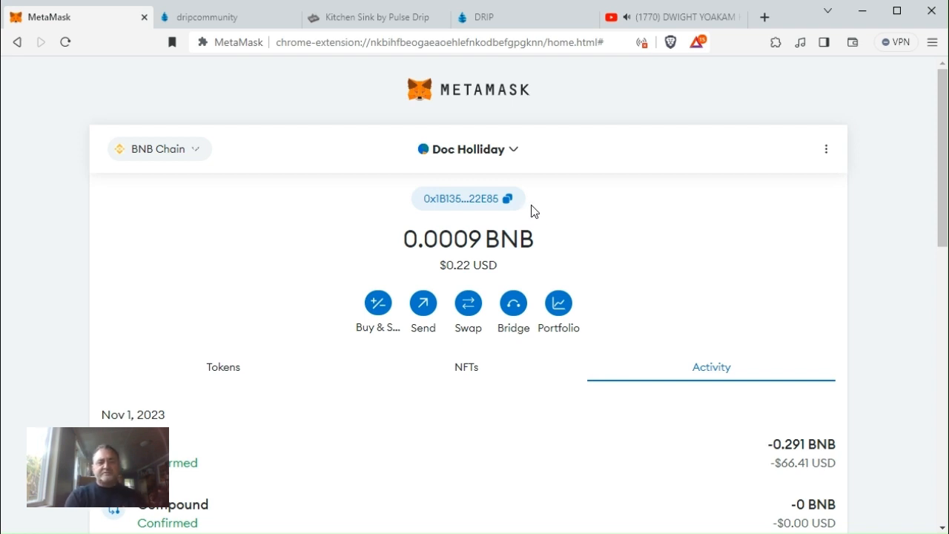
mouse_move(547, 215)
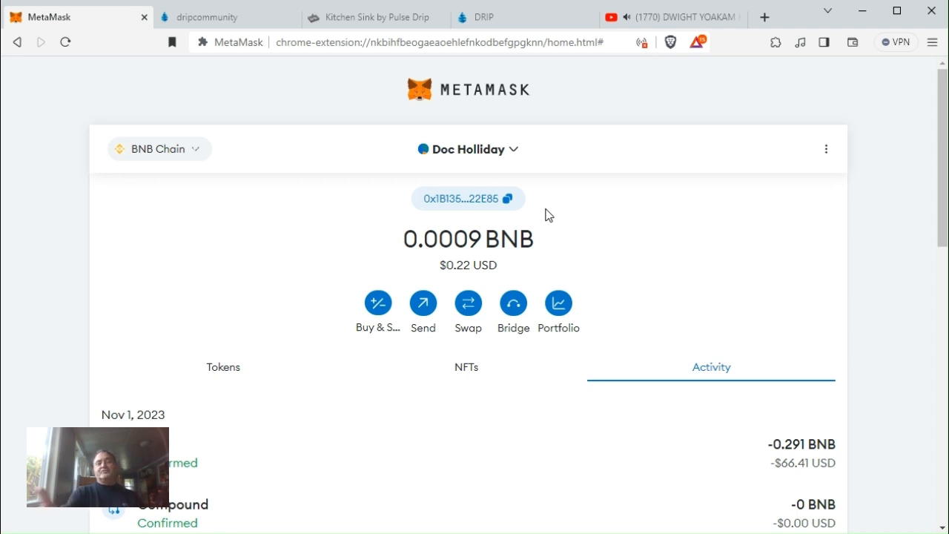
mouse_move(456, 74)
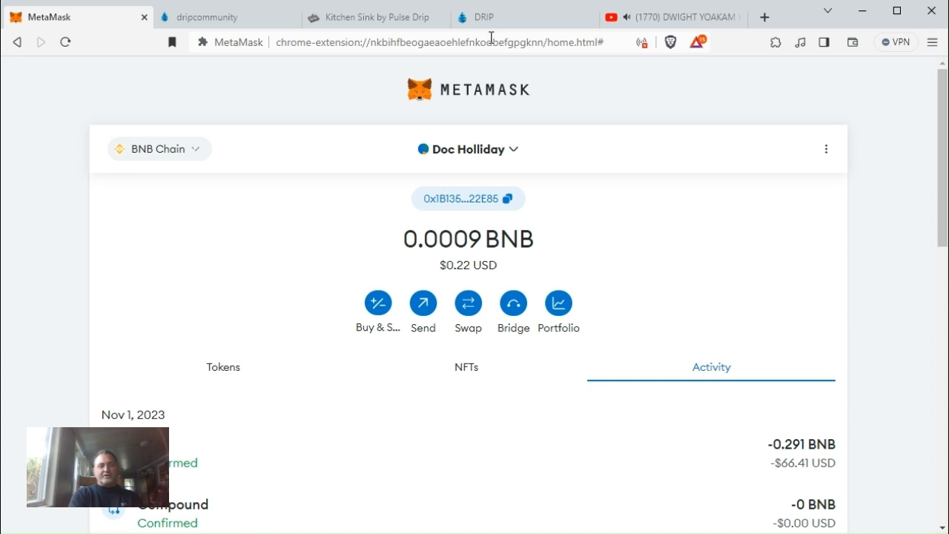
mouse_move(394, 66)
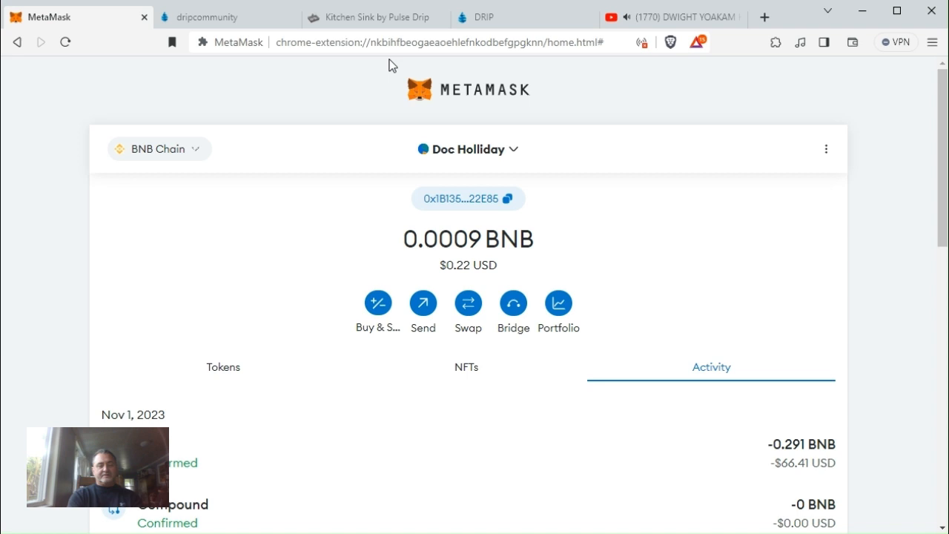
Step: View Doc Holliday's Faucet page: 490.849 DRIP available rewards, 28,525.049 DRIP deposited
click(483, 16)
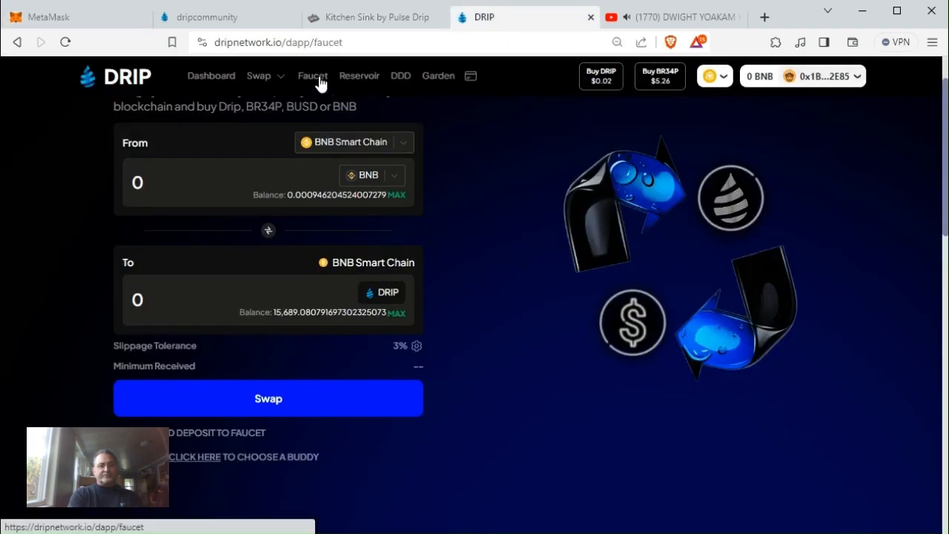
click(311, 76)
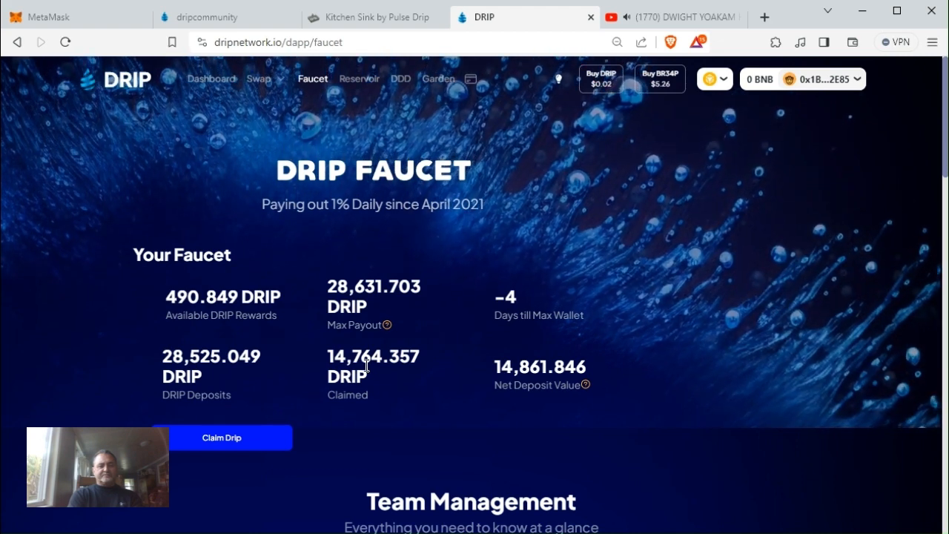
mouse_move(363, 323)
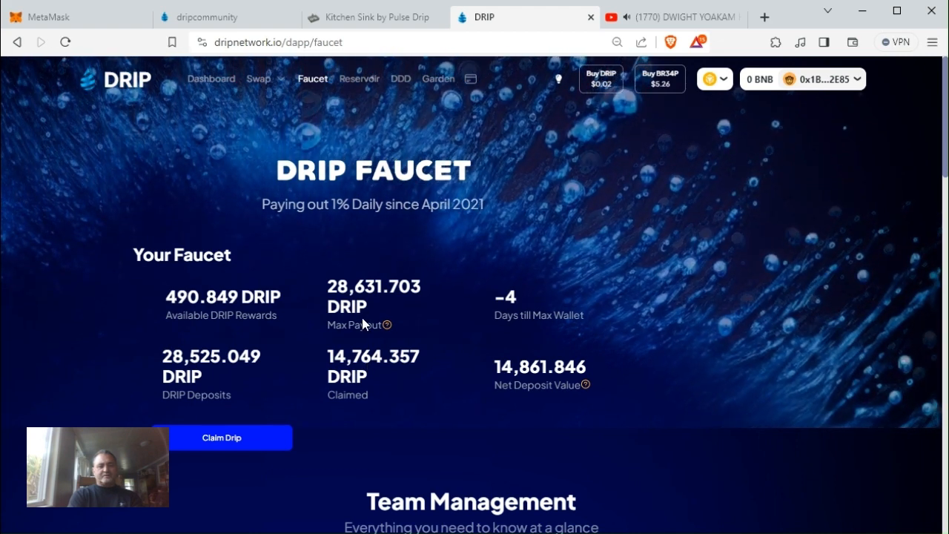
mouse_move(501, 383)
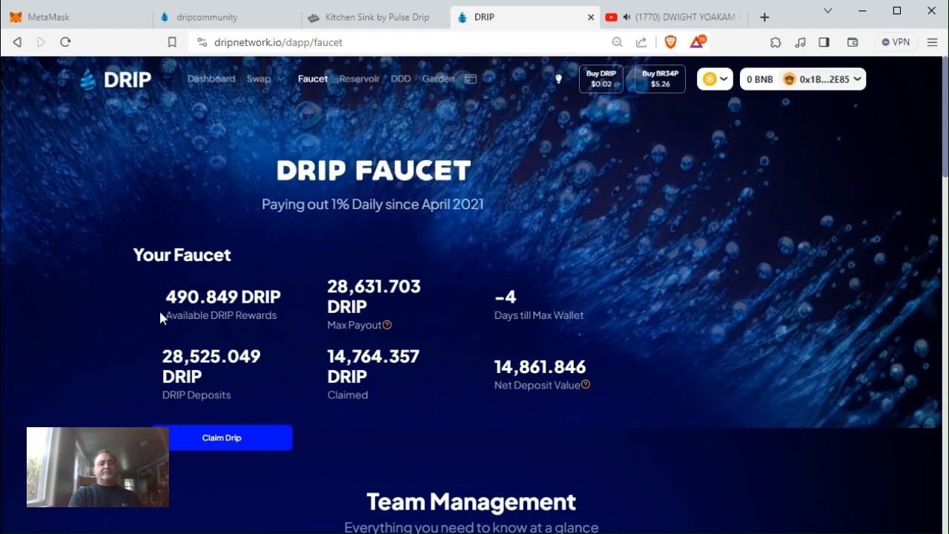
mouse_move(483, 391)
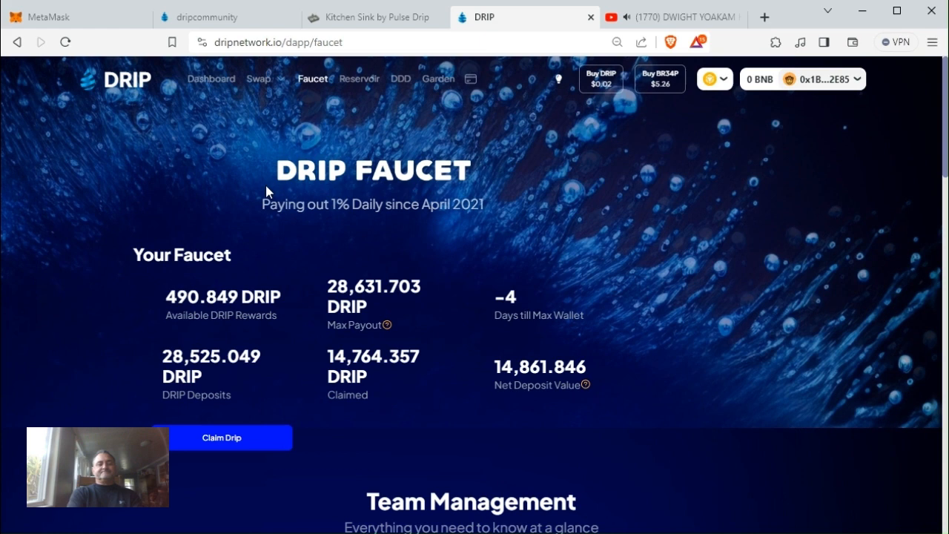
mouse_move(393, 113)
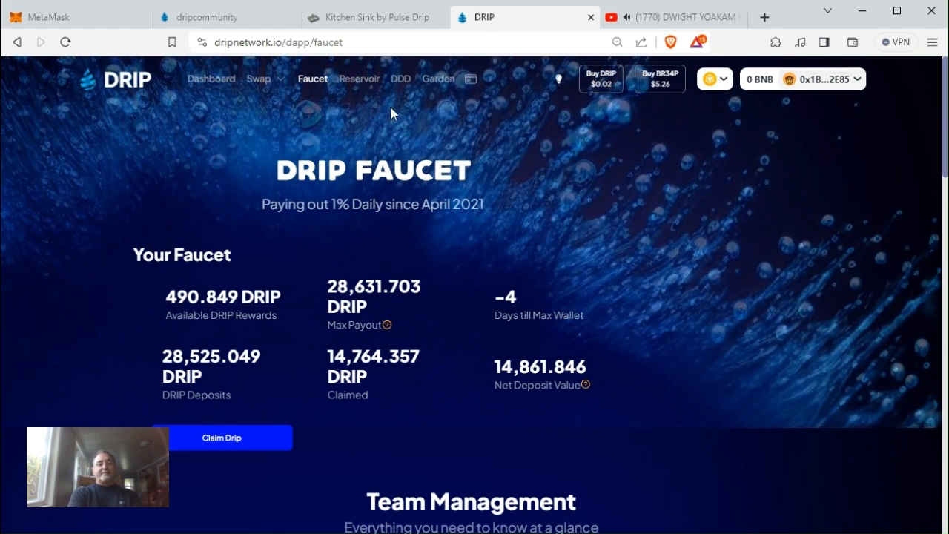
mouse_move(400, 78)
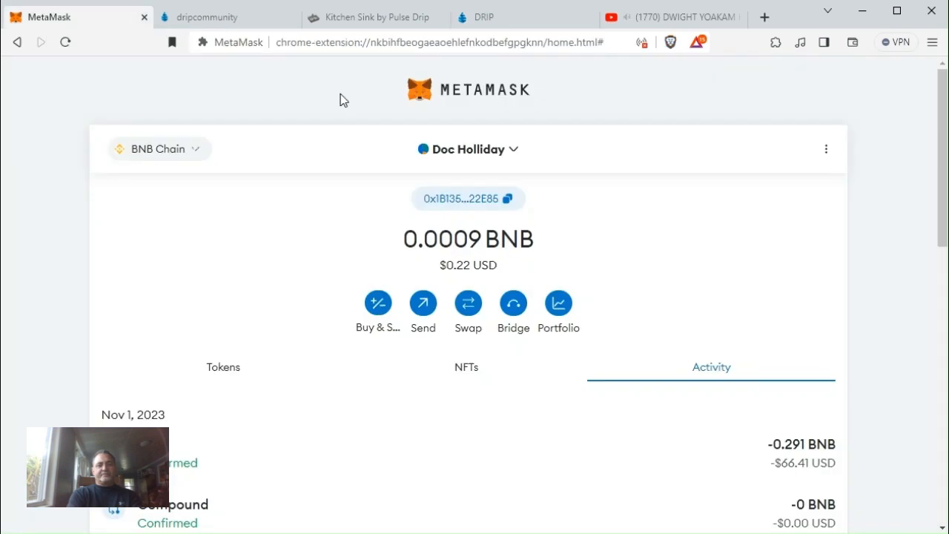
Step: Switch to the Once account and view its Faucet: 430.196 DRIP rewards, 23,577.182 deposited
click(468, 149)
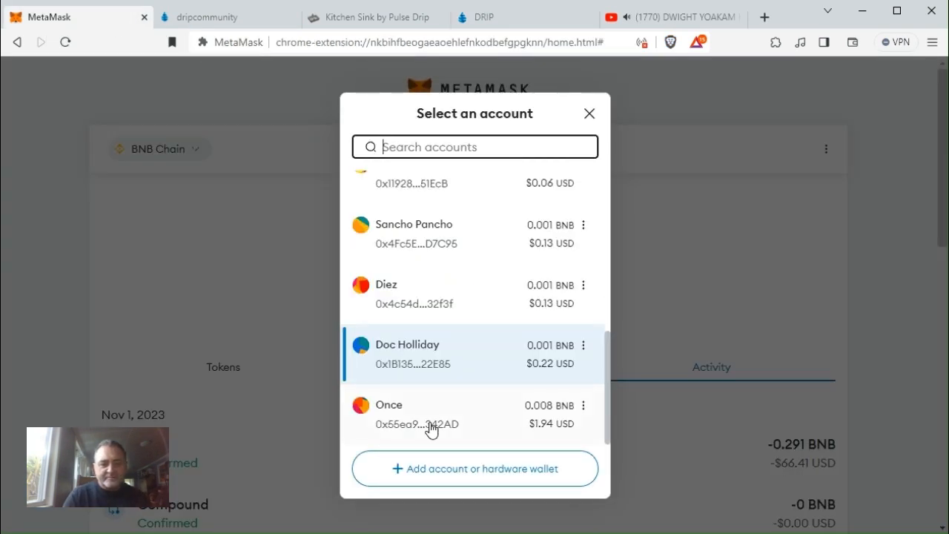
click(406, 344)
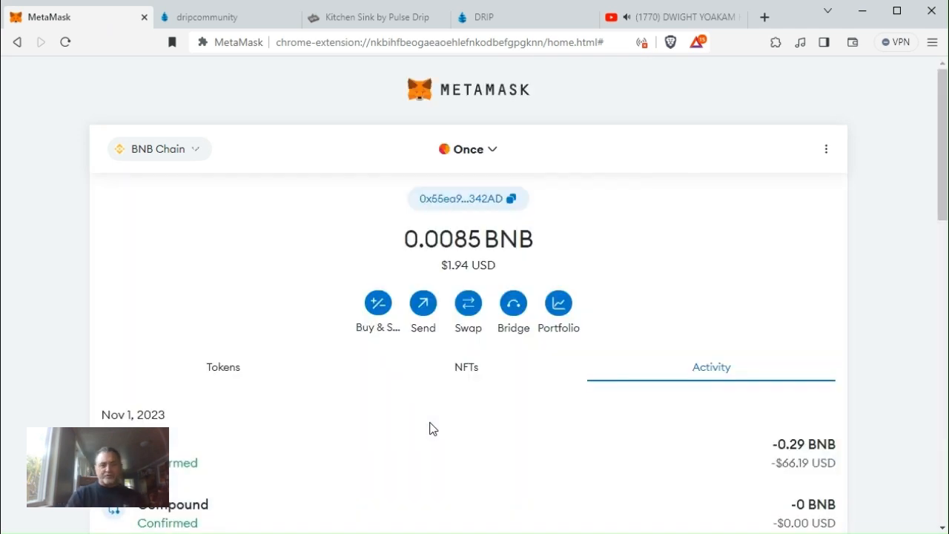
mouse_move(424, 307)
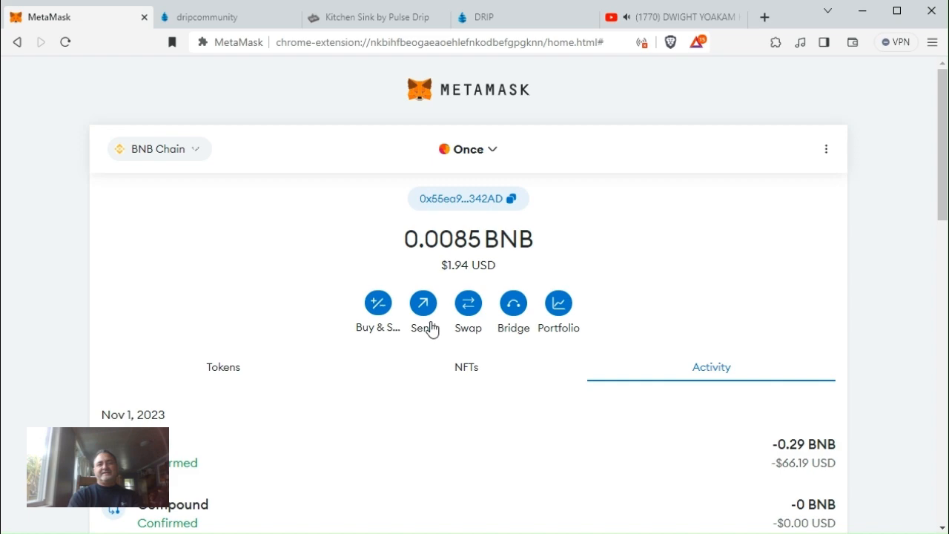
click(482, 16)
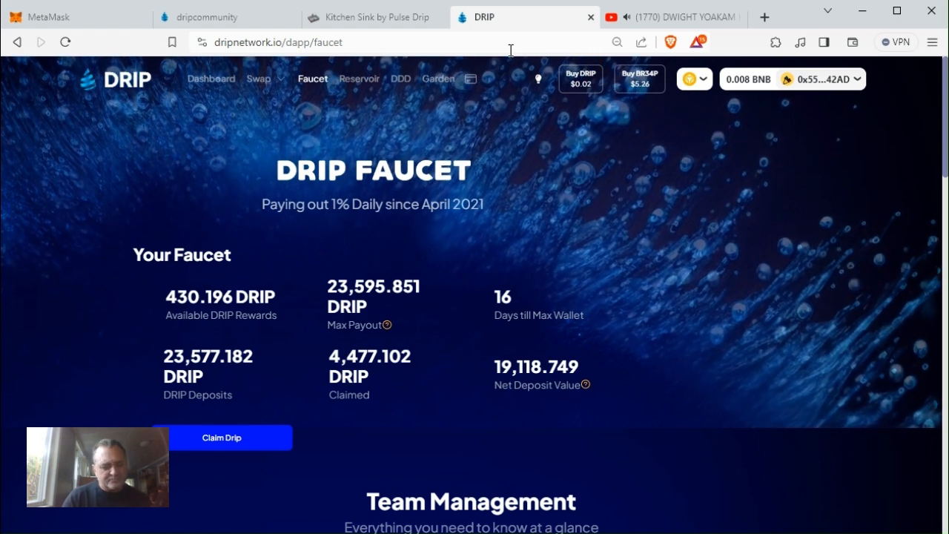
click(400, 78)
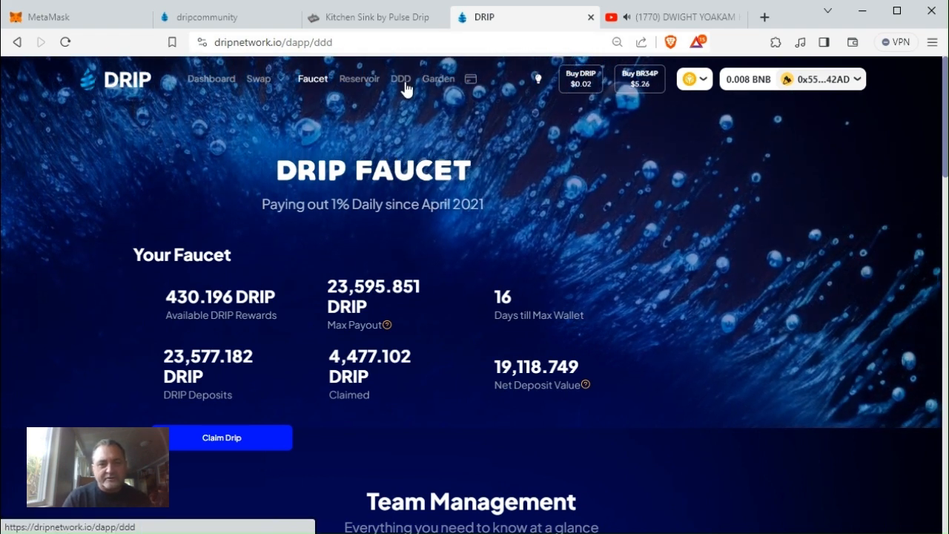
click(401, 79)
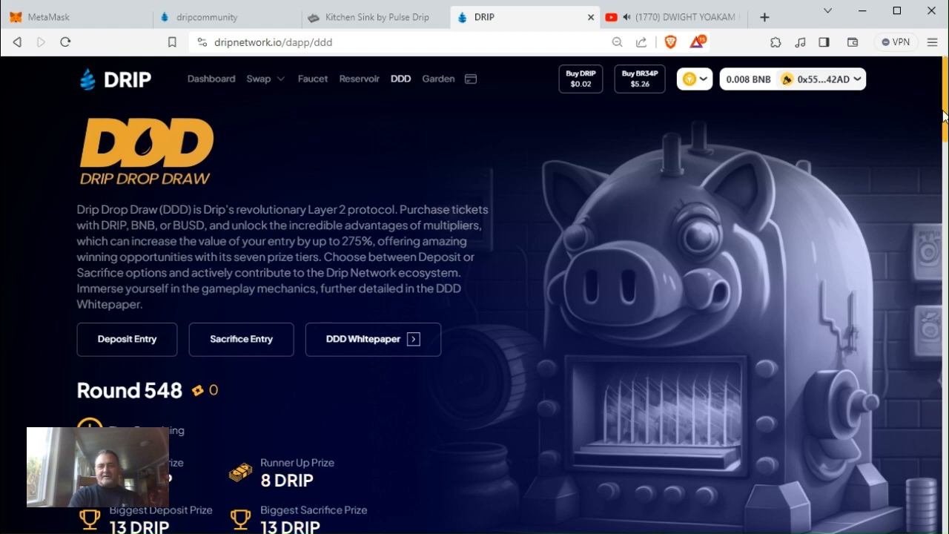
scroll(down, 3)
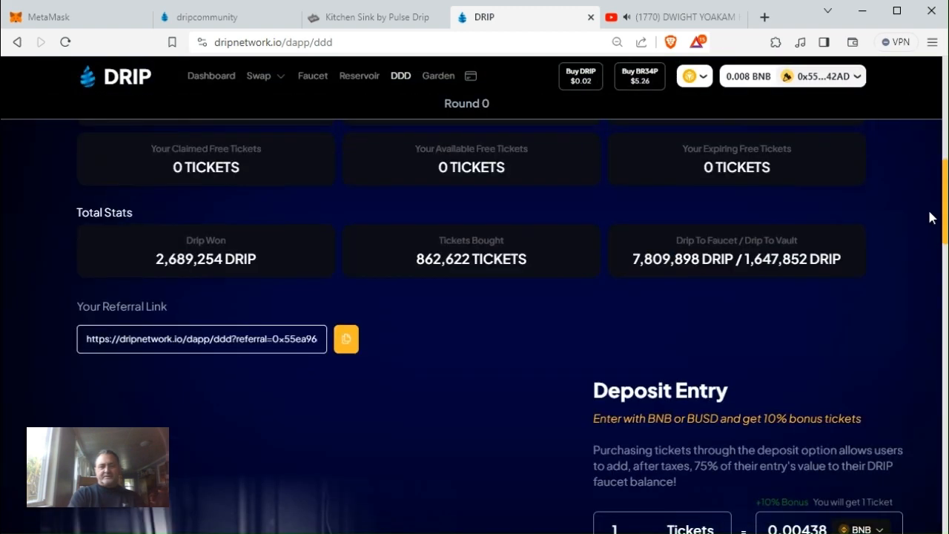
scroll(up, 3)
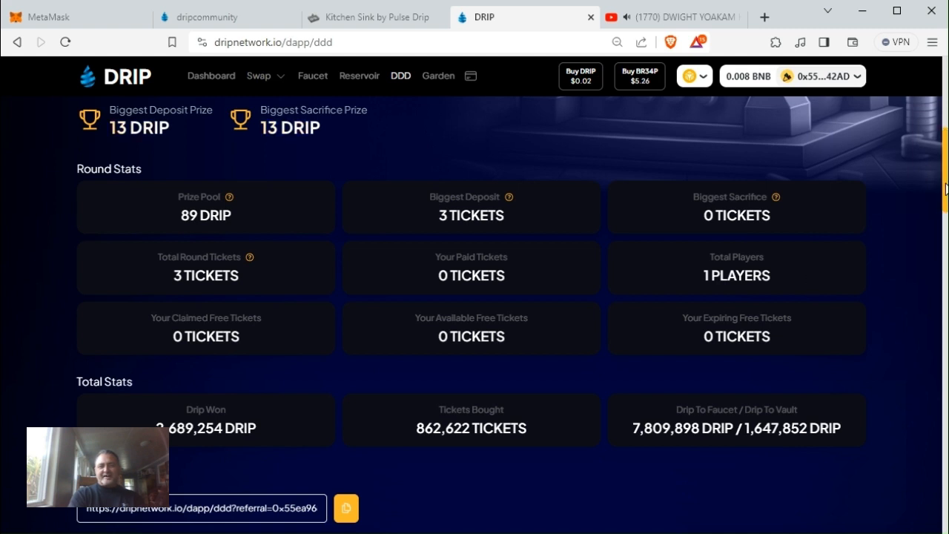
scroll(up, 3)
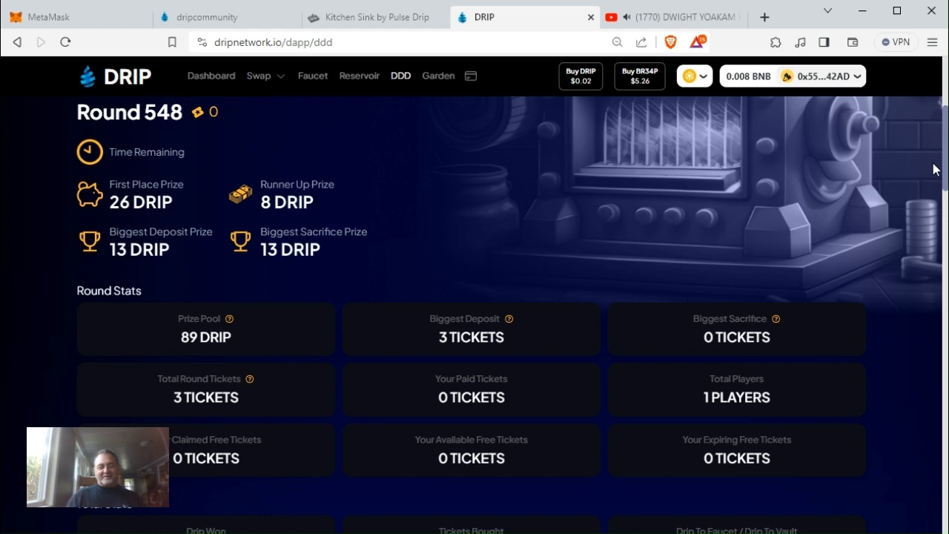
mouse_move(810, 380)
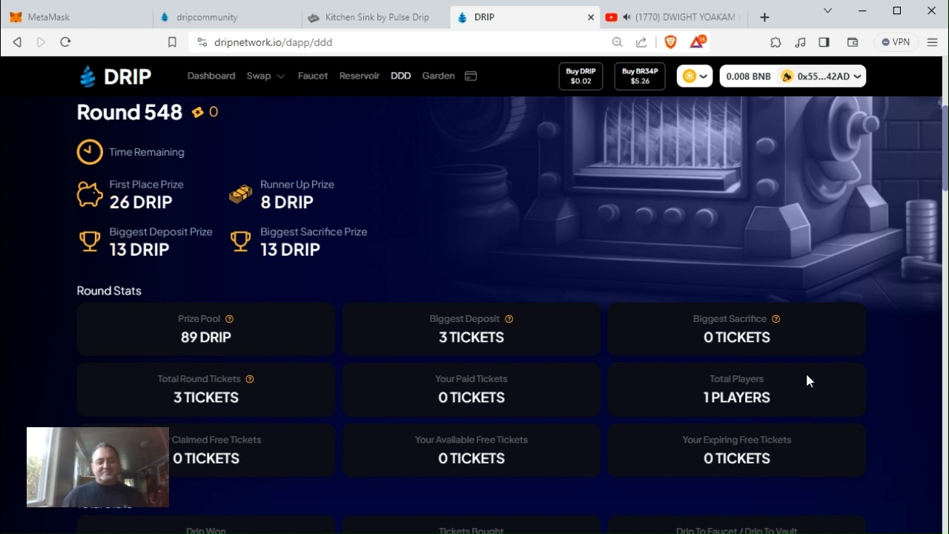
mouse_move(919, 301)
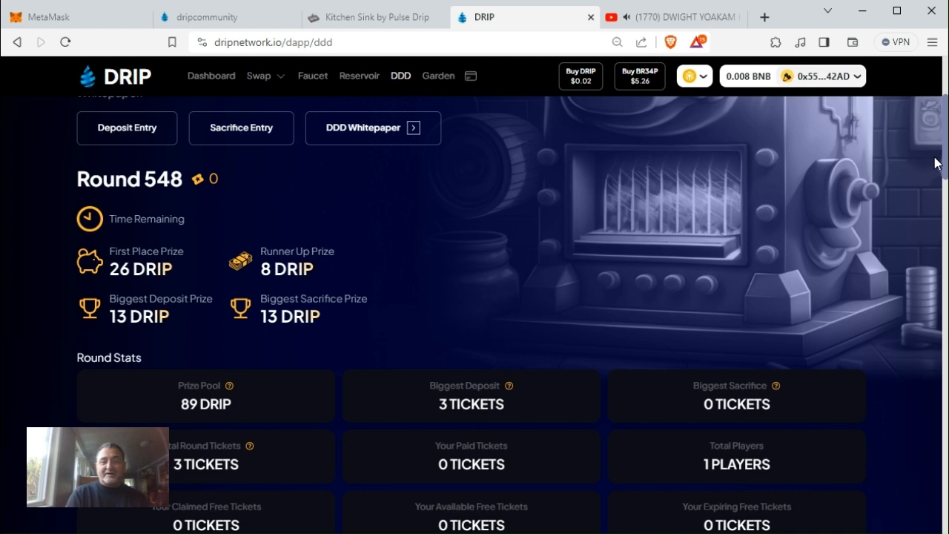
mouse_move(418, 224)
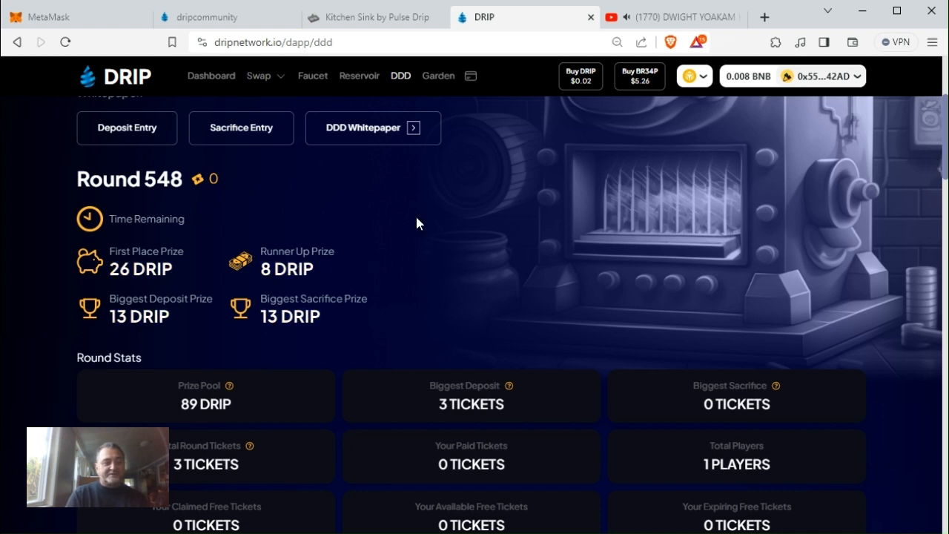
mouse_move(181, 275)
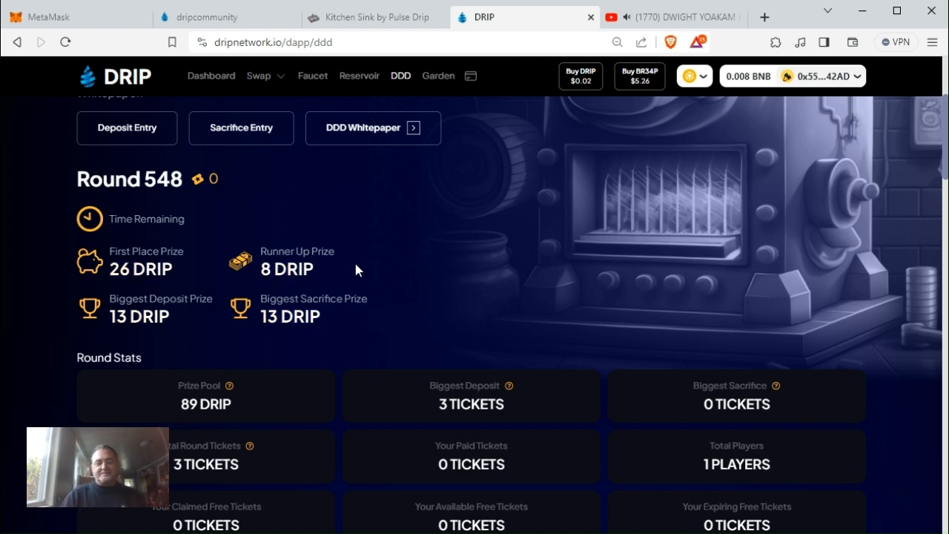
mouse_move(267, 191)
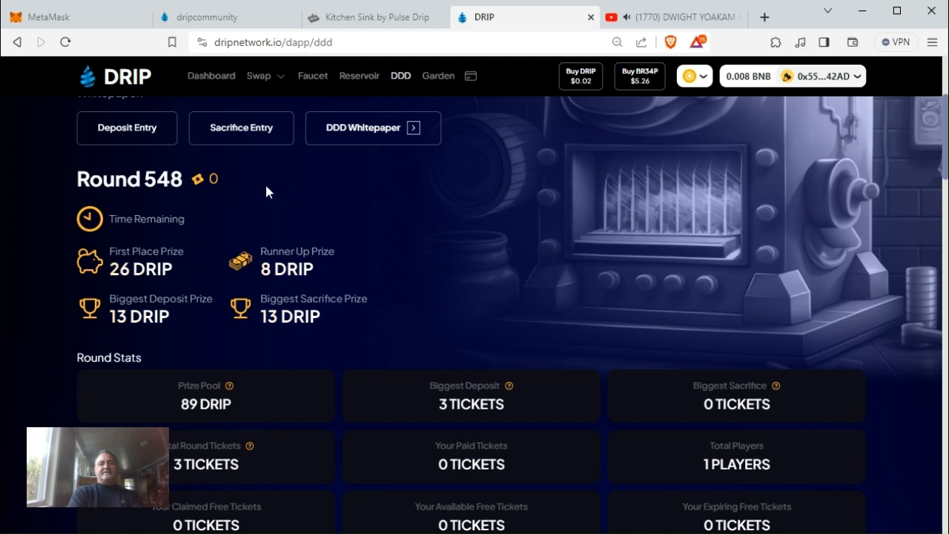
mouse_move(566, 160)
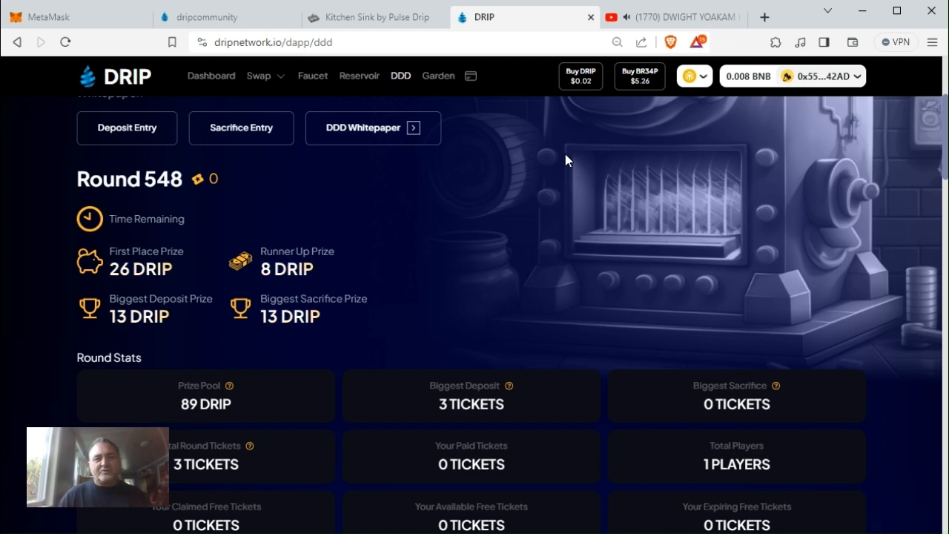
mouse_move(561, 161)
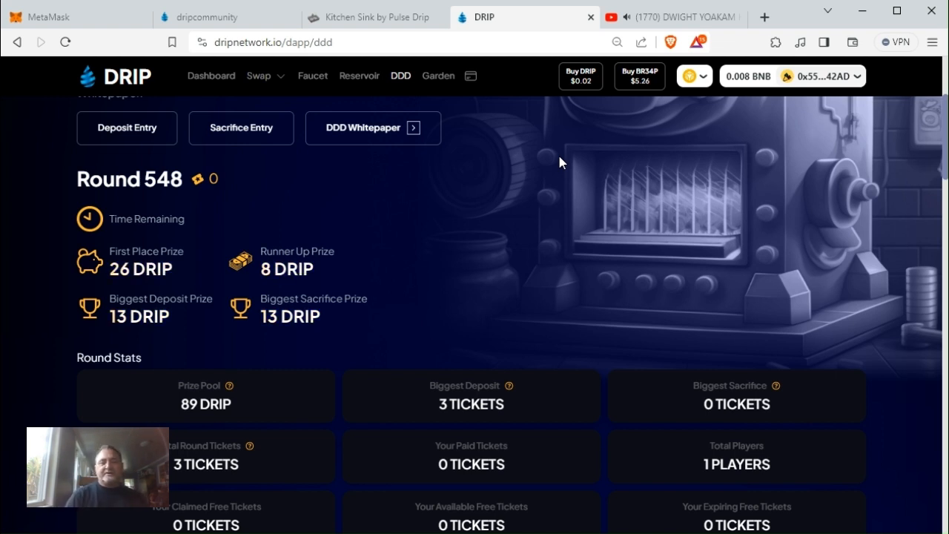
mouse_move(591, 107)
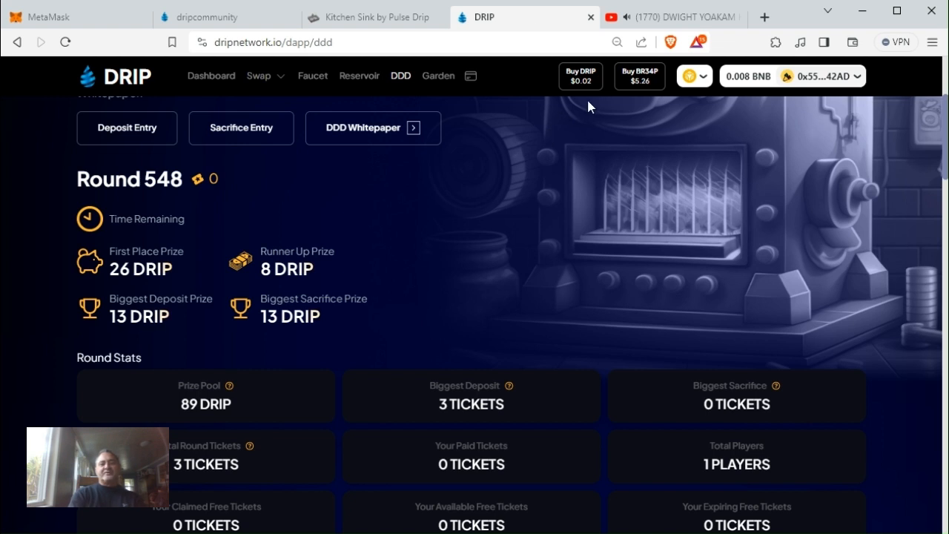
mouse_move(587, 109)
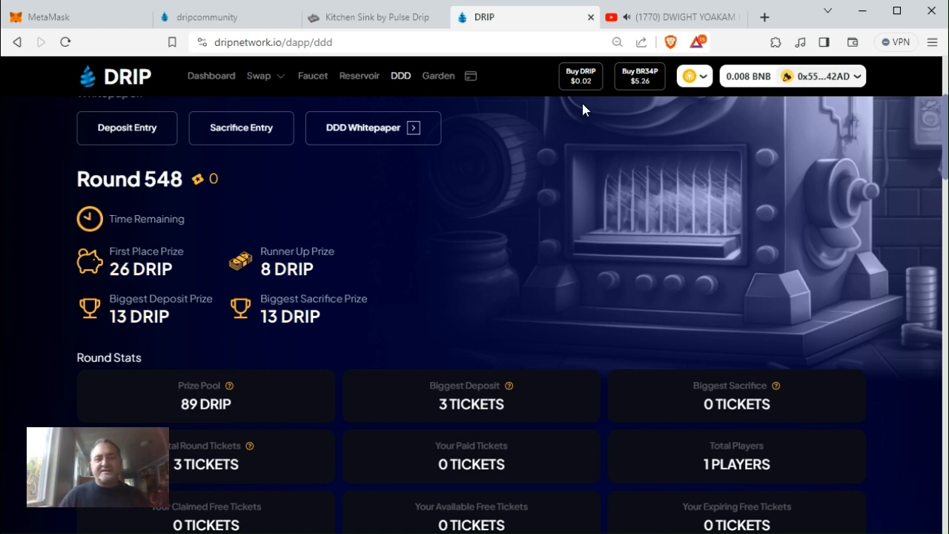
mouse_move(531, 113)
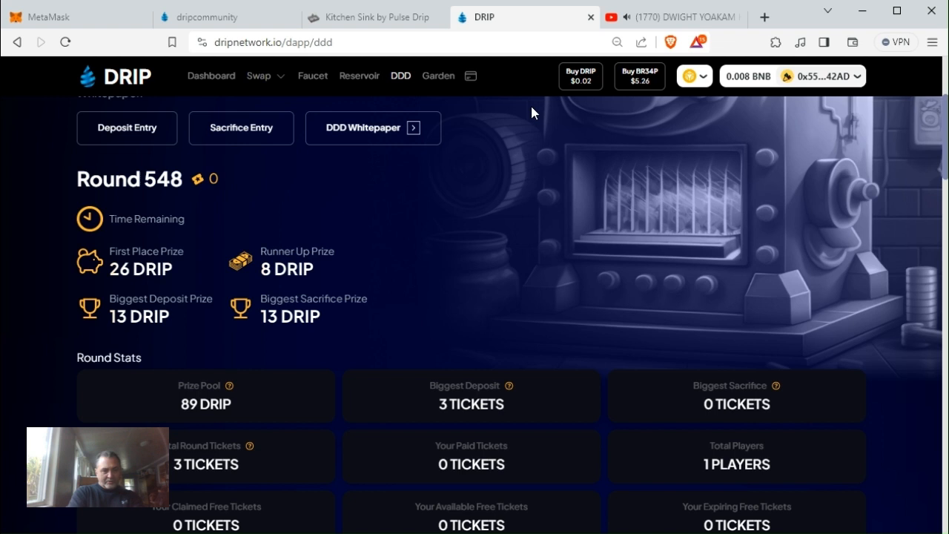
mouse_move(504, 117)
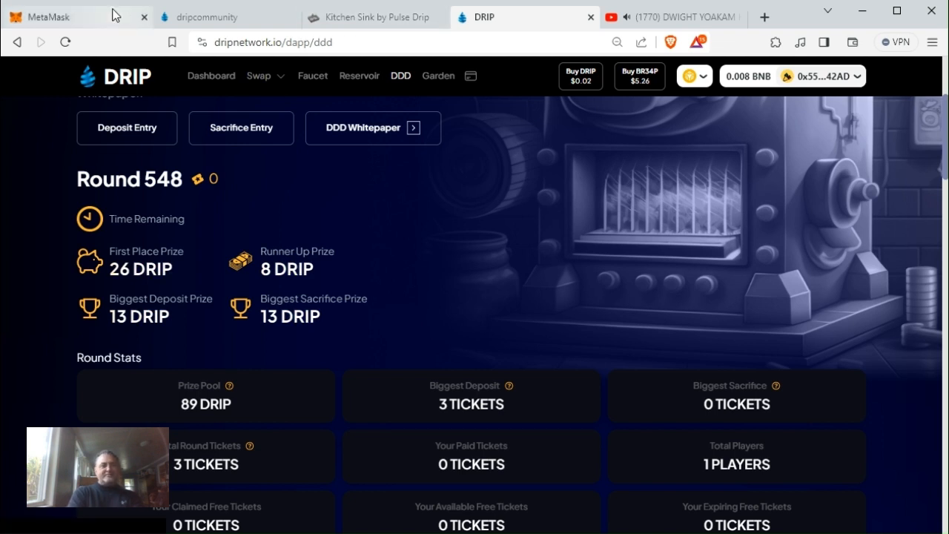
Step: Make red (0.0147 BNB) the active wallet and return to Drip Community showing its 315.2 DRIP
click(56, 16)
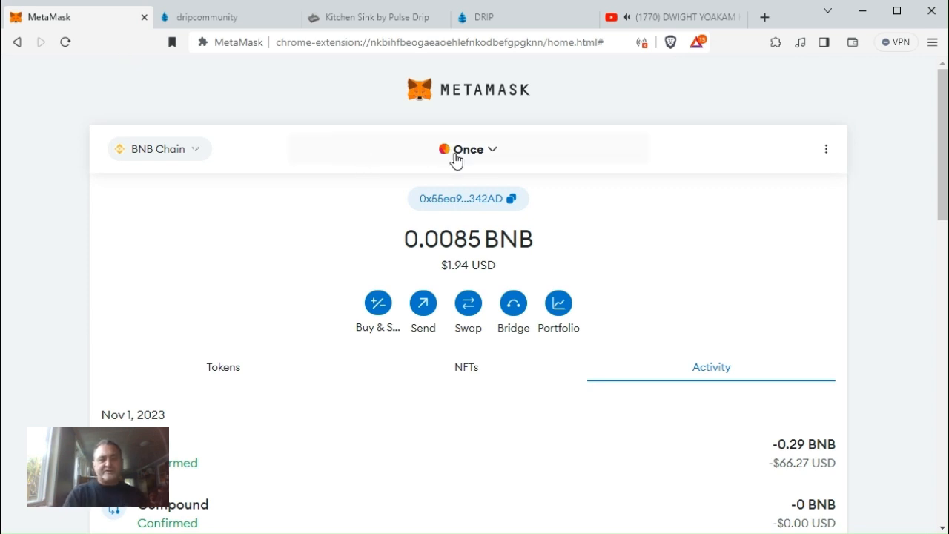
click(468, 148)
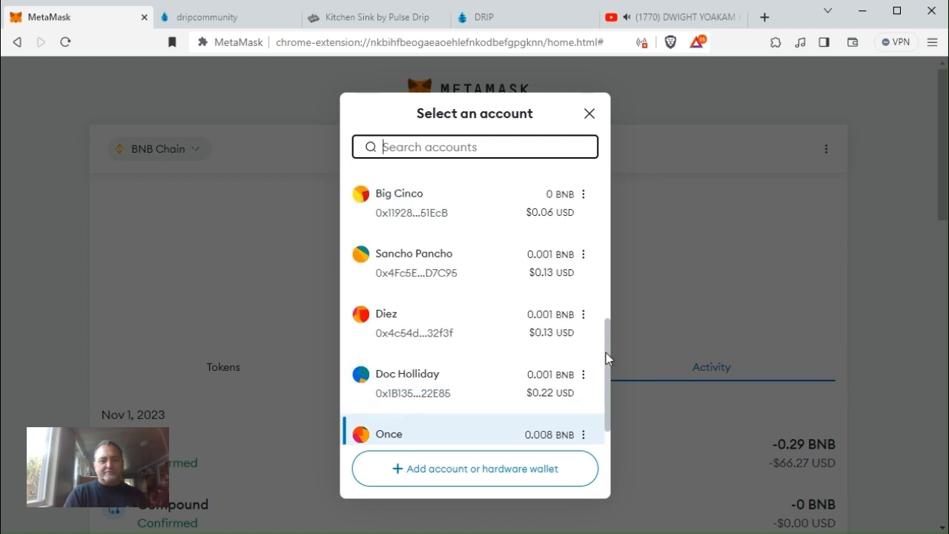
scroll(down, 3)
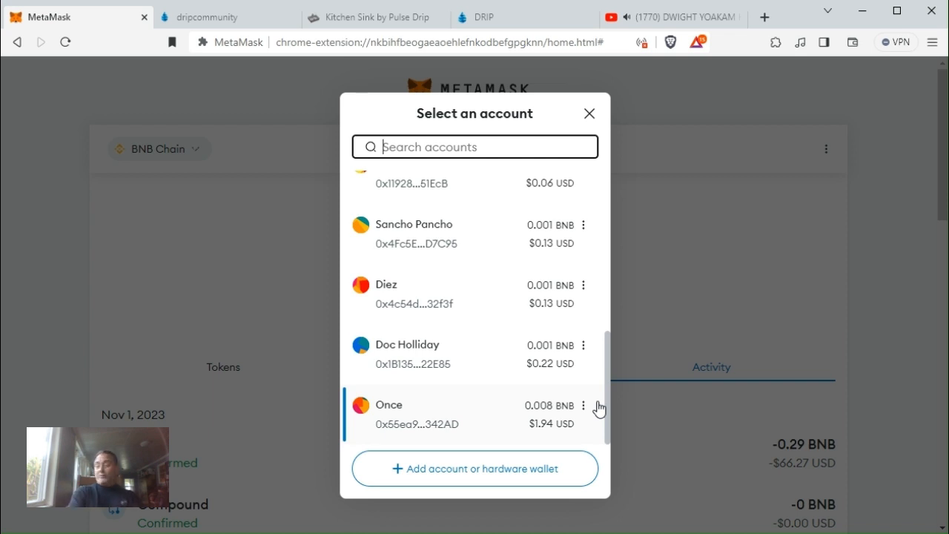
mouse_move(602, 394)
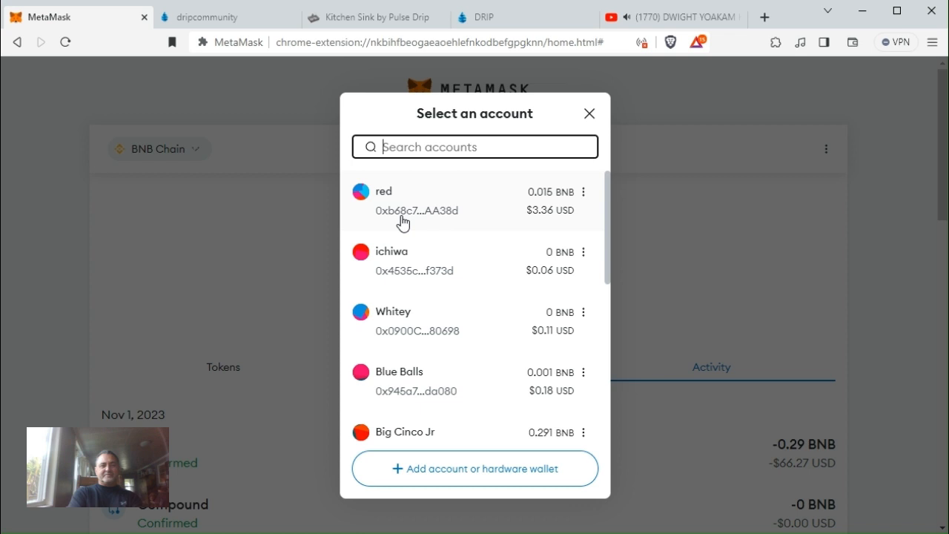
click(403, 207)
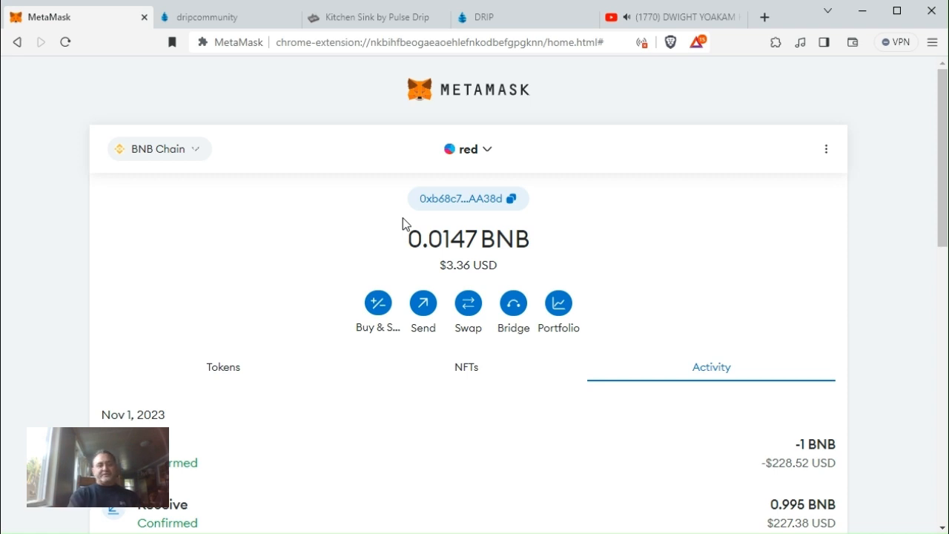
mouse_move(339, 193)
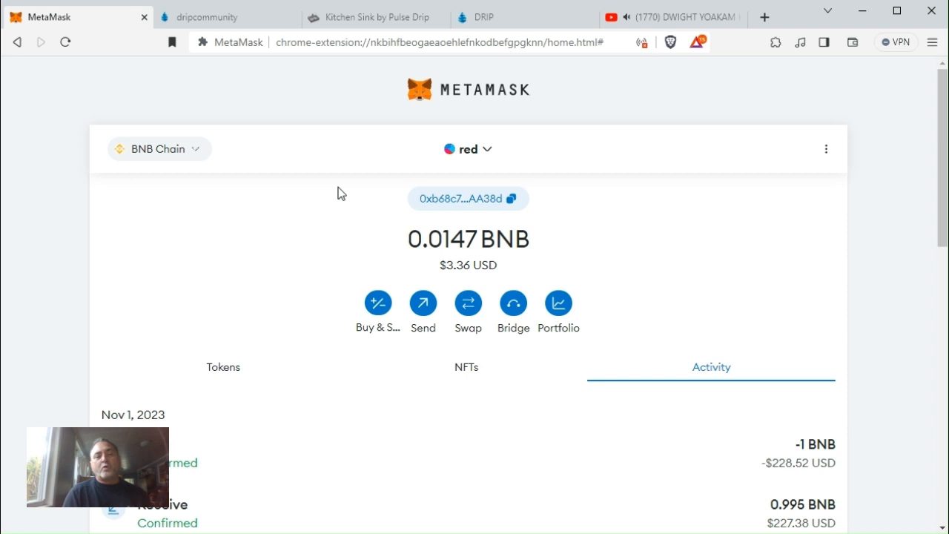
mouse_move(326, 166)
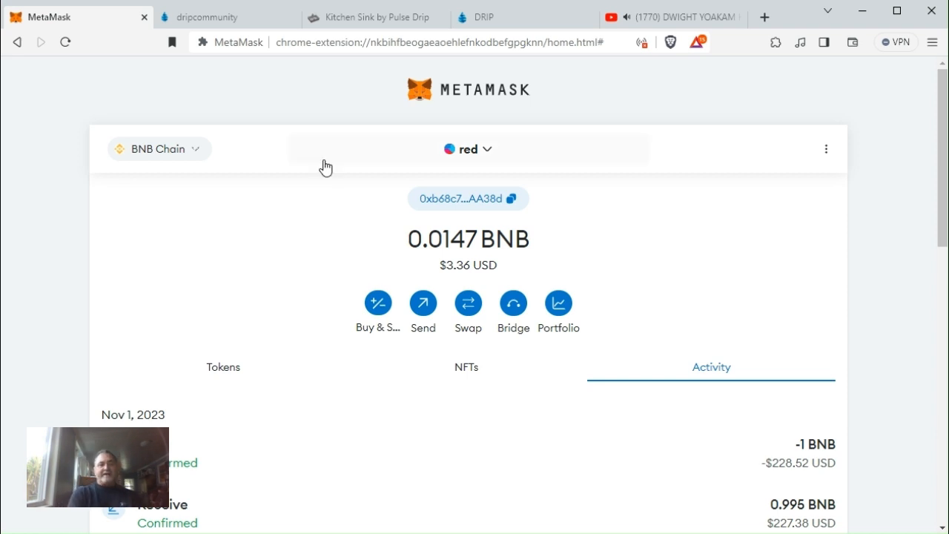
click(207, 17)
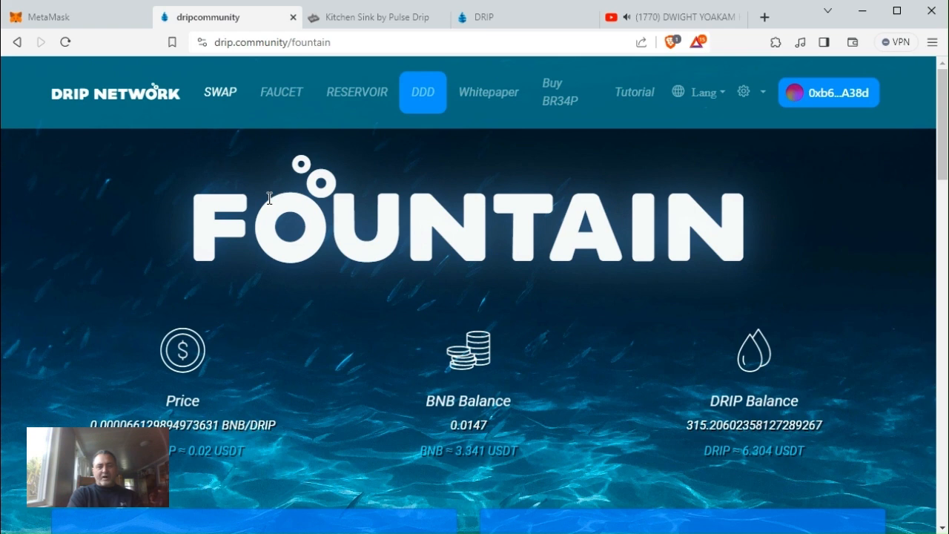
mouse_move(356, 91)
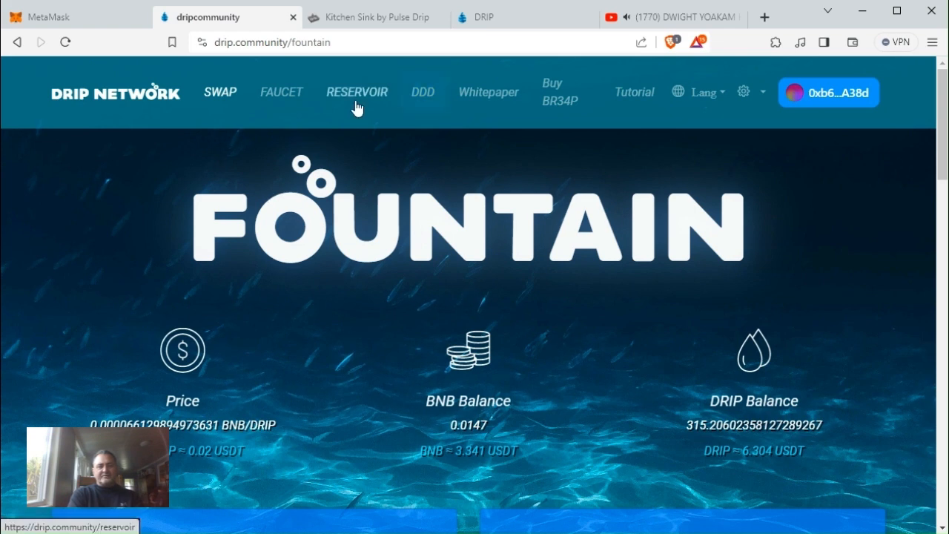
Step: View the red wallet's Reservoir stats: 0.004 BNB rewards, 20.225 DROPS, 44 compounds
click(356, 92)
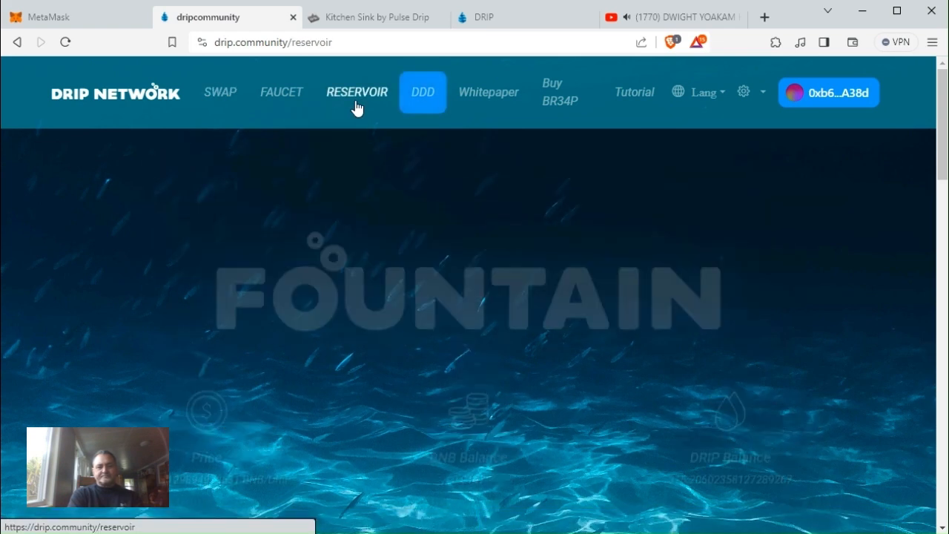
click(356, 92)
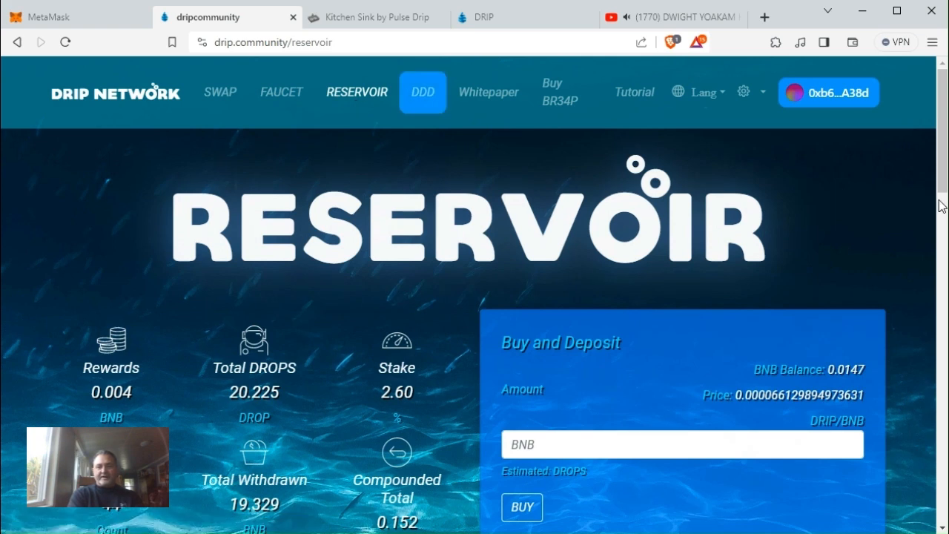
scroll(down, 3)
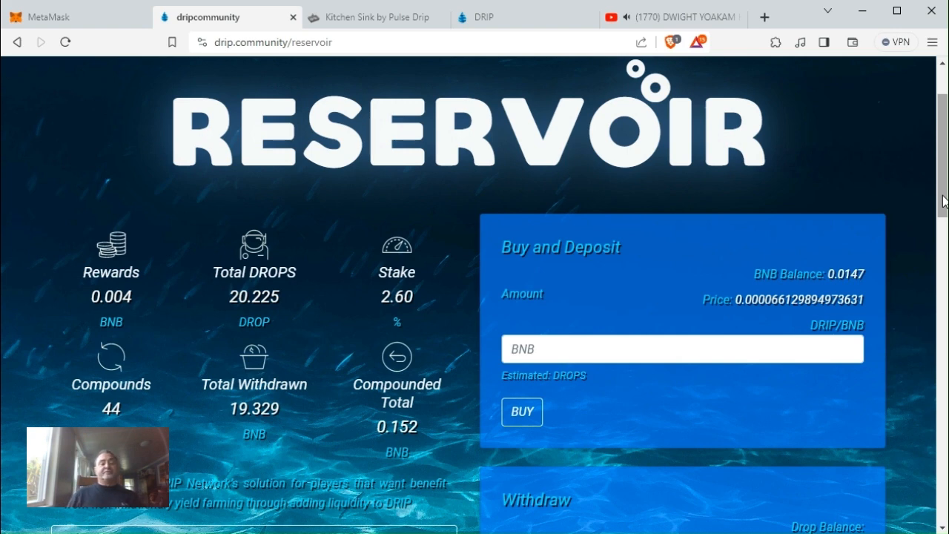
mouse_move(289, 406)
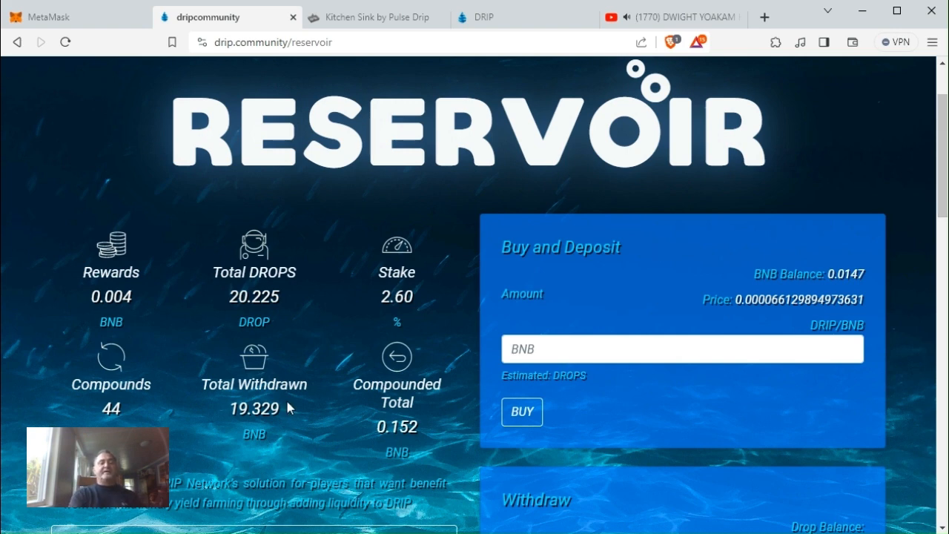
mouse_move(249, 424)
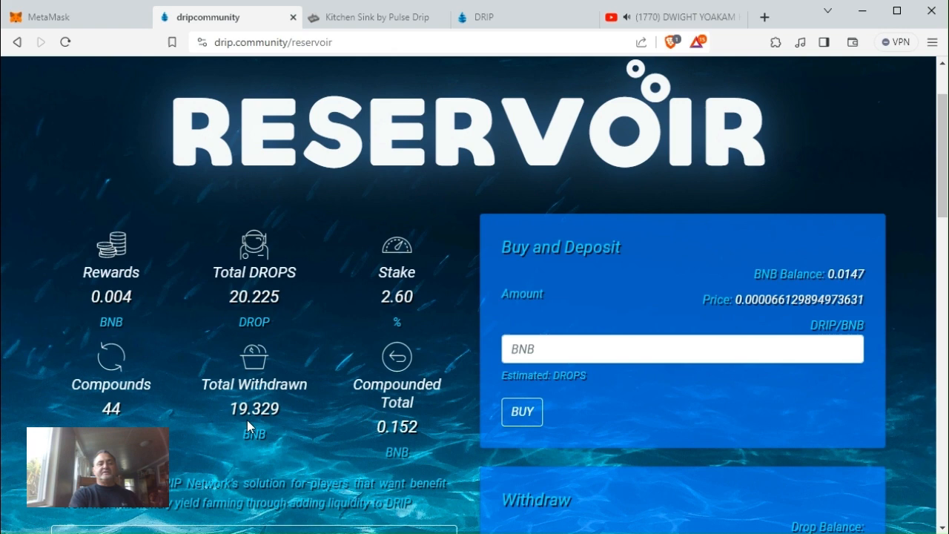
mouse_move(273, 340)
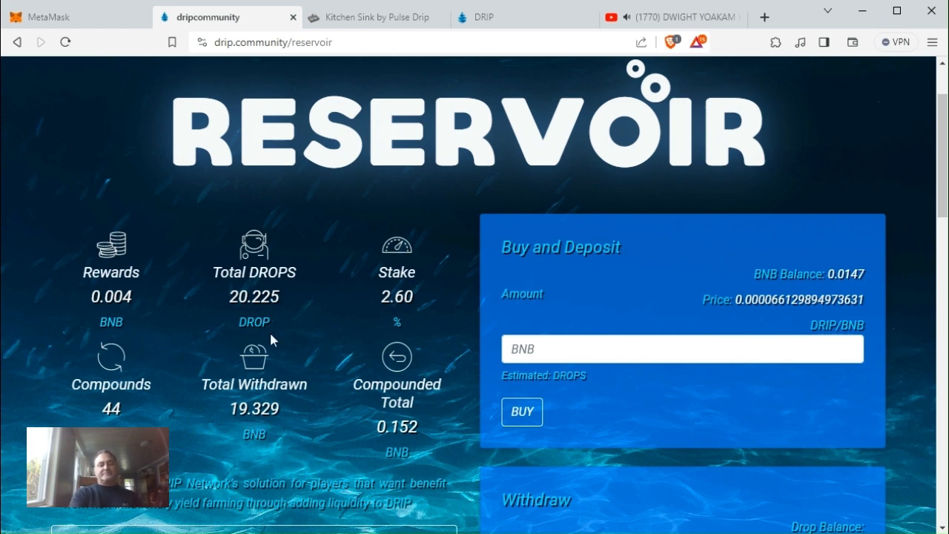
mouse_move(282, 349)
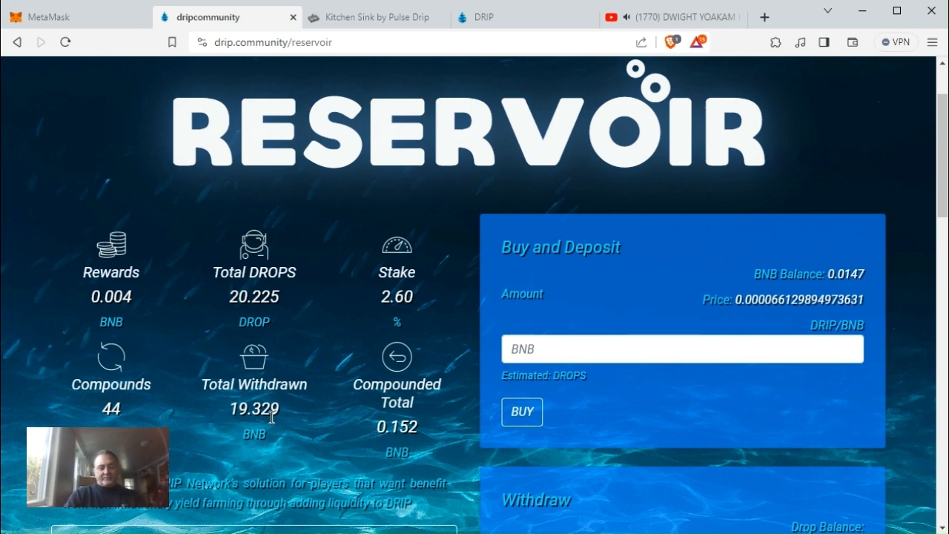
mouse_move(213, 436)
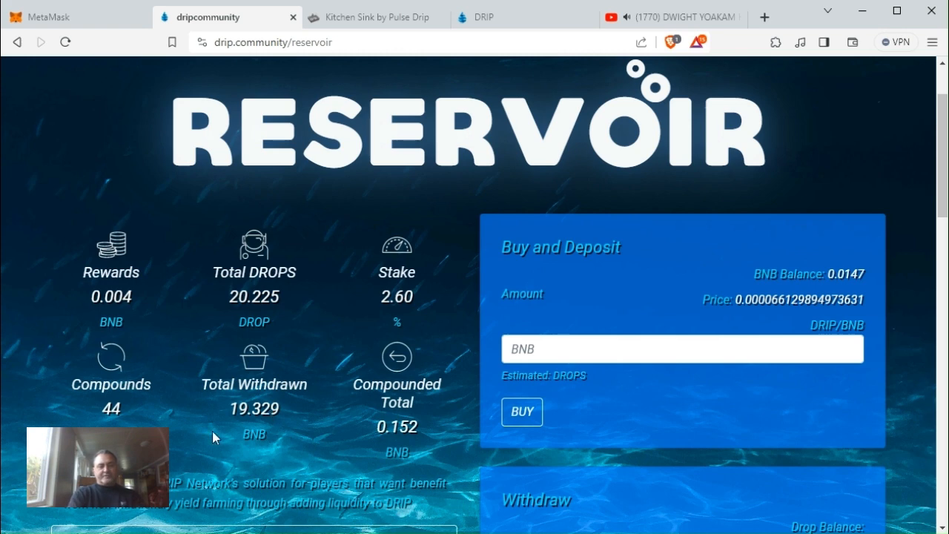
mouse_move(204, 365)
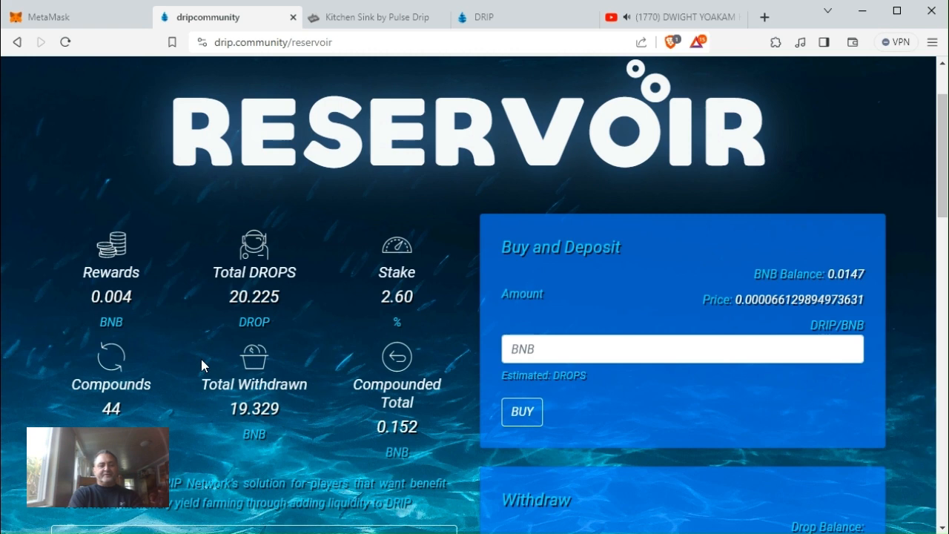
mouse_move(122, 317)
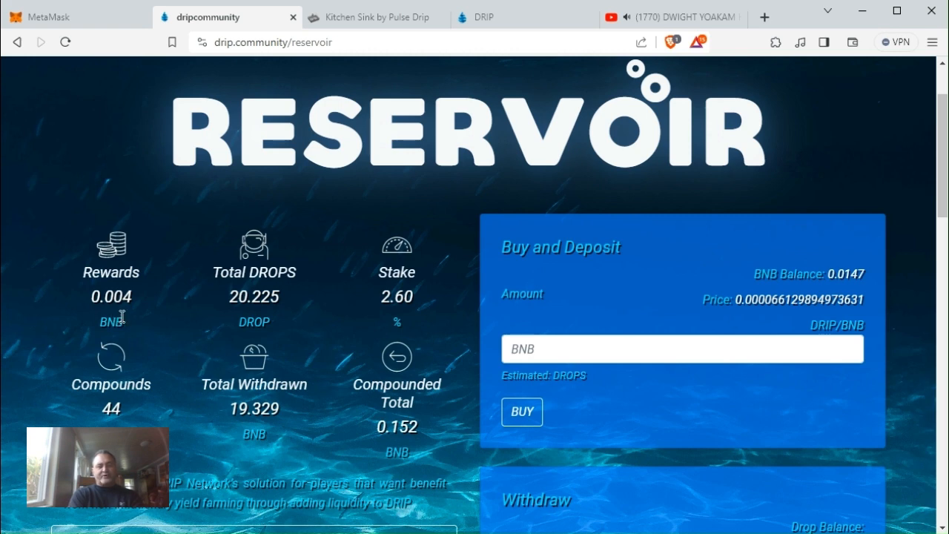
mouse_move(196, 370)
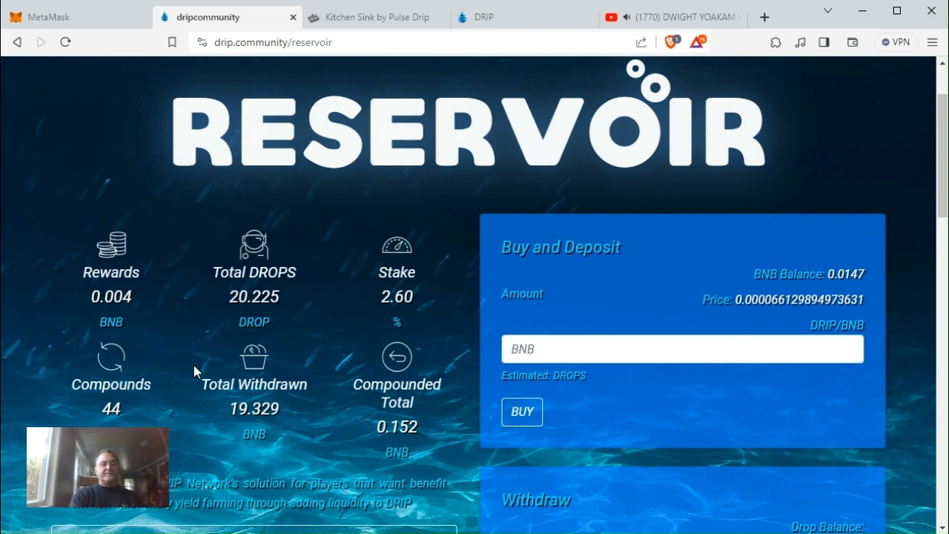
mouse_move(244, 317)
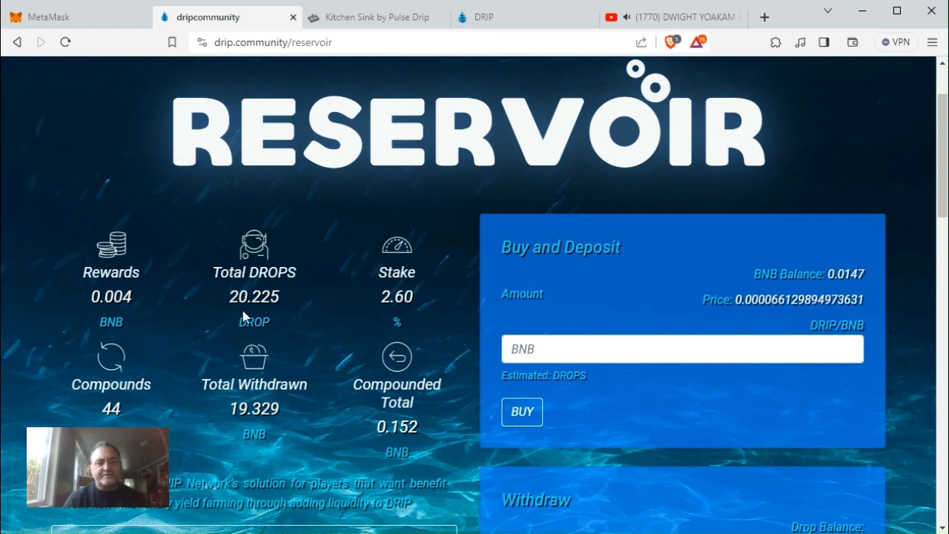
mouse_move(394, 319)
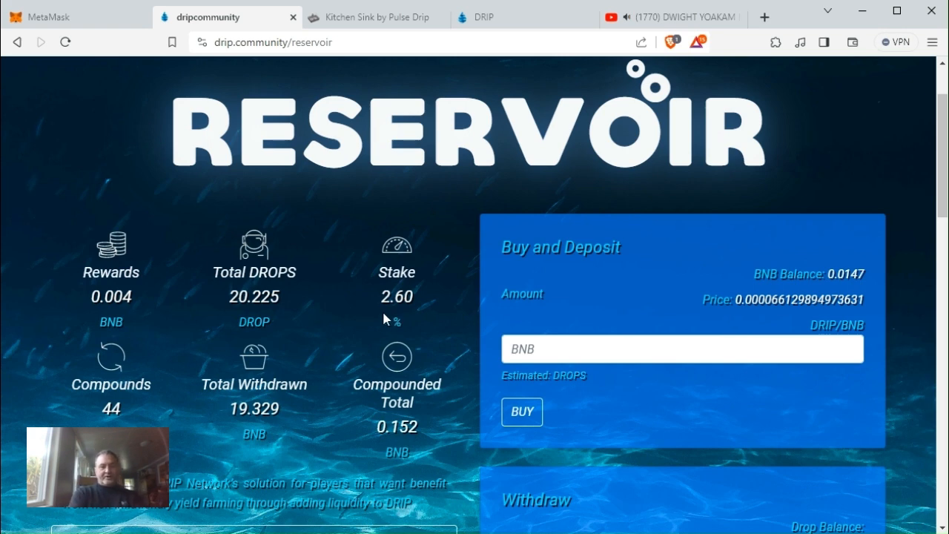
mouse_move(364, 332)
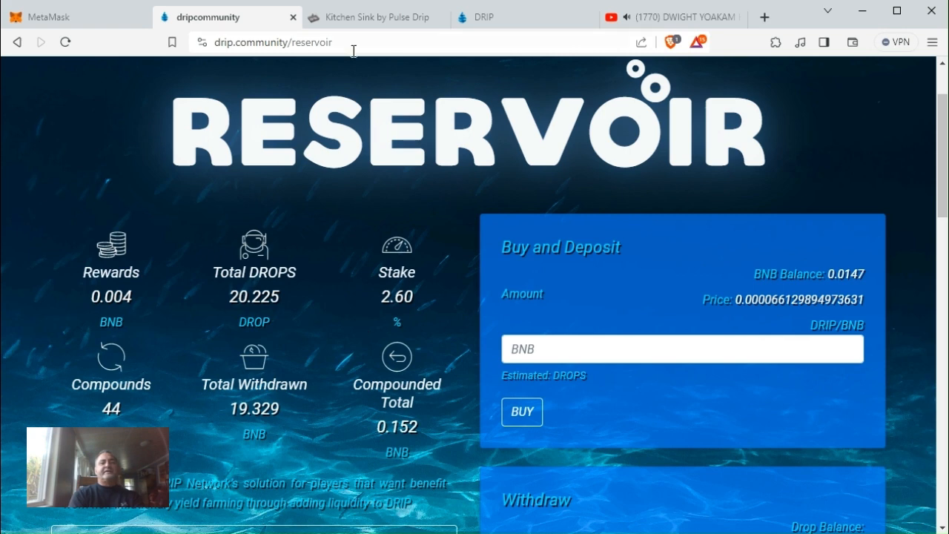
Step: Connect the red wallet (A38d) via MetaMask and view its 7.416 BNB stake with ~0.0468 BNB available
click(374, 16)
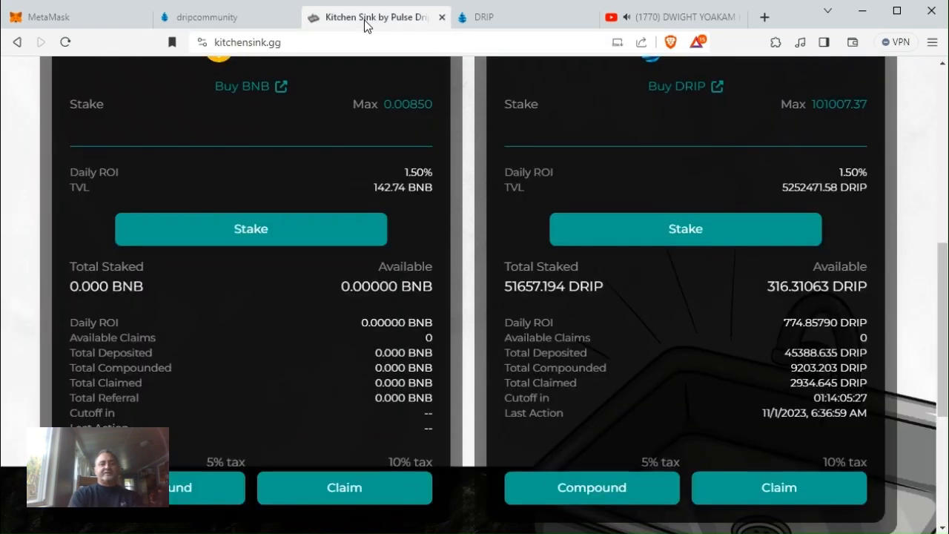
mouse_move(378, 92)
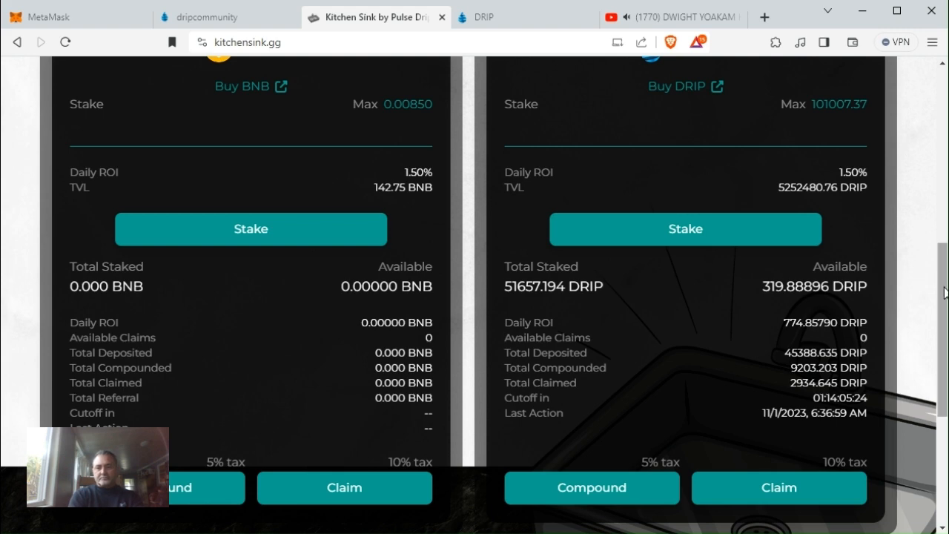
scroll(up, 3)
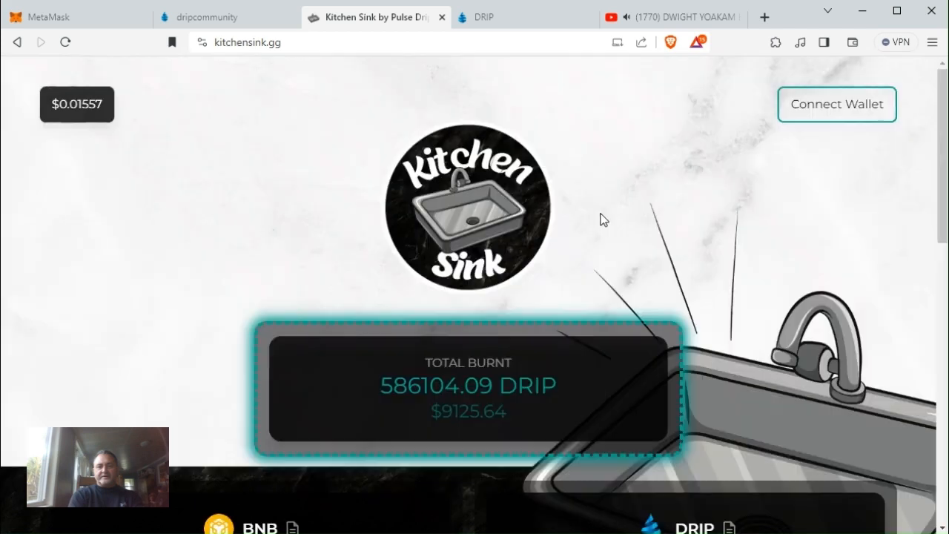
click(837, 104)
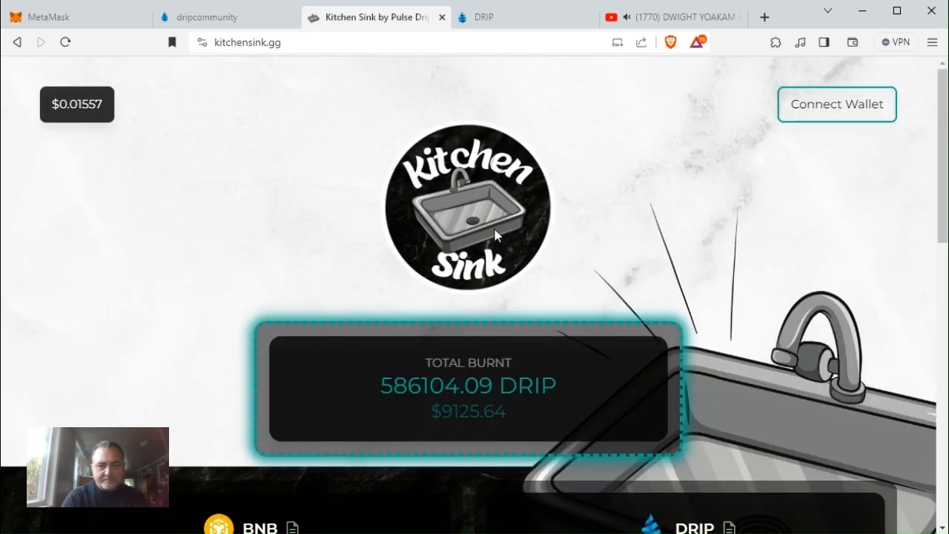
click(836, 104)
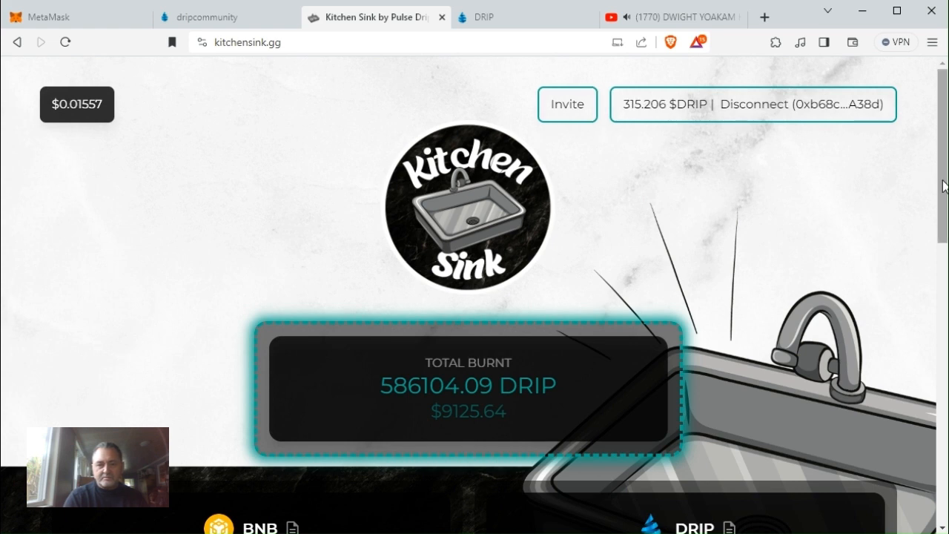
scroll(down, 3)
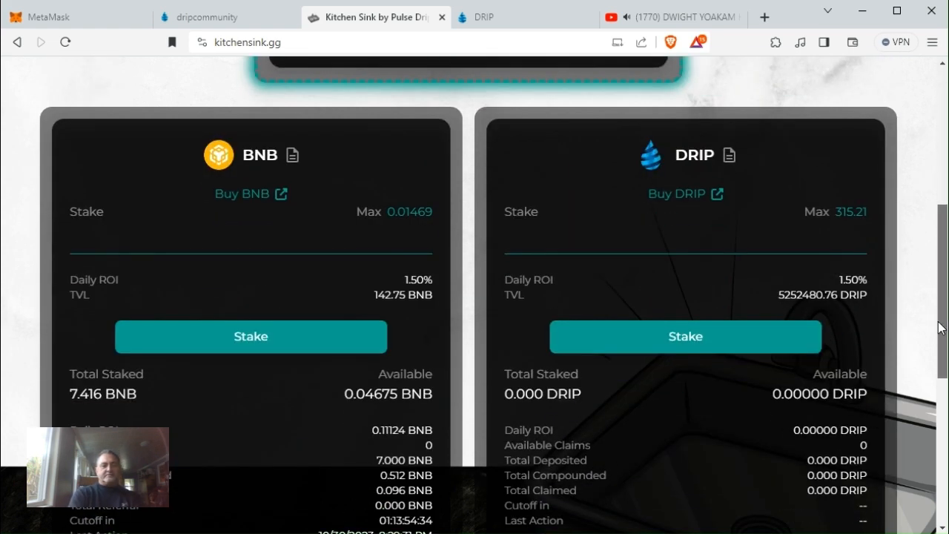
scroll(down, 3)
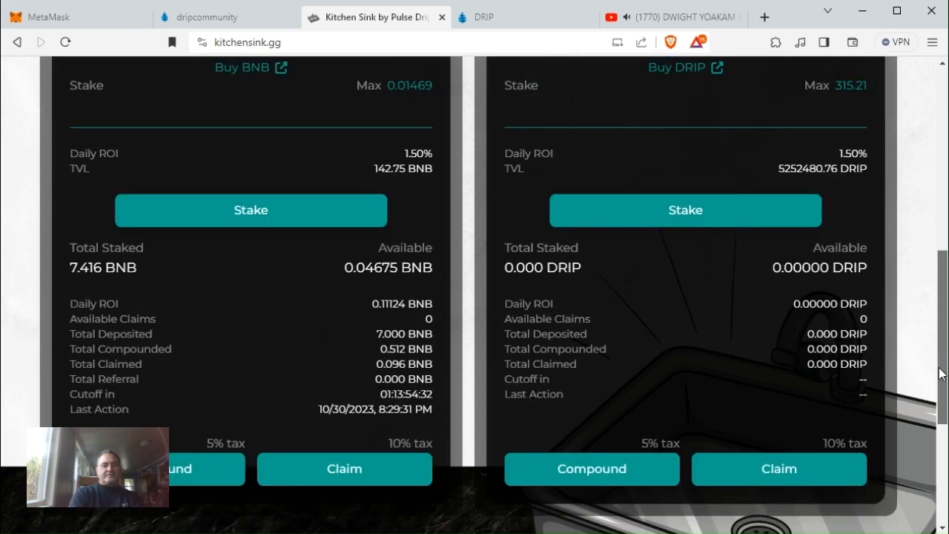
scroll(down, 3)
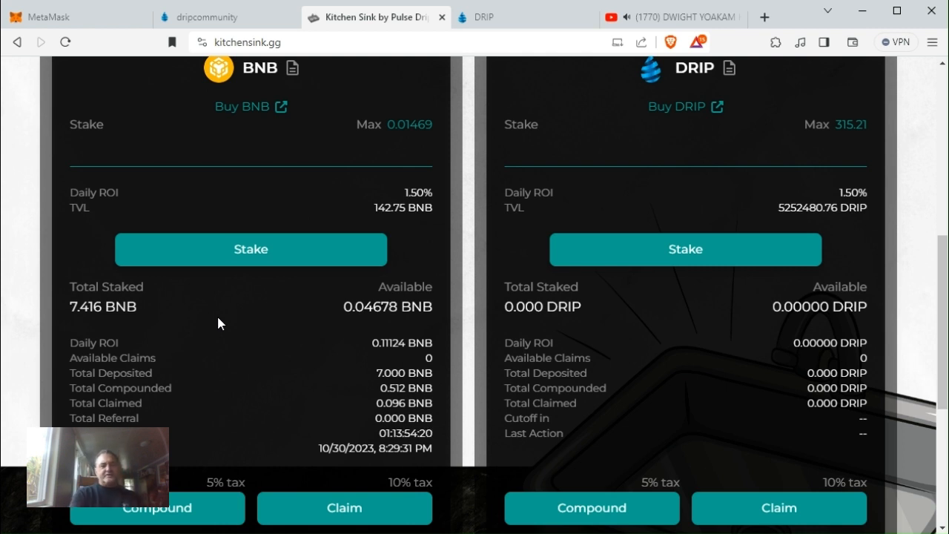
mouse_move(100, 340)
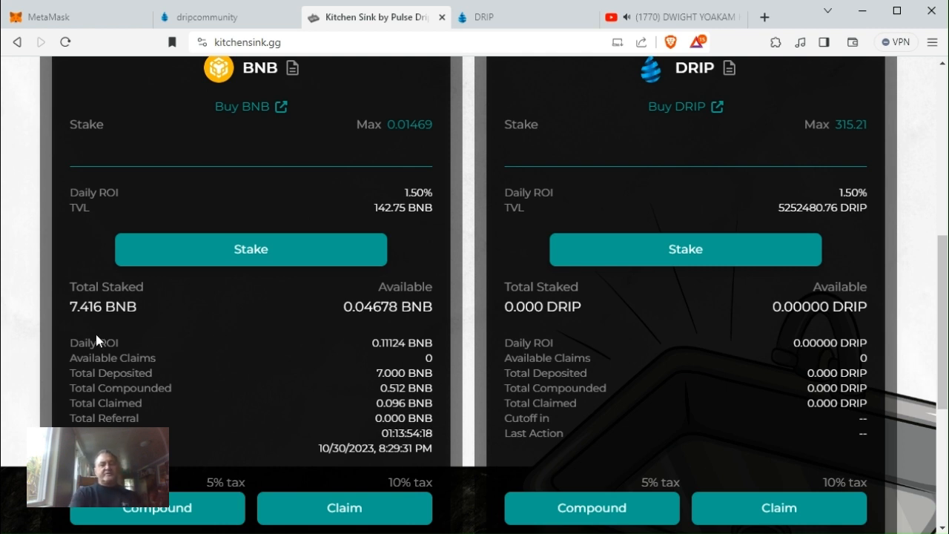
mouse_move(84, 323)
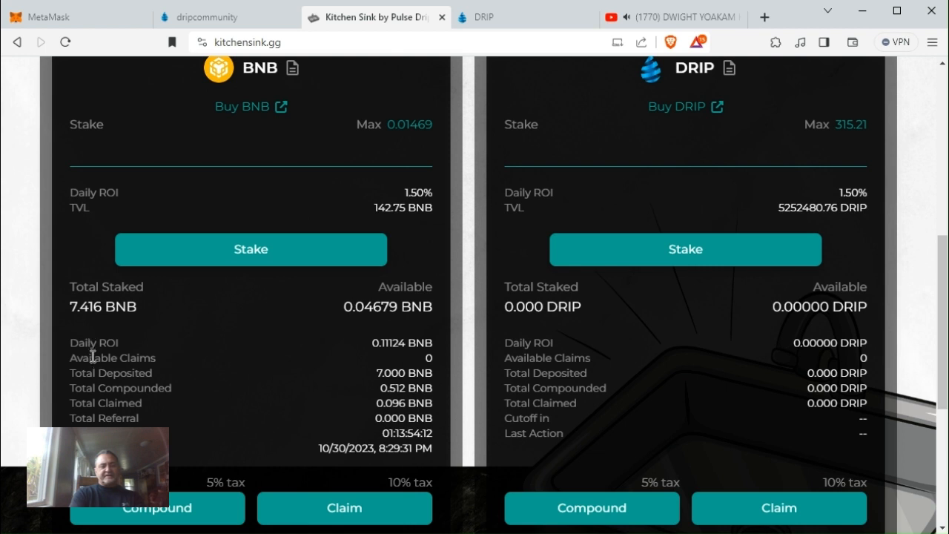
mouse_move(379, 361)
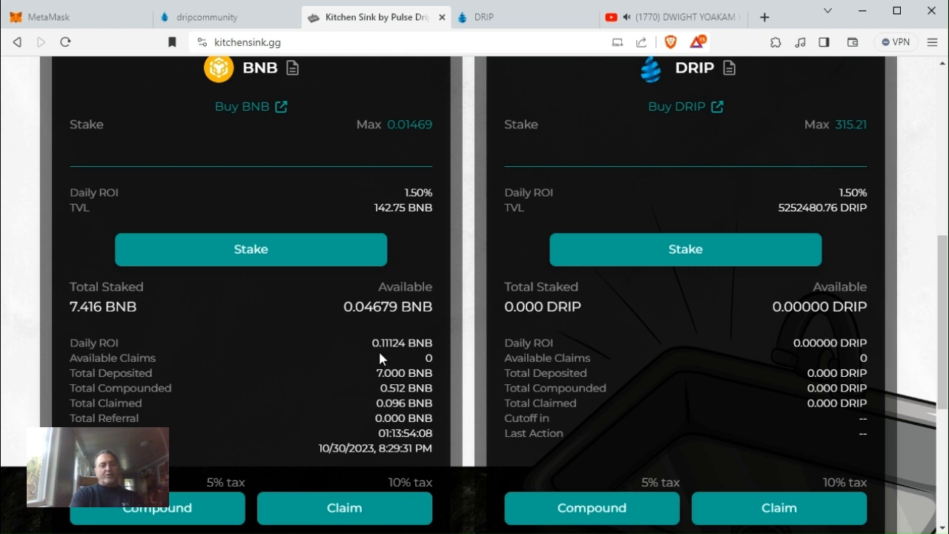
mouse_move(335, 376)
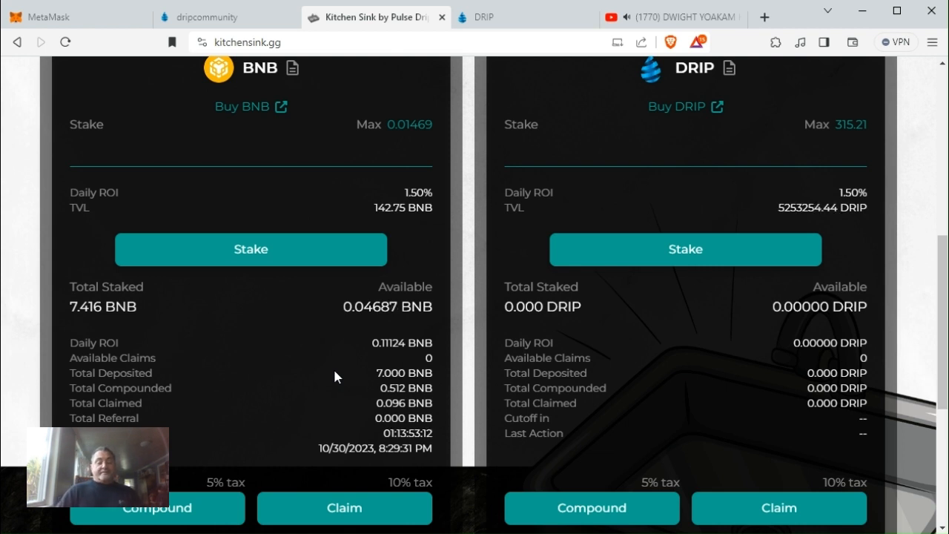
mouse_move(356, 333)
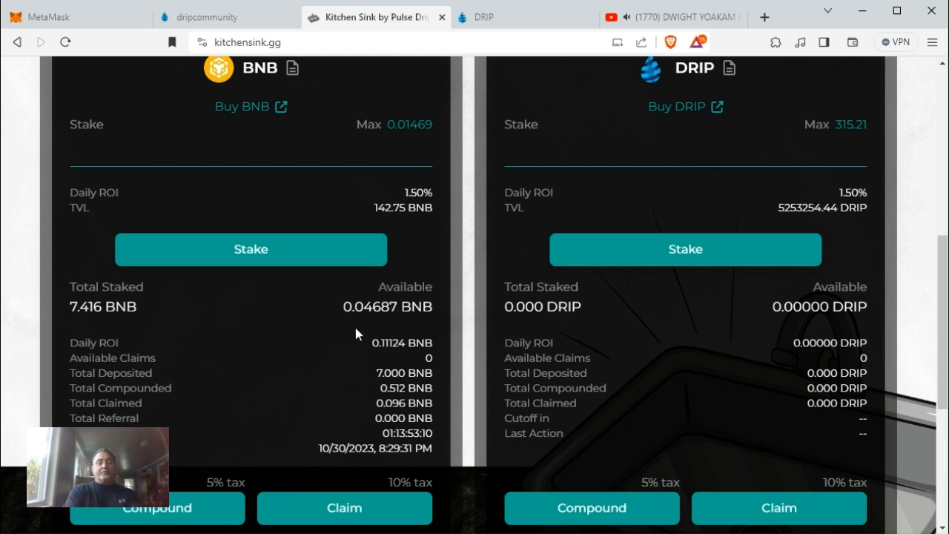
mouse_move(155, 62)
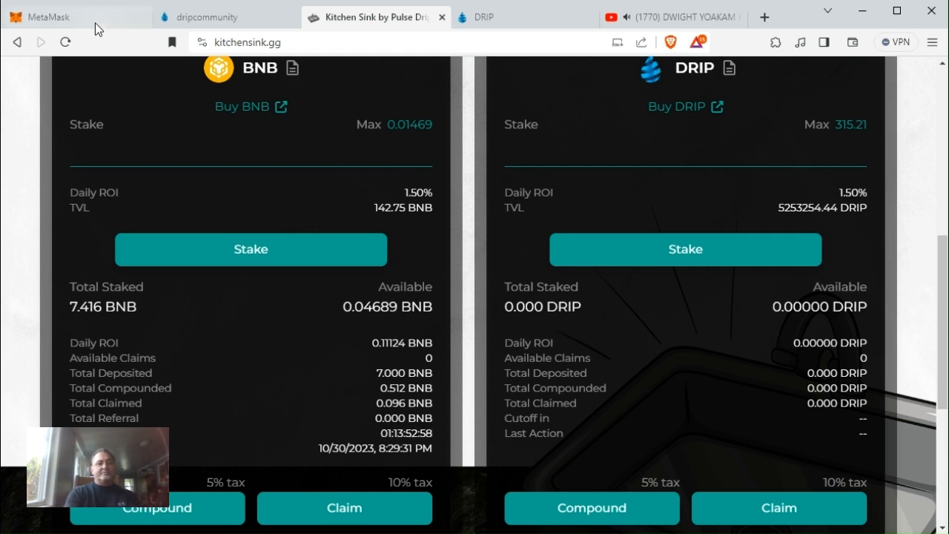
Step: In the MetaMask tab, browse the account list toward Big Cinco Jr (0.2914 BNB)
click(60, 16)
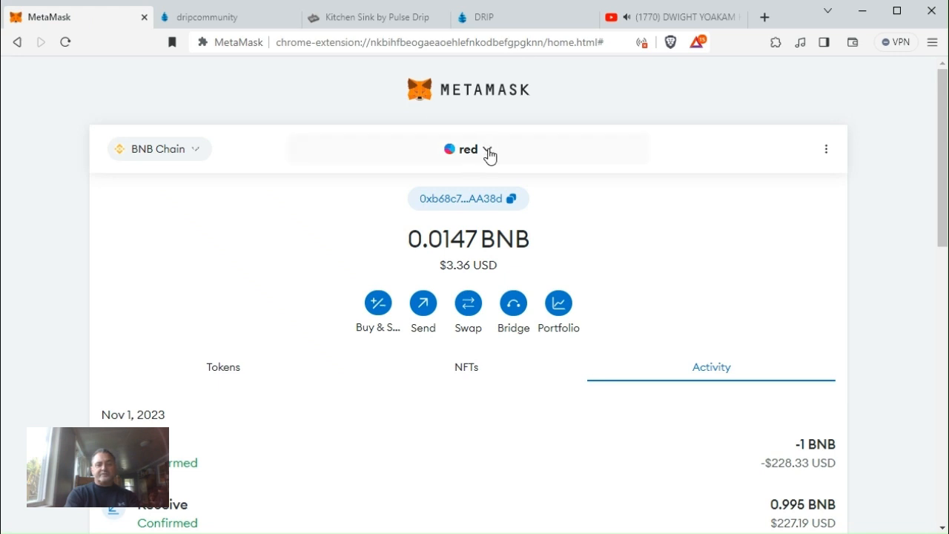
click(469, 148)
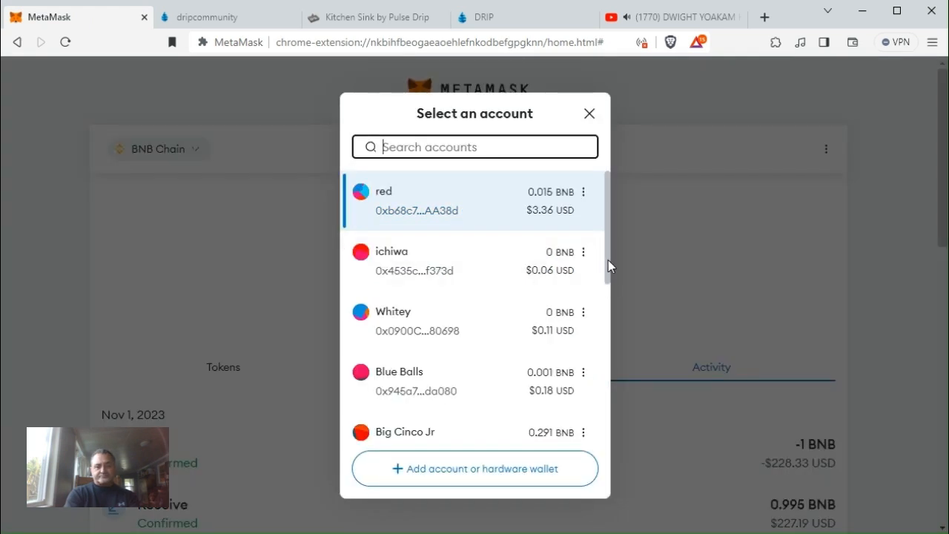
scroll(down, 3)
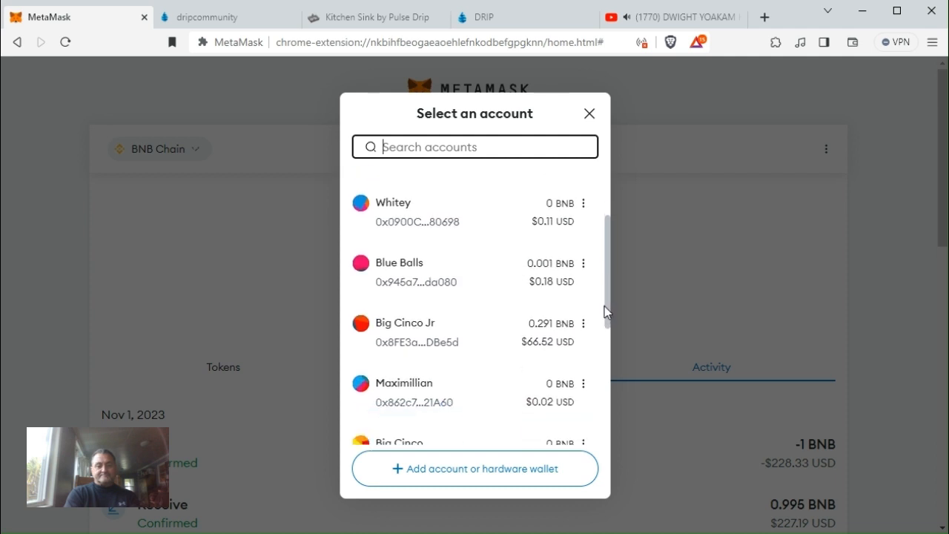
scroll(down, 3)
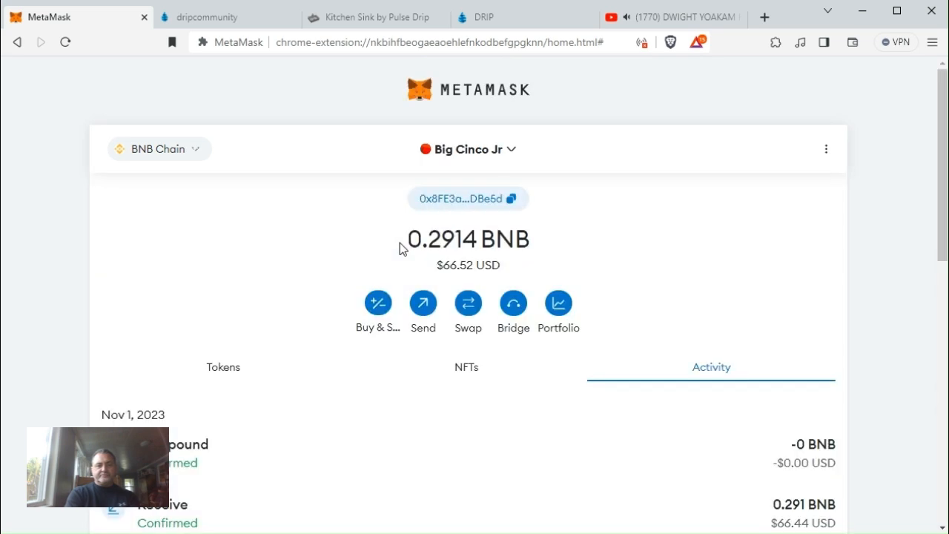
mouse_move(412, 208)
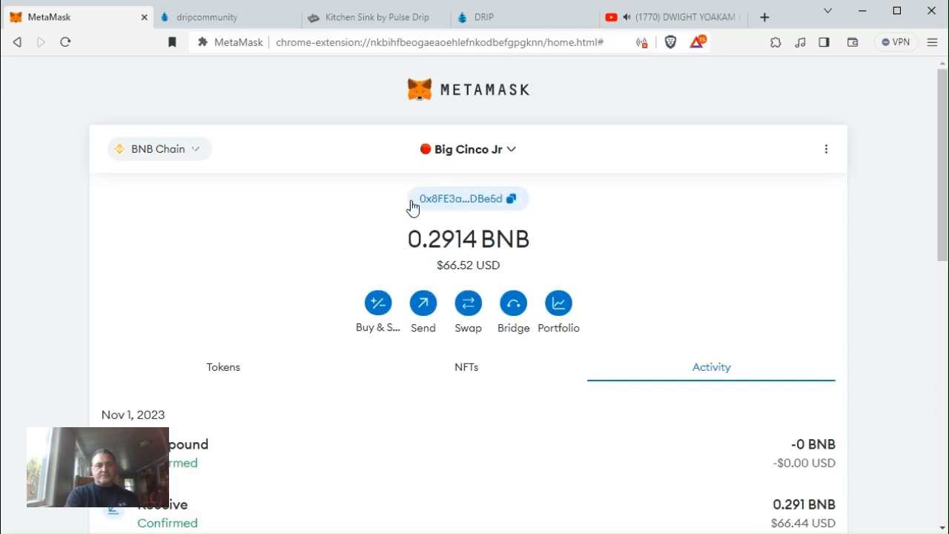
mouse_move(430, 270)
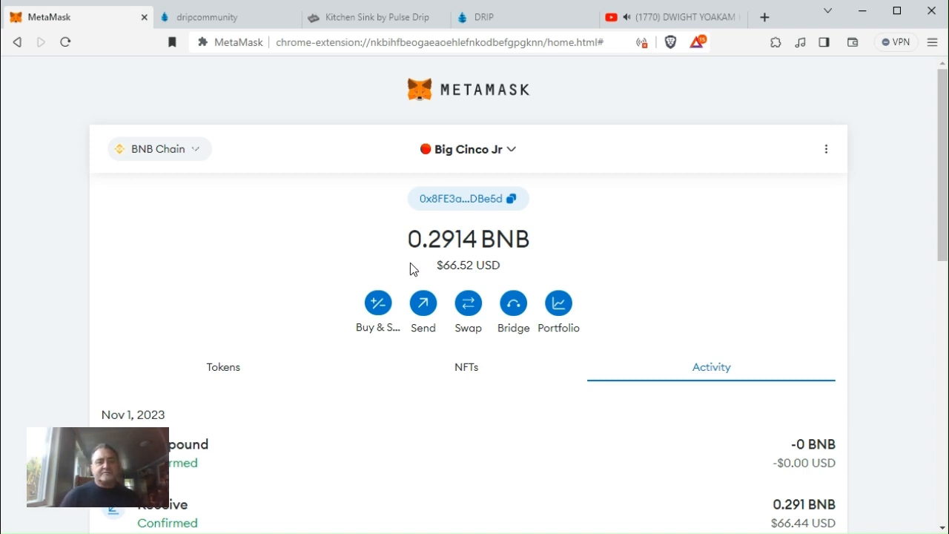
click(370, 16)
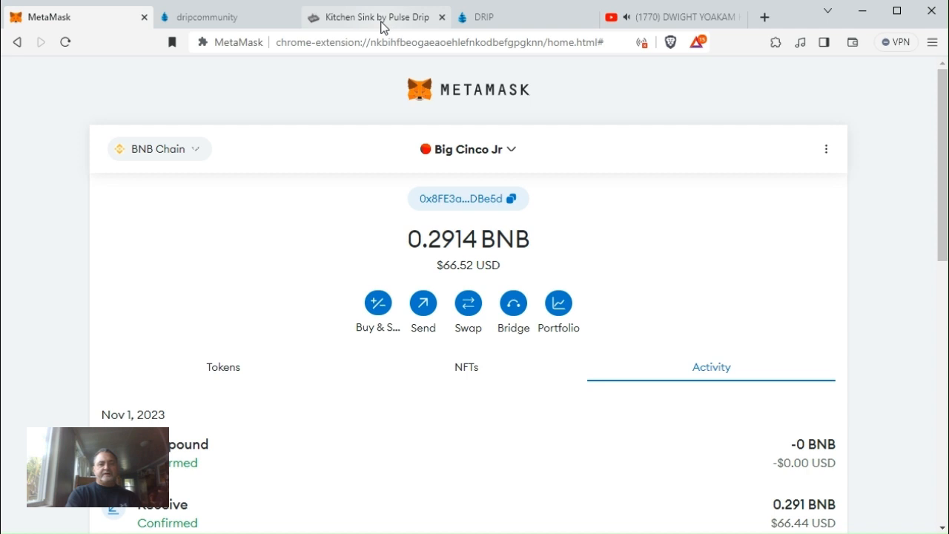
click(374, 16)
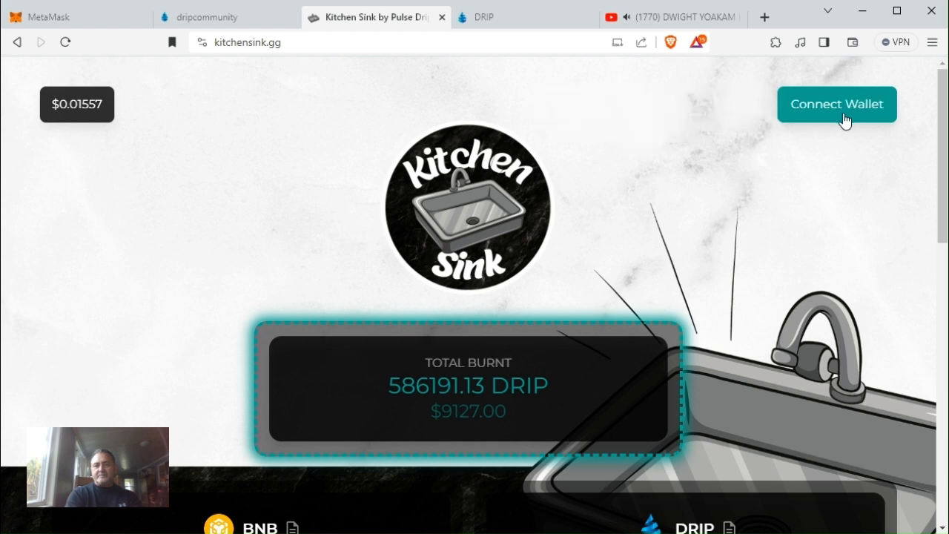
click(836, 104)
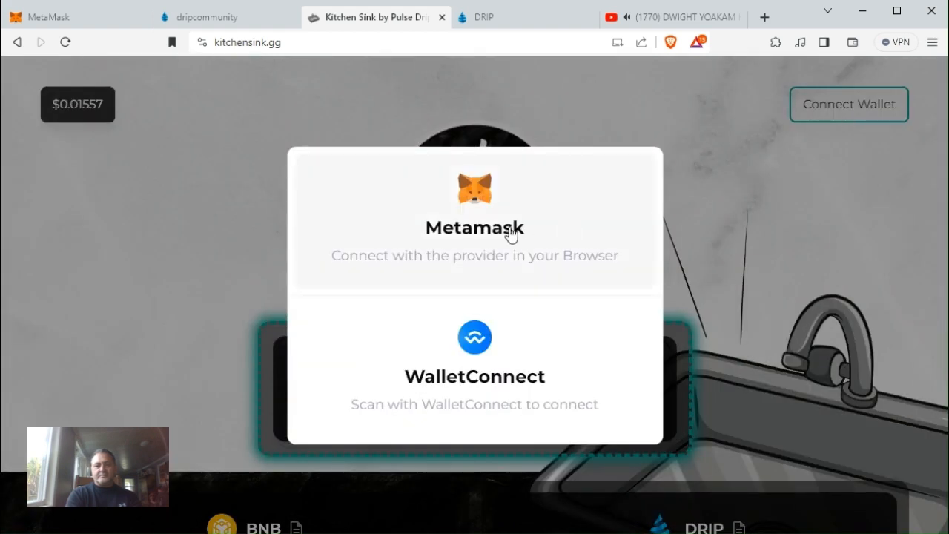
click(475, 222)
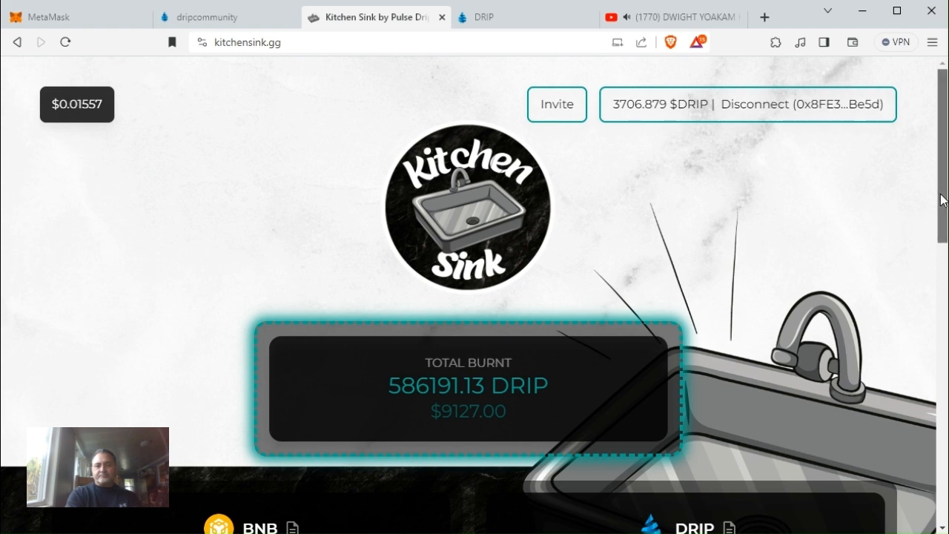
scroll(down, 3)
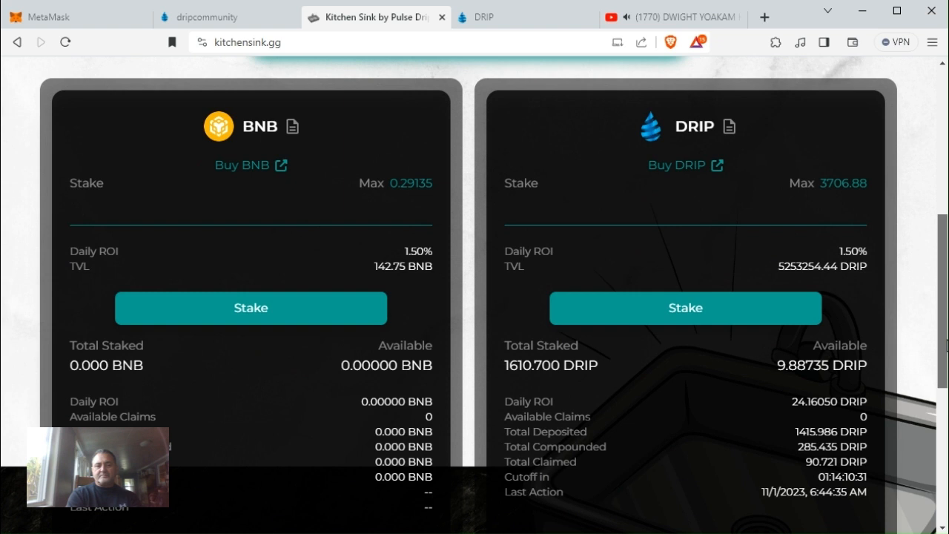
scroll(down, 3)
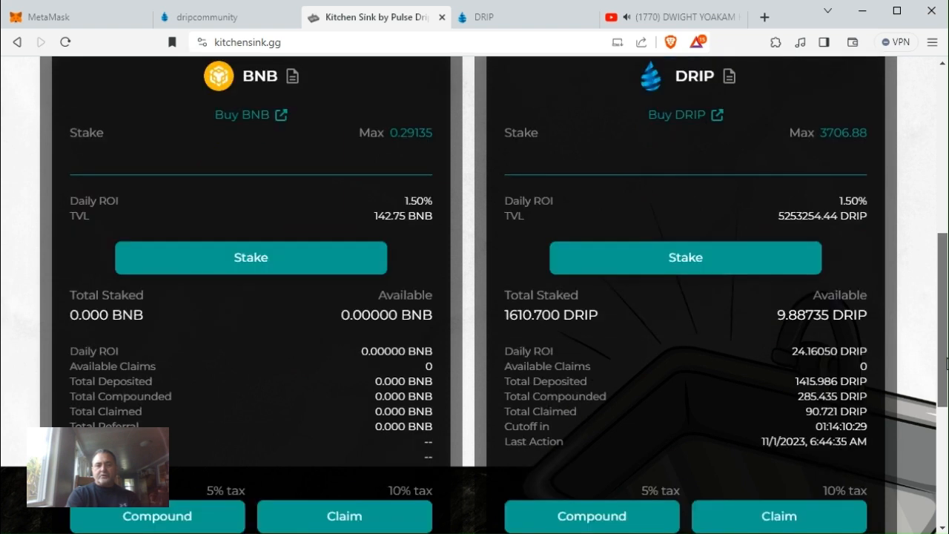
scroll(down, 3)
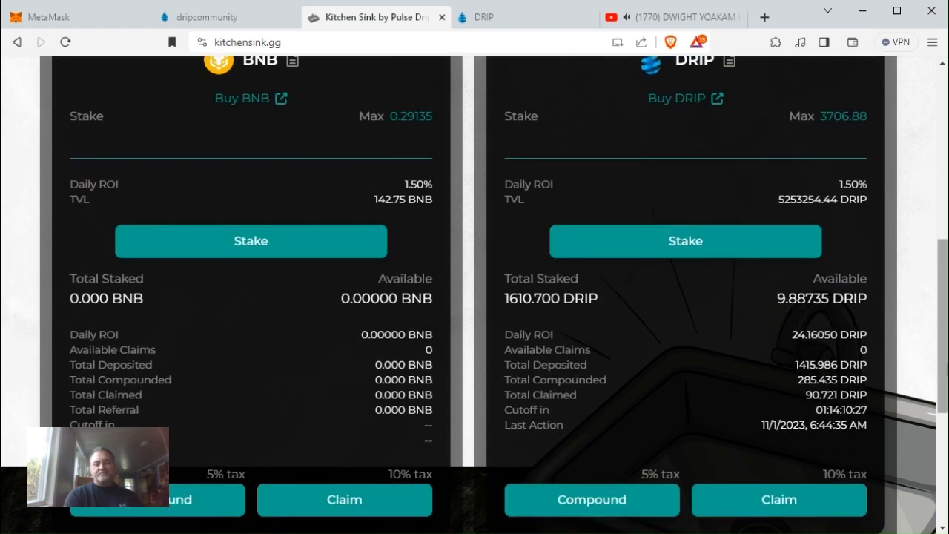
mouse_move(602, 320)
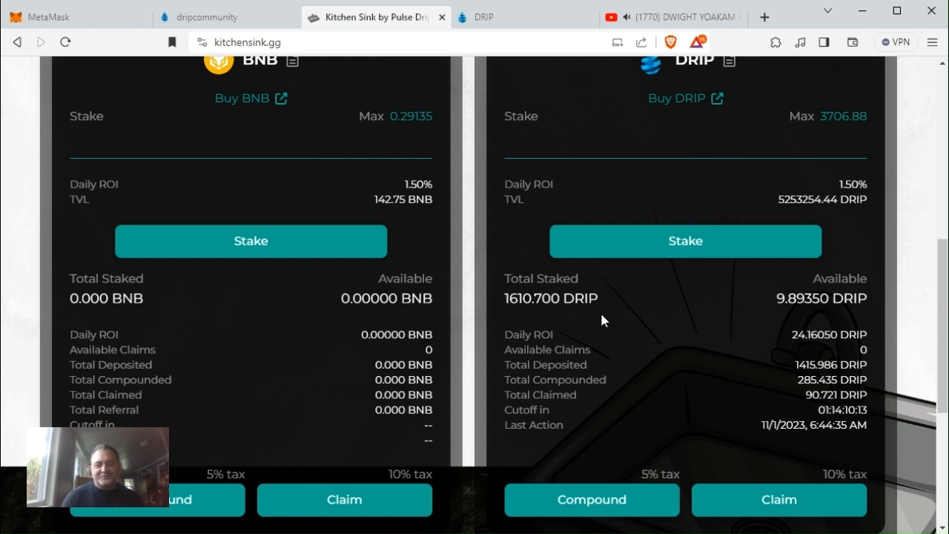
mouse_move(516, 315)
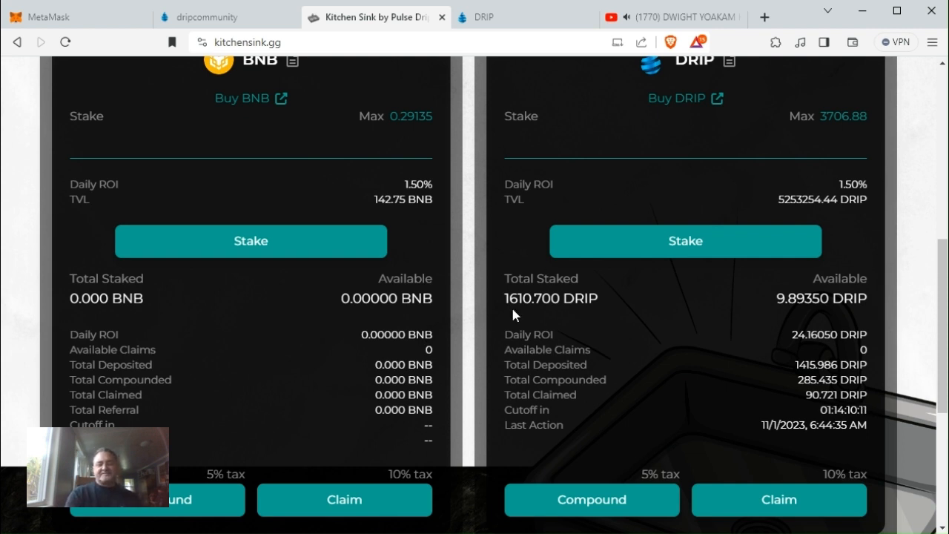
mouse_move(527, 315)
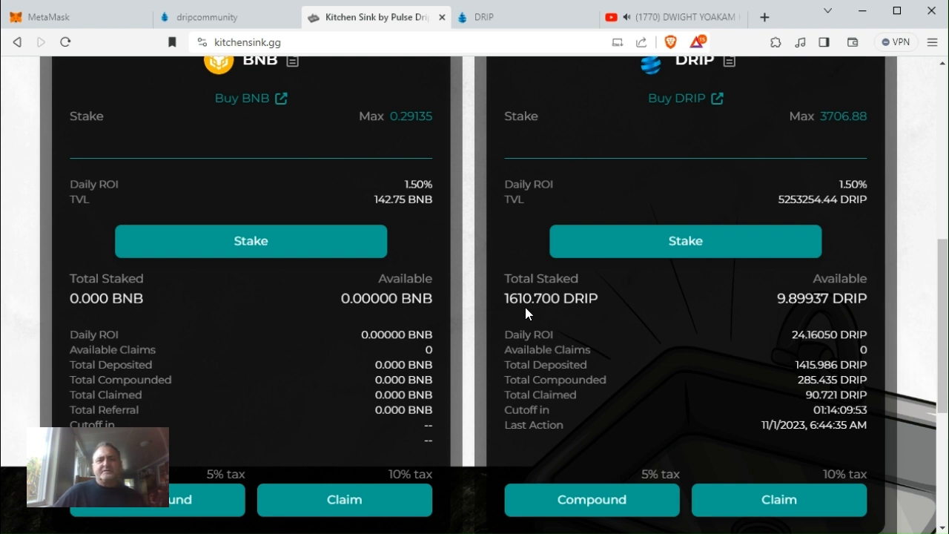
mouse_move(925, 80)
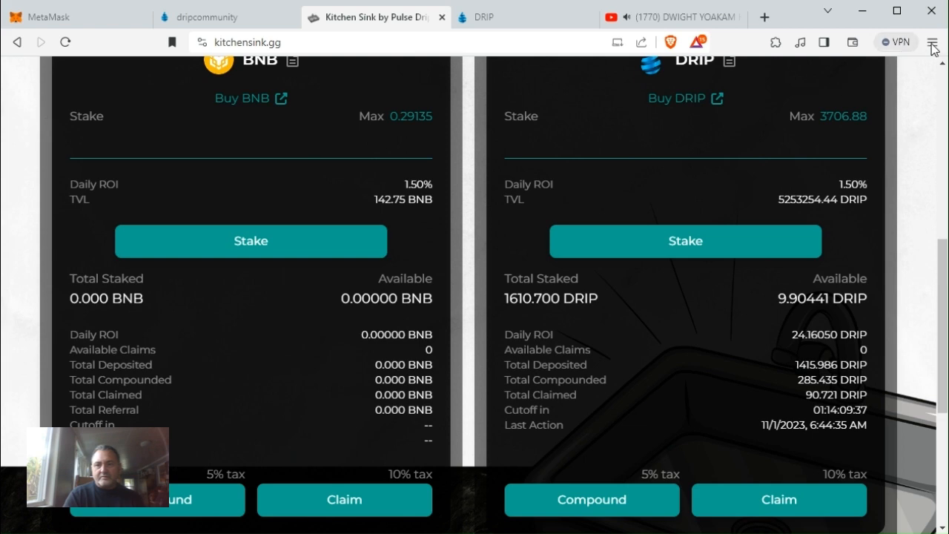
Step: Load Drip Pot Luck in a new tab and connect the wallet
click(764, 16)
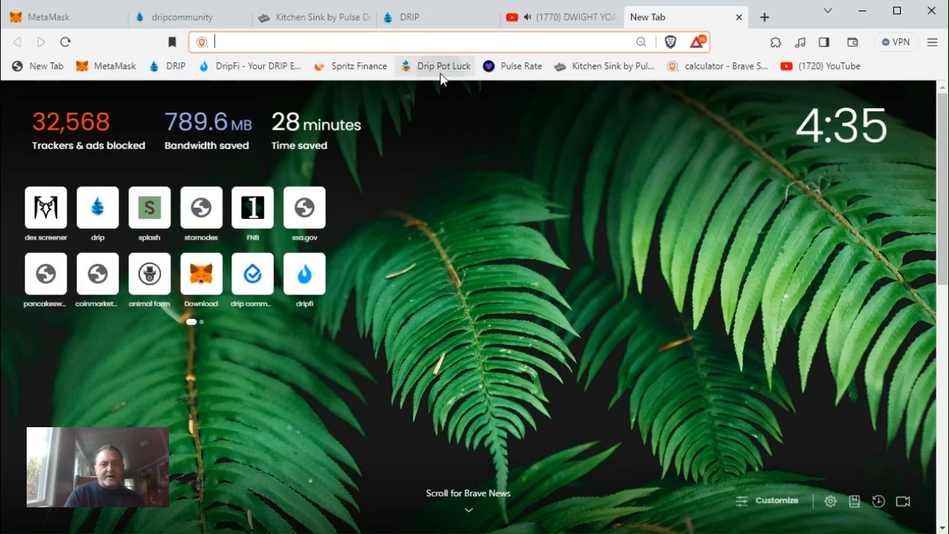
click(436, 65)
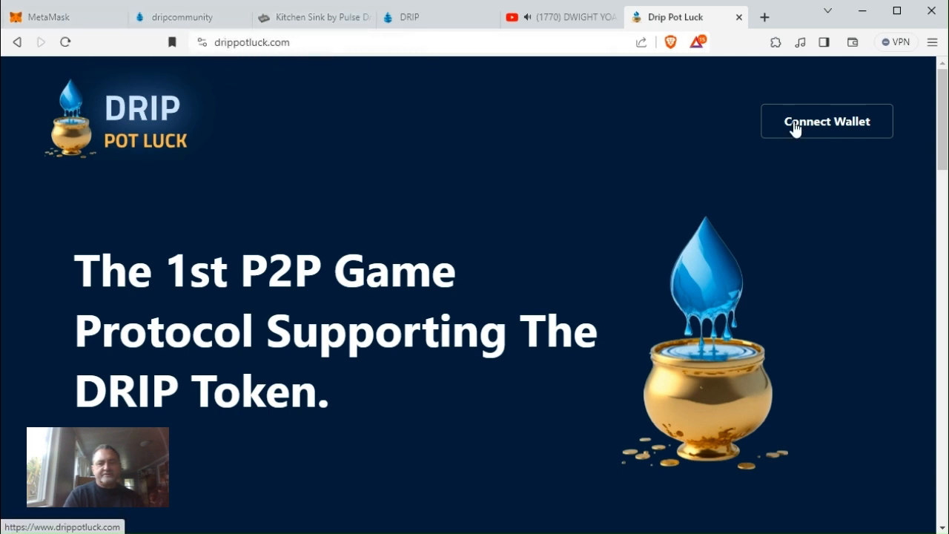
click(826, 122)
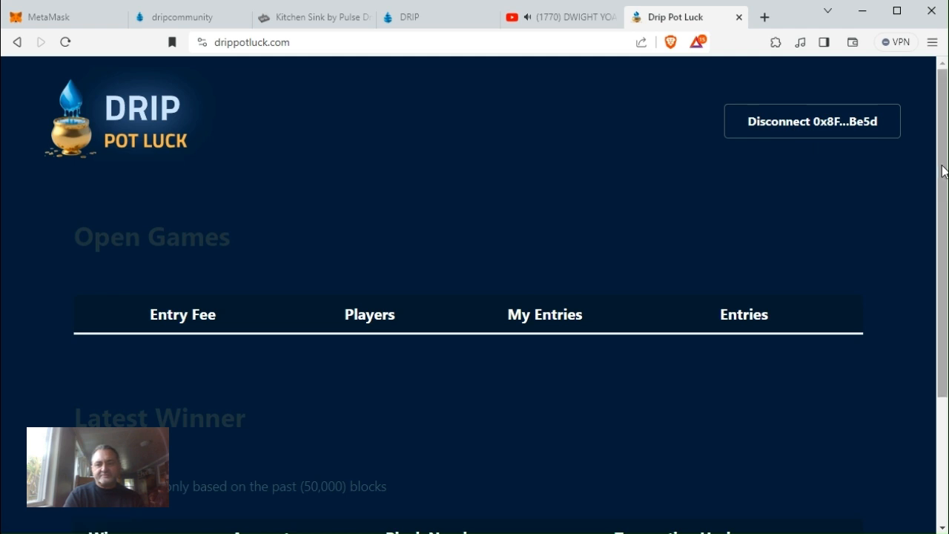
Step: Scroll through the Open Games table showing 0.1 and 0.2 BNB pots
scroll(down, 3)
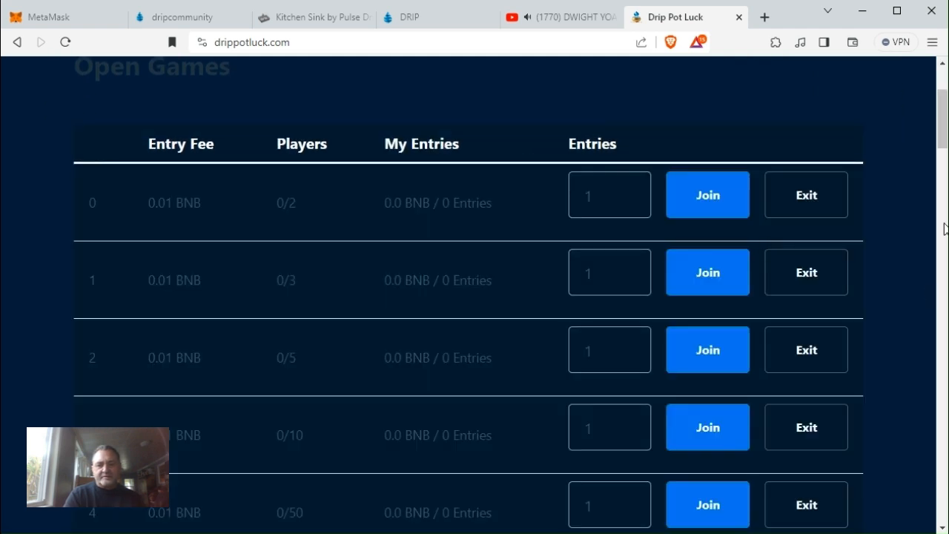
scroll(down, 3)
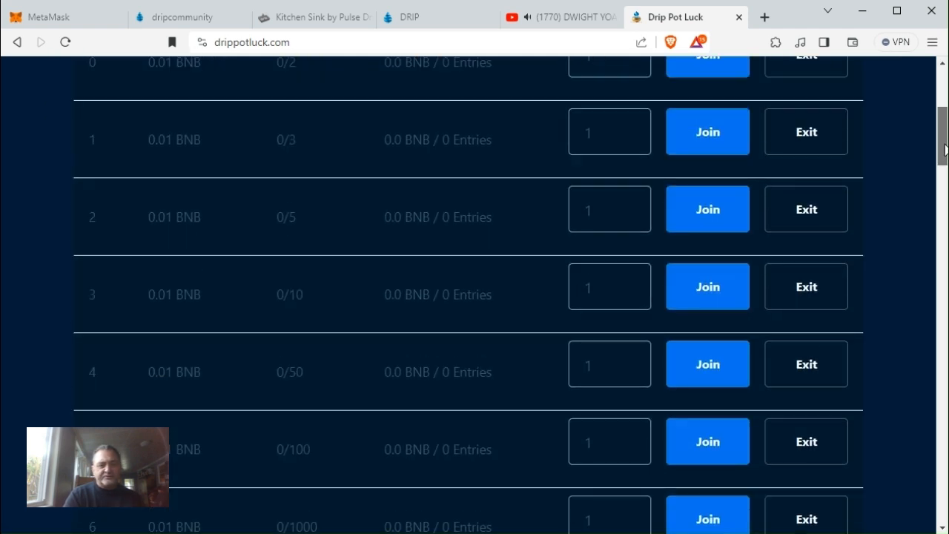
scroll(down, 3)
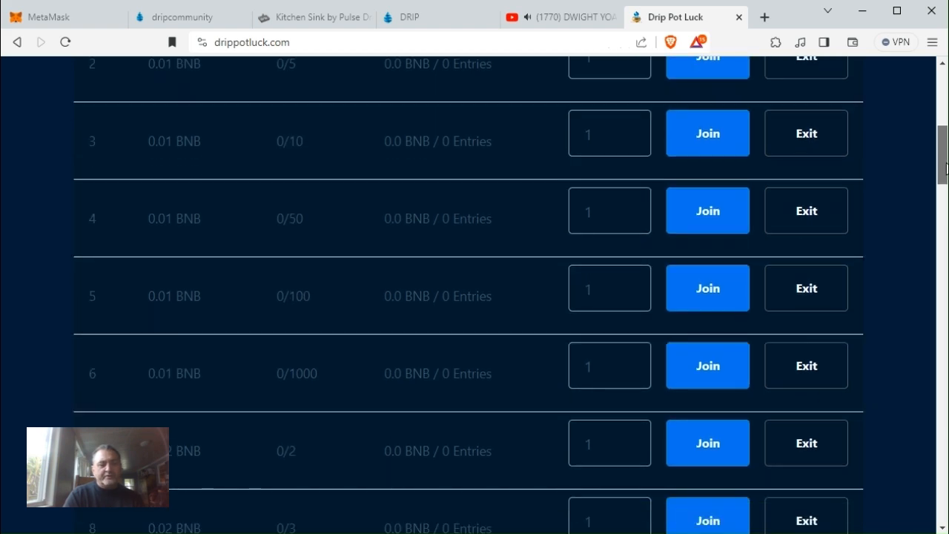
scroll(down, 3)
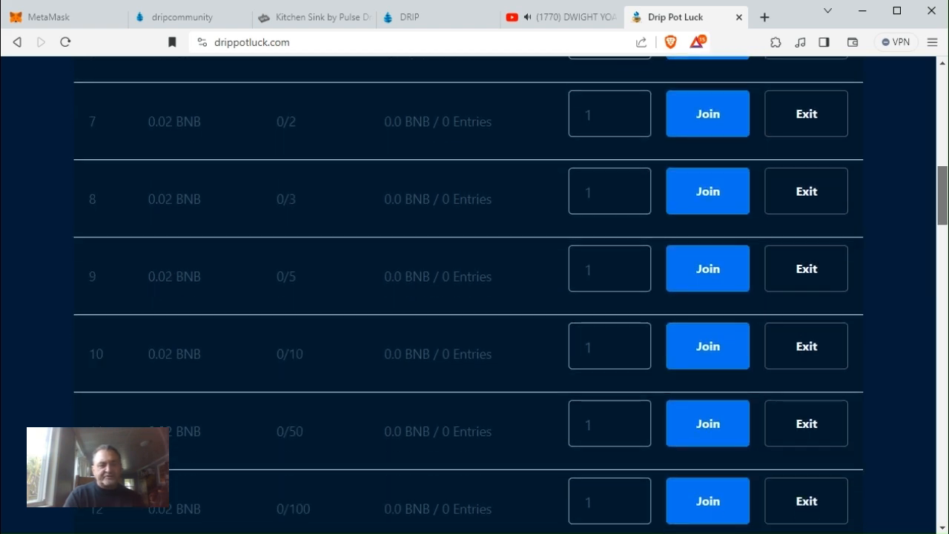
scroll(down, 3)
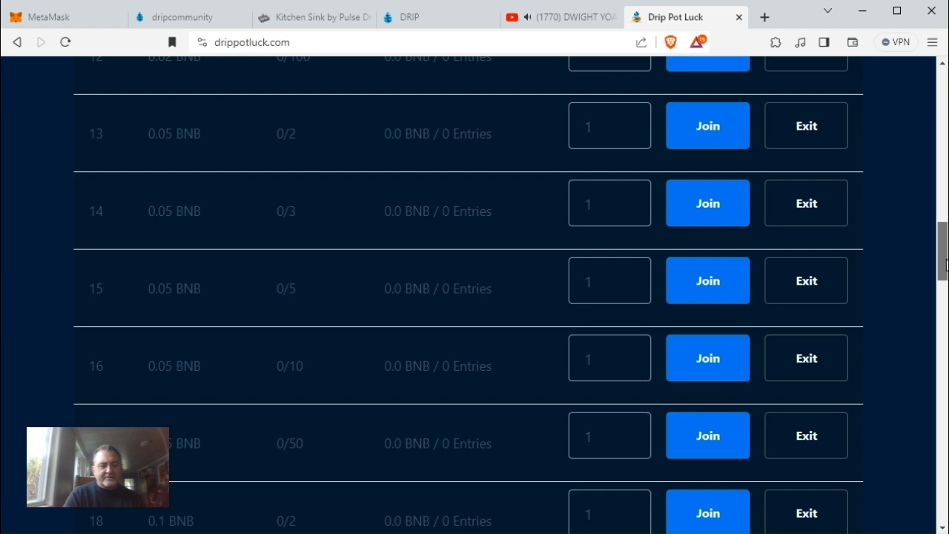
scroll(down, 3)
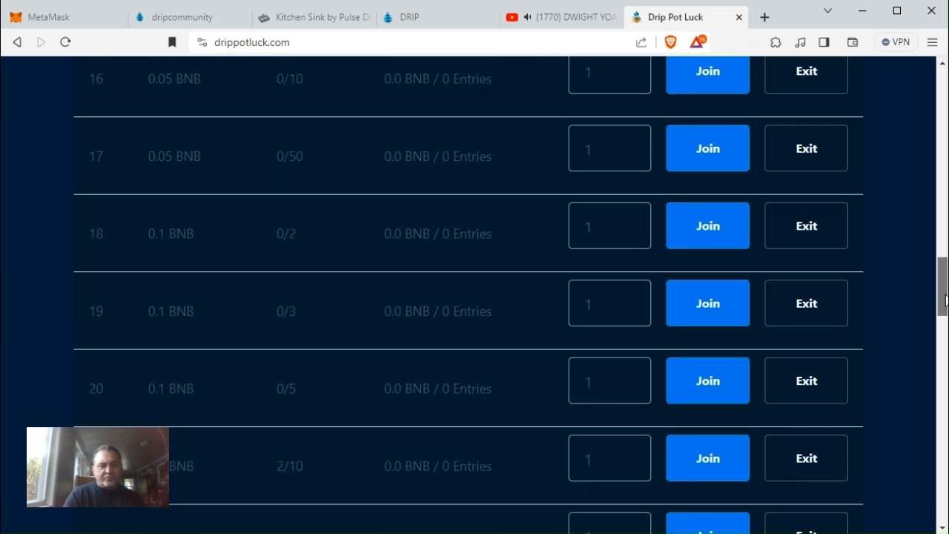
scroll(down, 3)
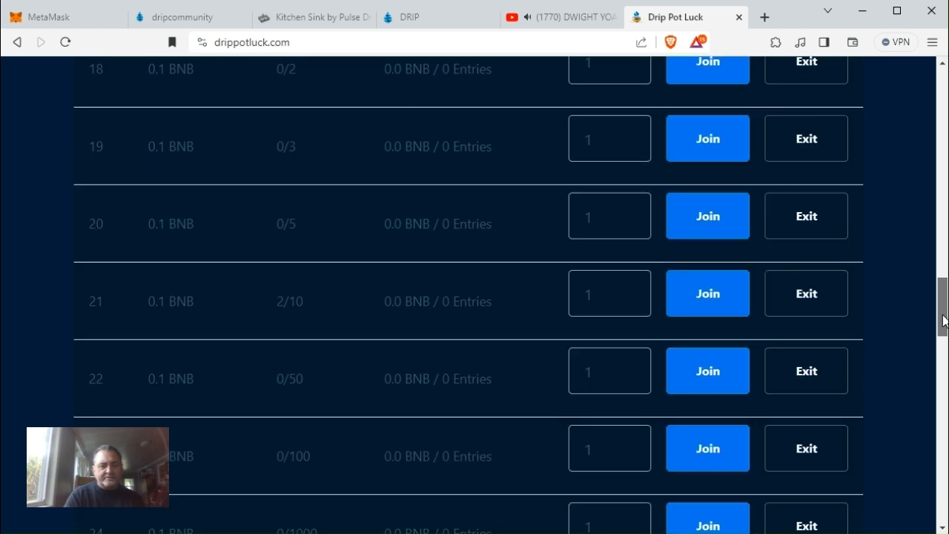
mouse_move(630, 293)
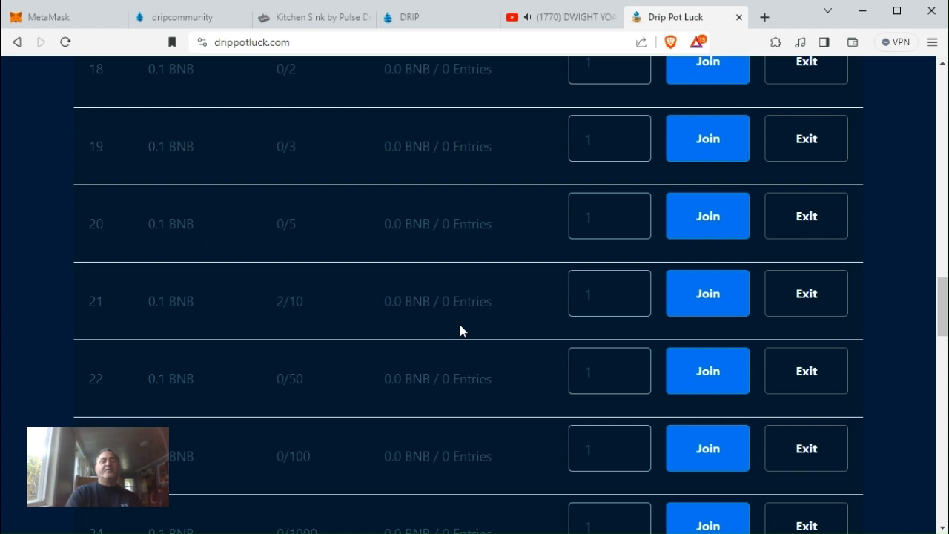
mouse_move(492, 320)
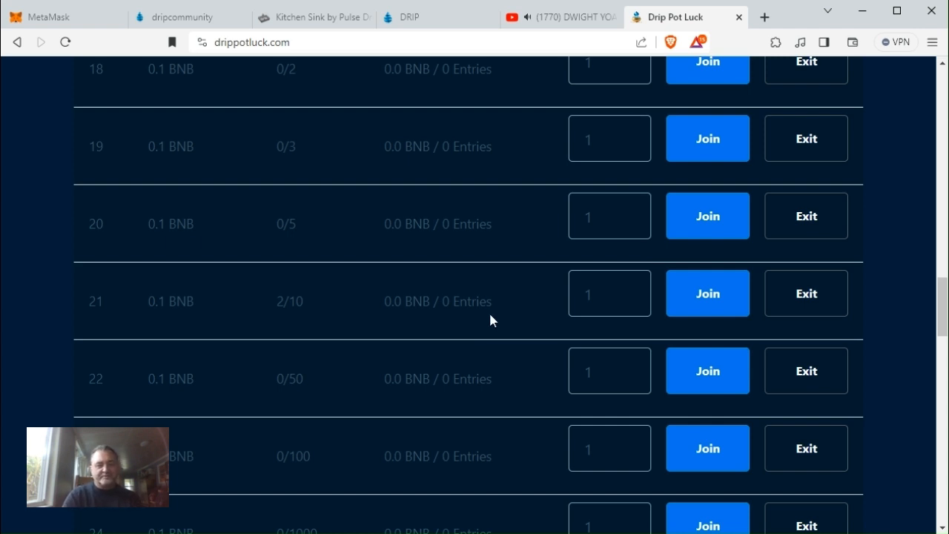
mouse_move(291, 315)
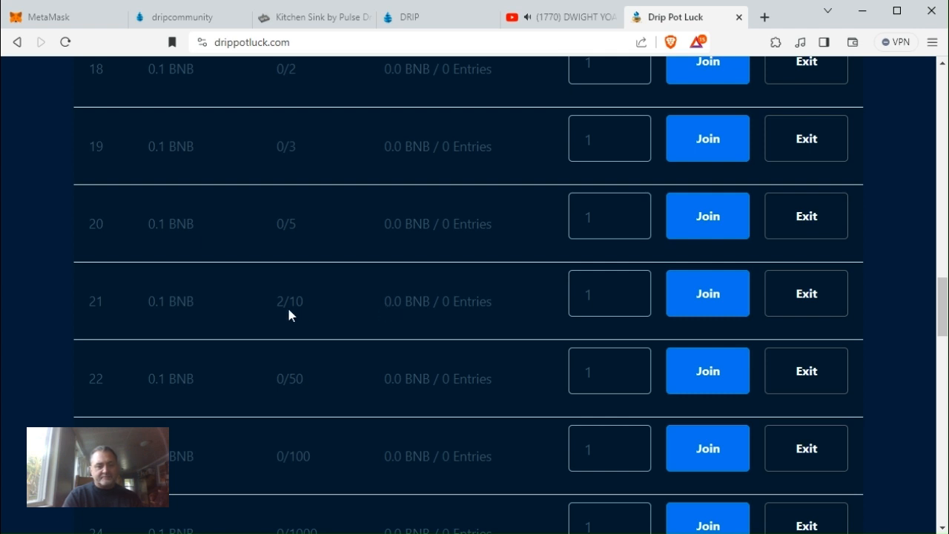
mouse_move(928, 323)
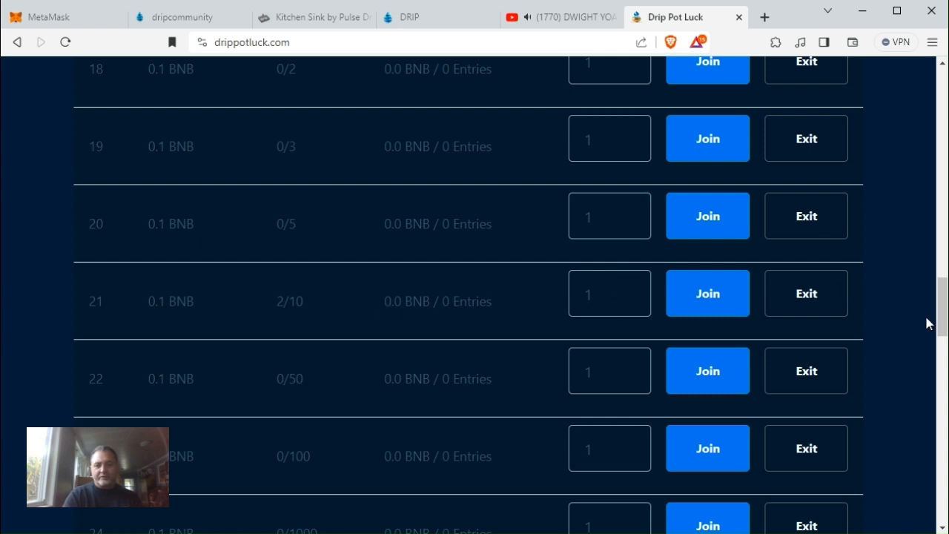
scroll(down, 3)
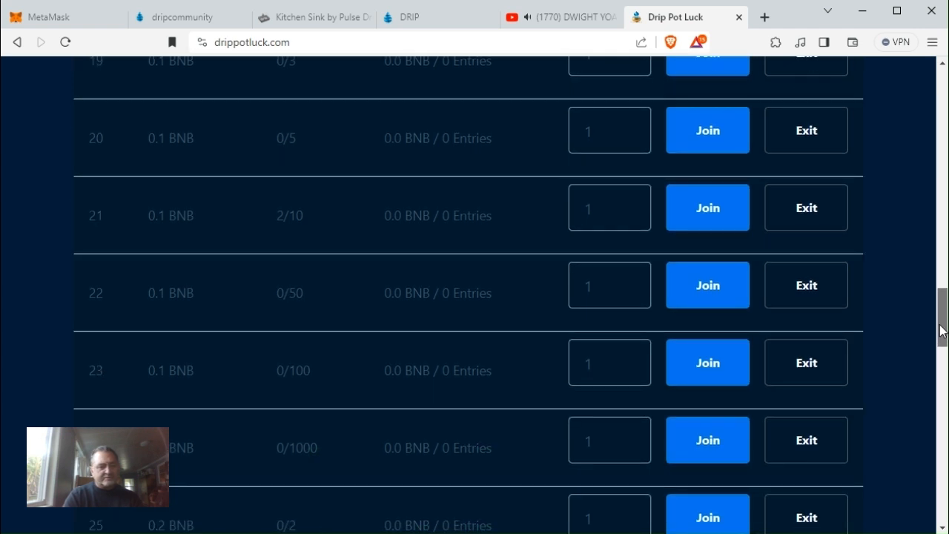
scroll(down, 3)
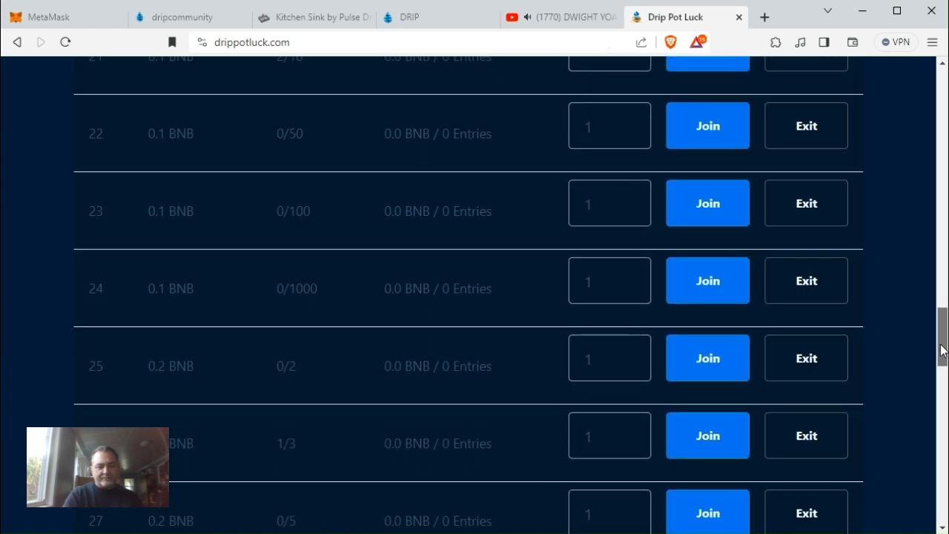
scroll(down, 3)
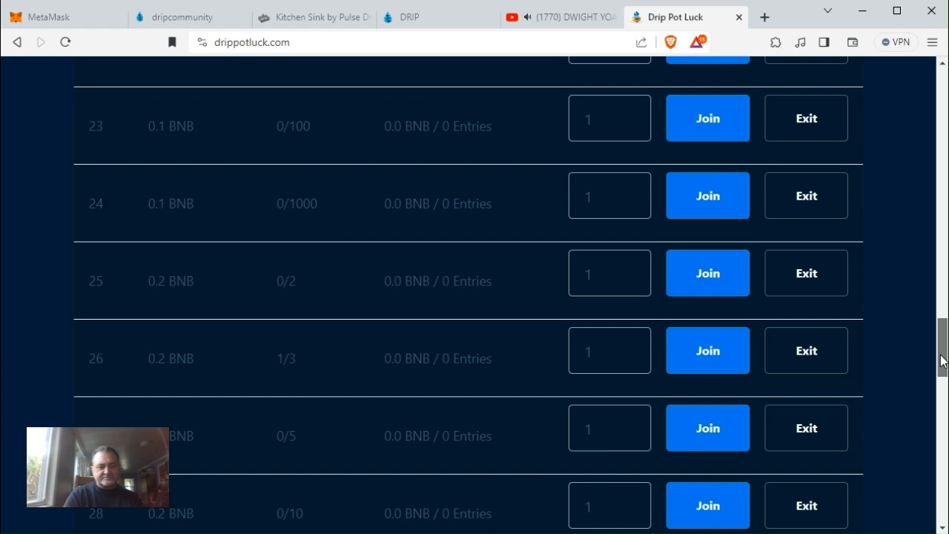
scroll(down, 3)
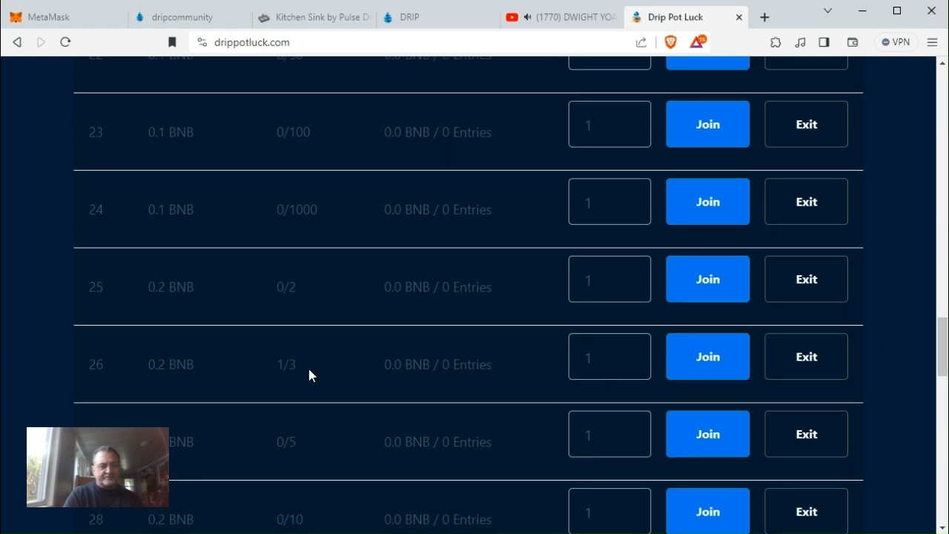
mouse_move(529, 365)
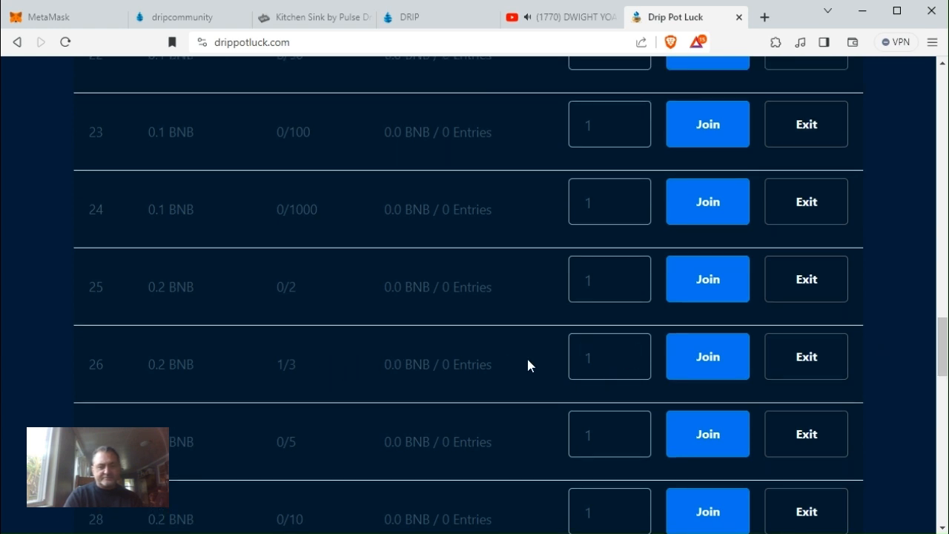
mouse_move(941, 361)
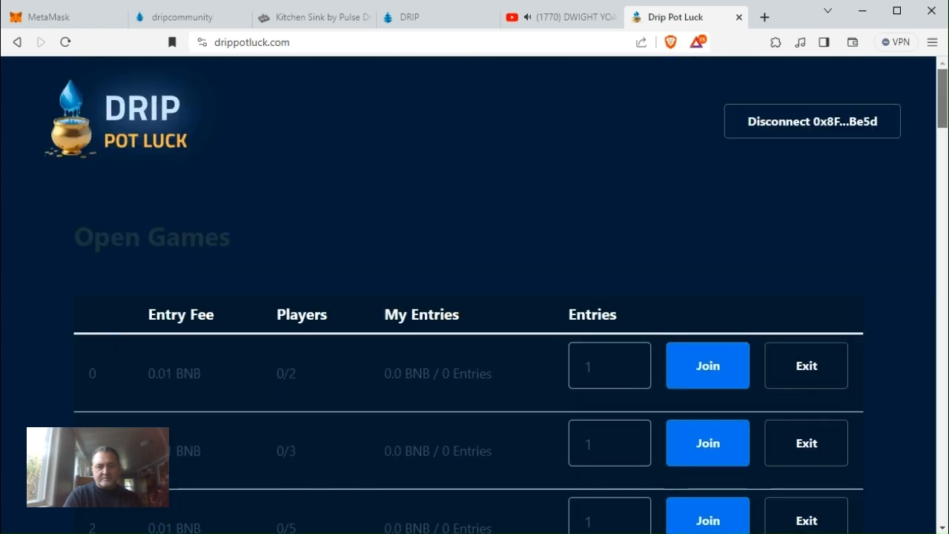
Step: Scroll the Open Games table to the 0.1 BNB games, rows 19–24, including three-player game 19
scroll(down, 3)
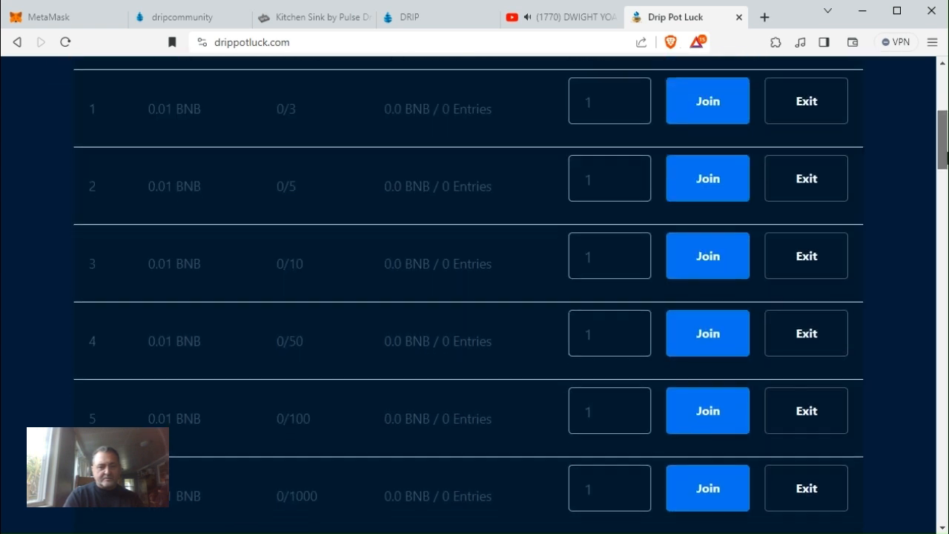
scroll(down, 3)
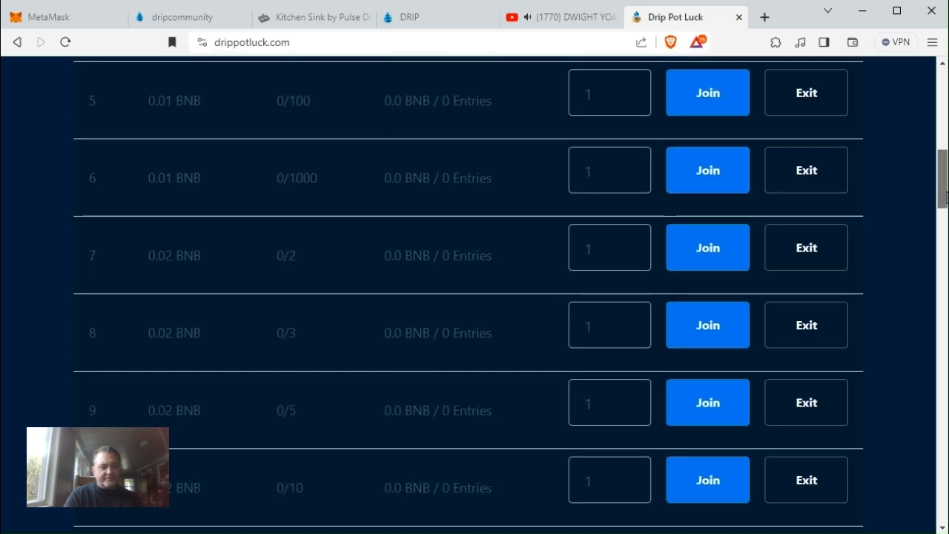
scroll(down, 3)
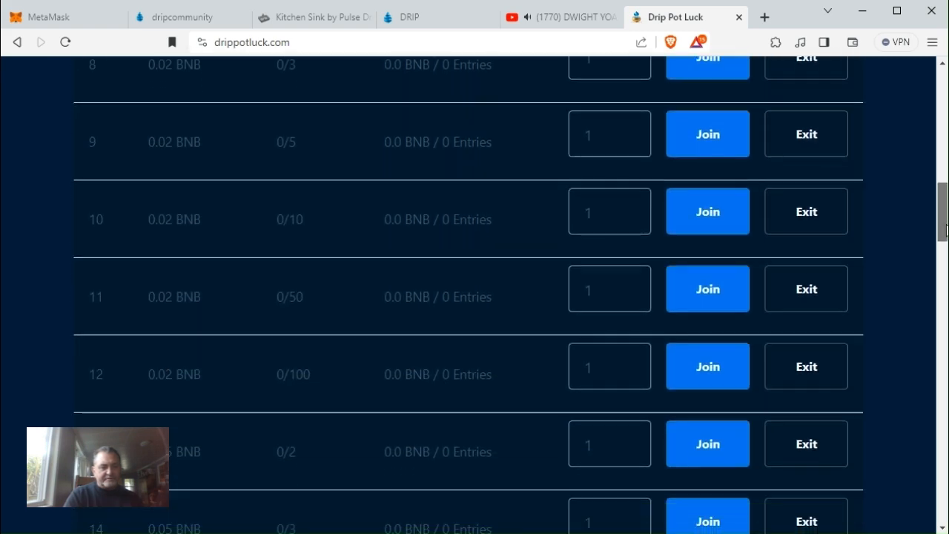
scroll(down, 3)
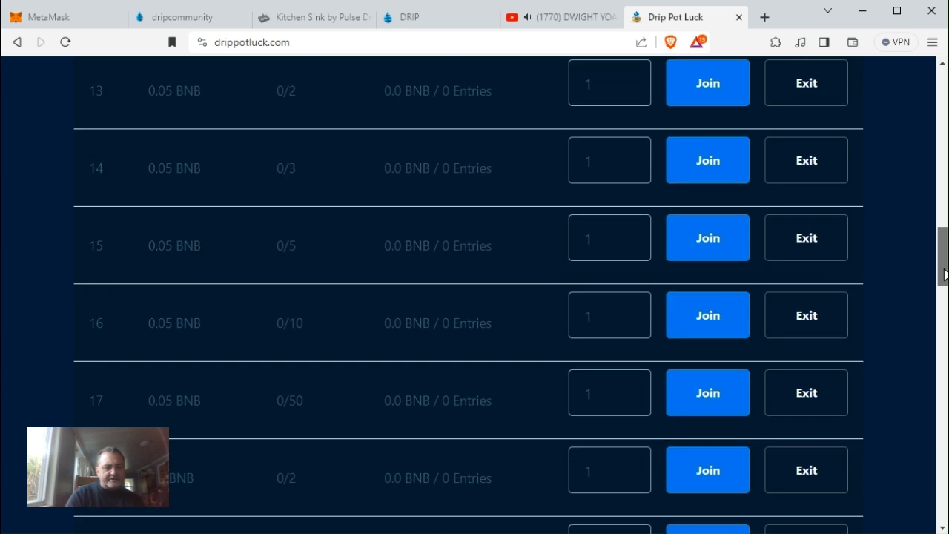
scroll(down, 3)
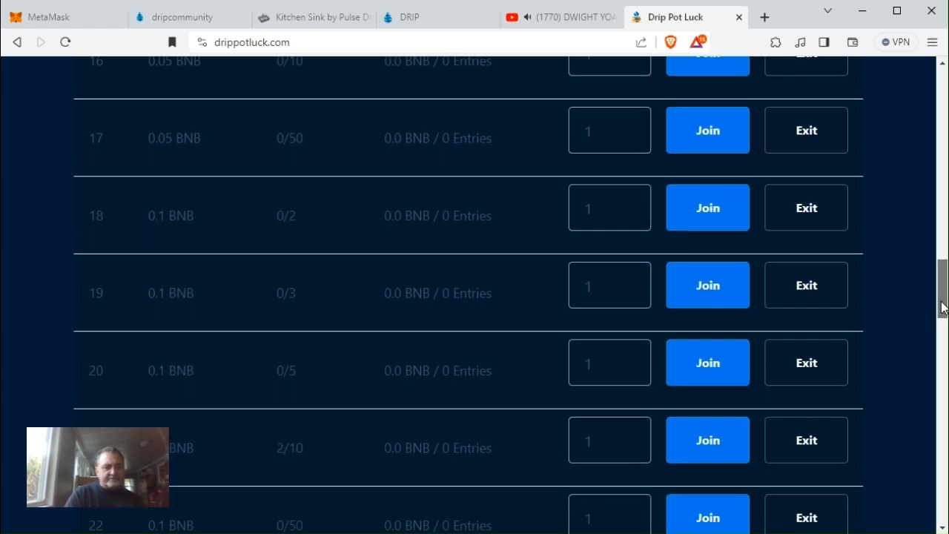
scroll(down, 3)
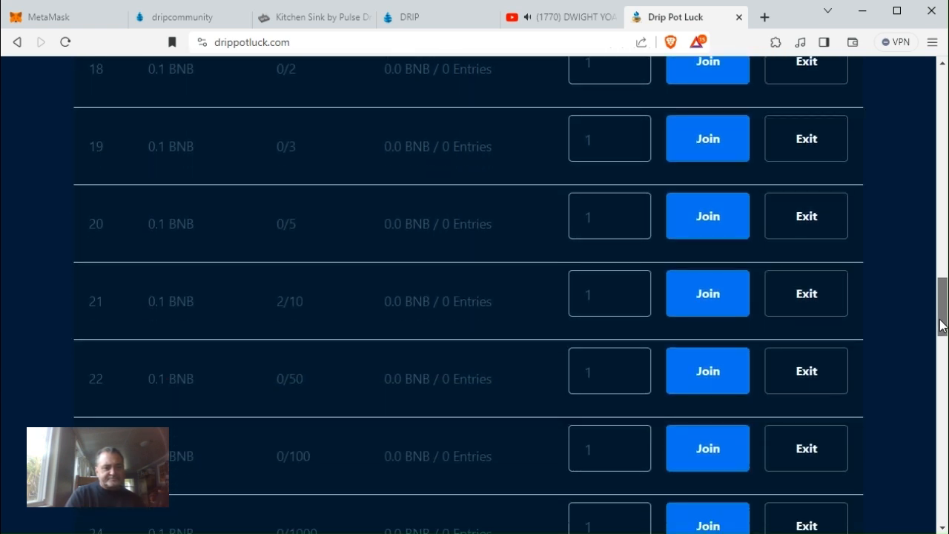
scroll(down, 3)
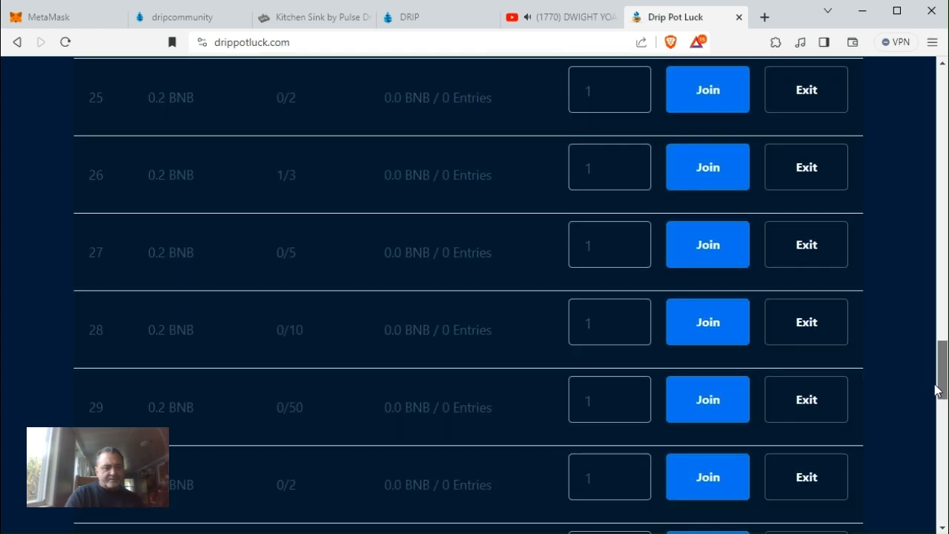
scroll(down, 3)
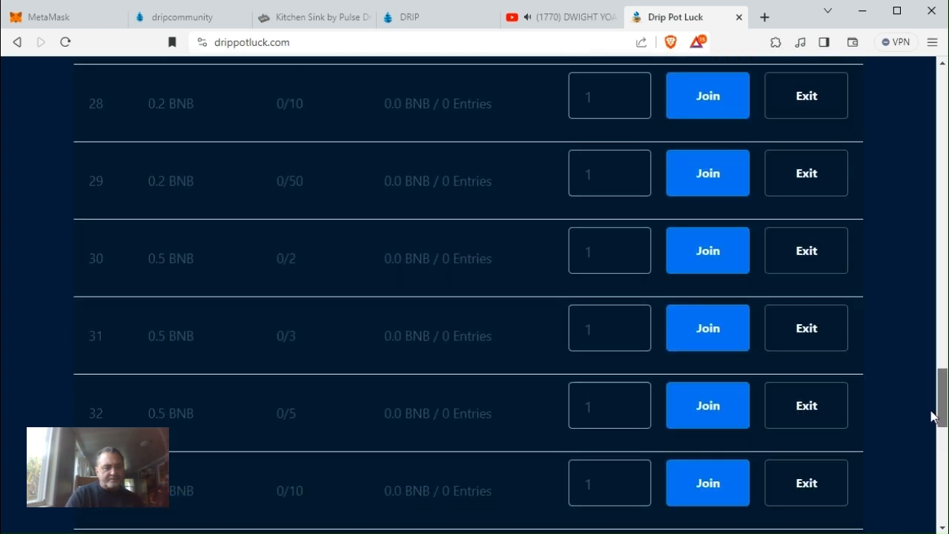
scroll(down, 3)
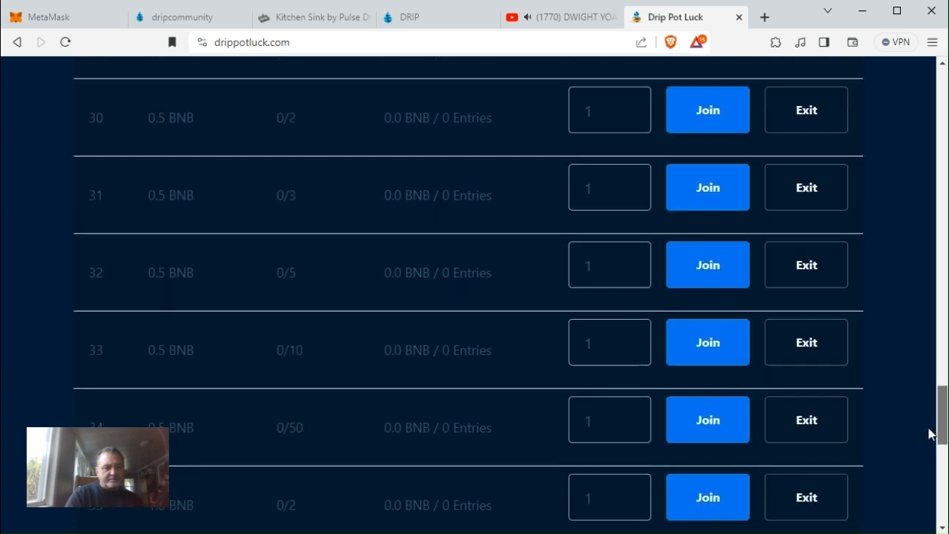
scroll(up, 3)
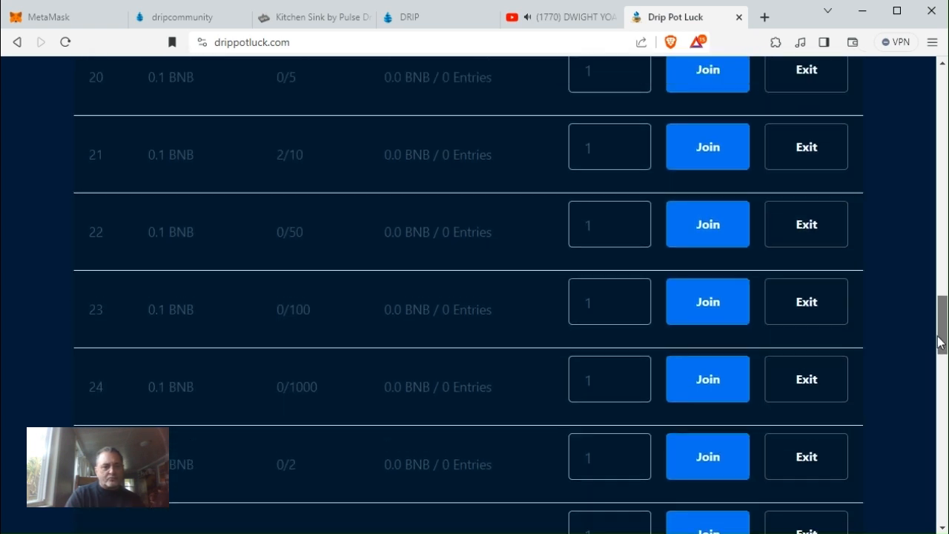
scroll(down, 3)
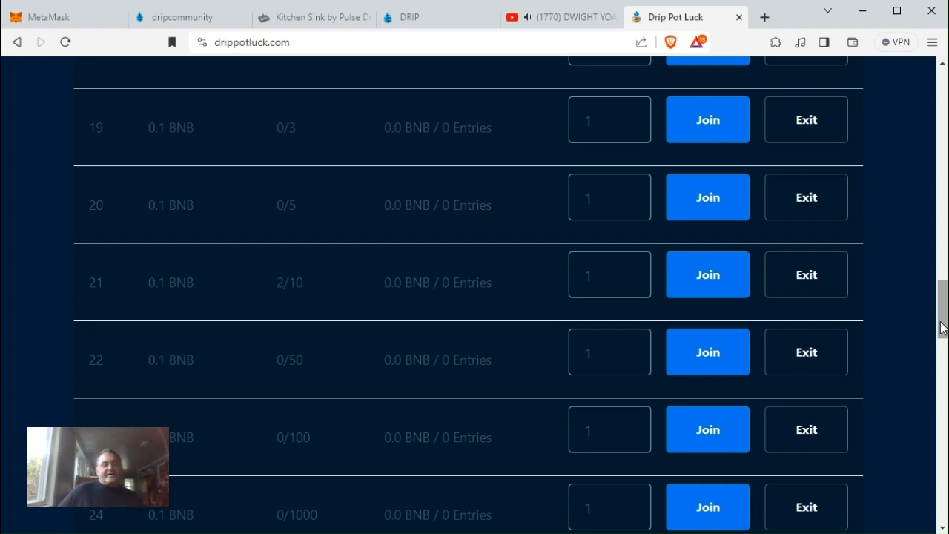
mouse_move(756, 310)
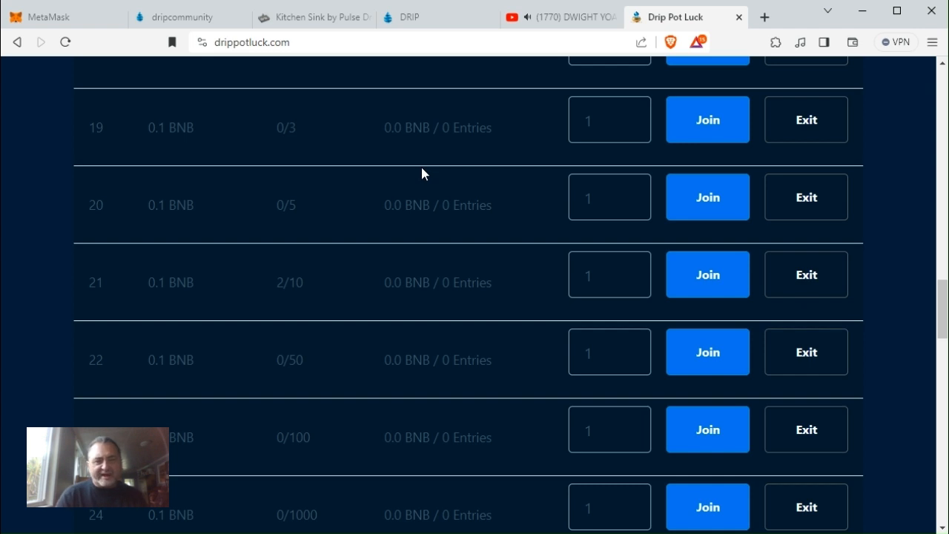
mouse_move(427, 170)
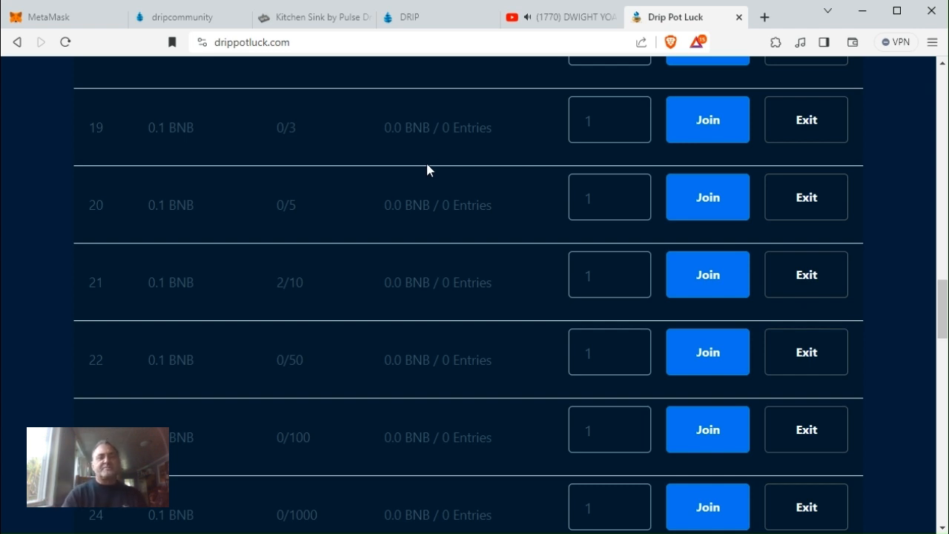
mouse_move(791, 176)
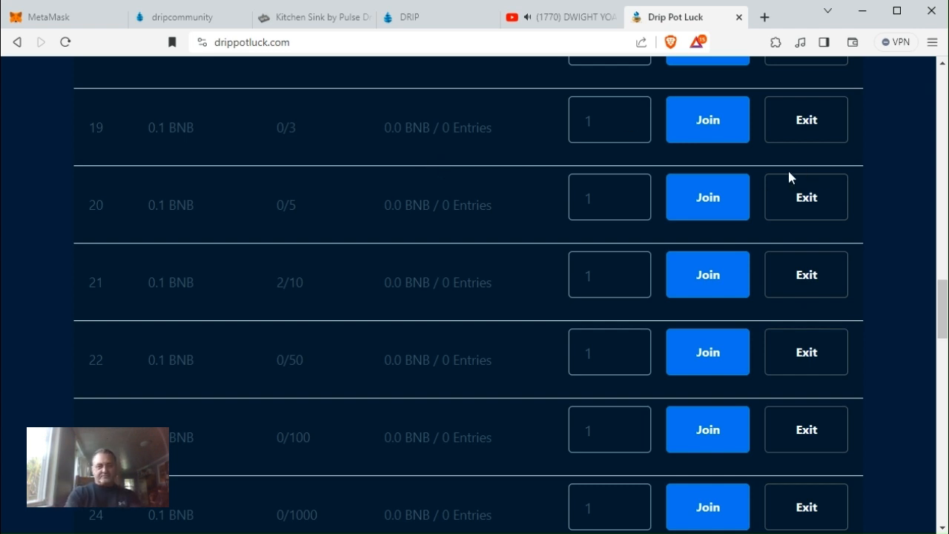
mouse_move(695, 164)
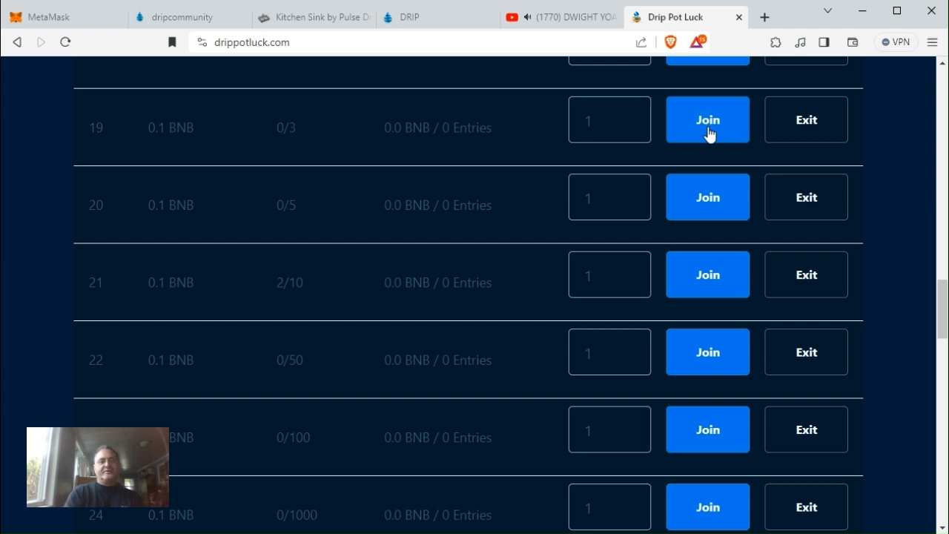
Step: Join the 0.1 BNB three-player game 19 and scroll the table while it reloads
click(708, 118)
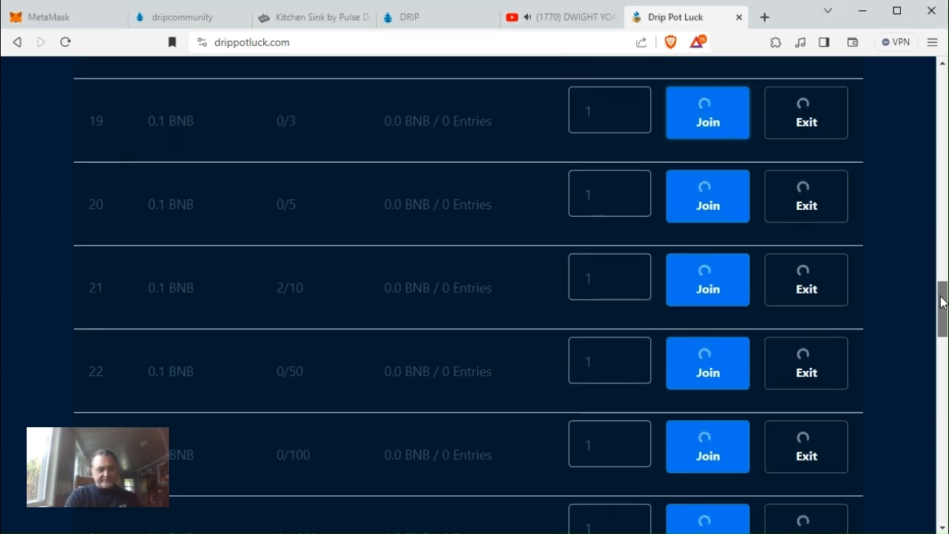
scroll(down, 3)
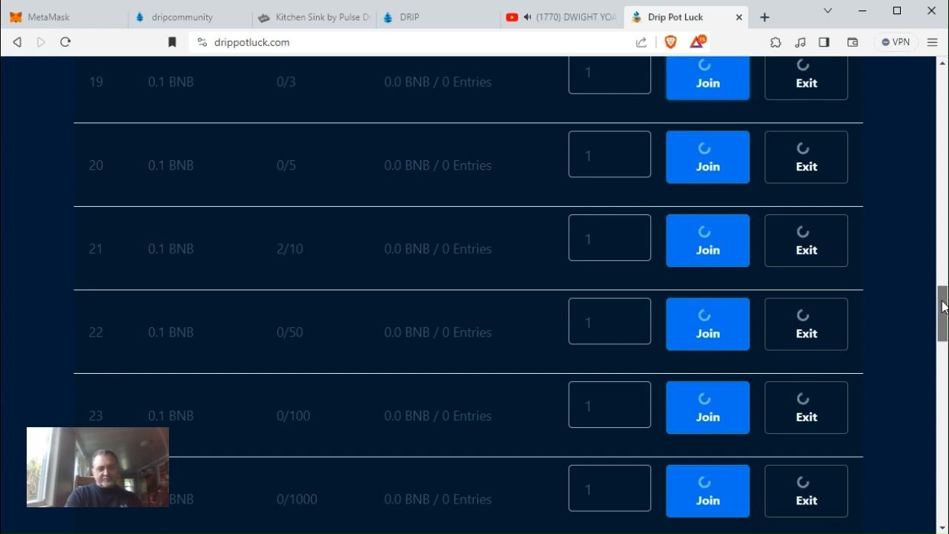
scroll(down, 3)
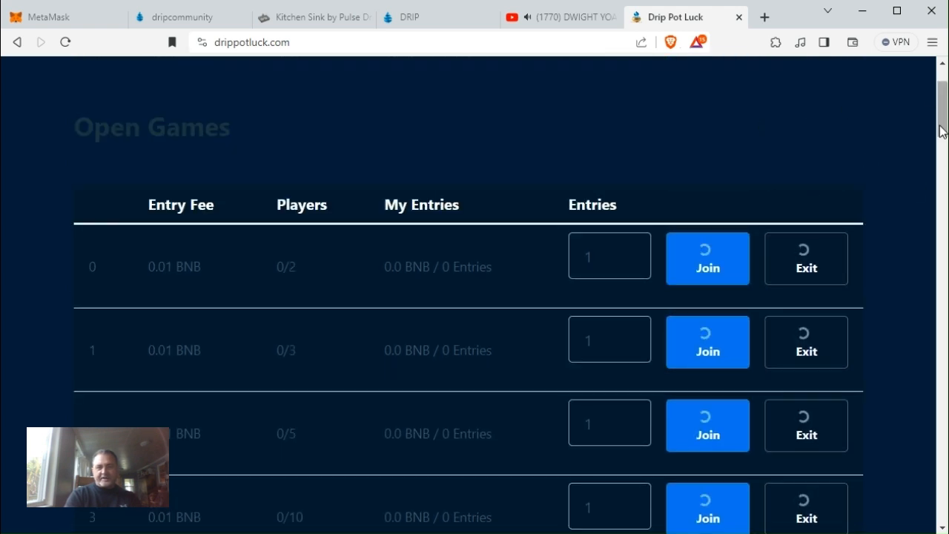
scroll(down, 3)
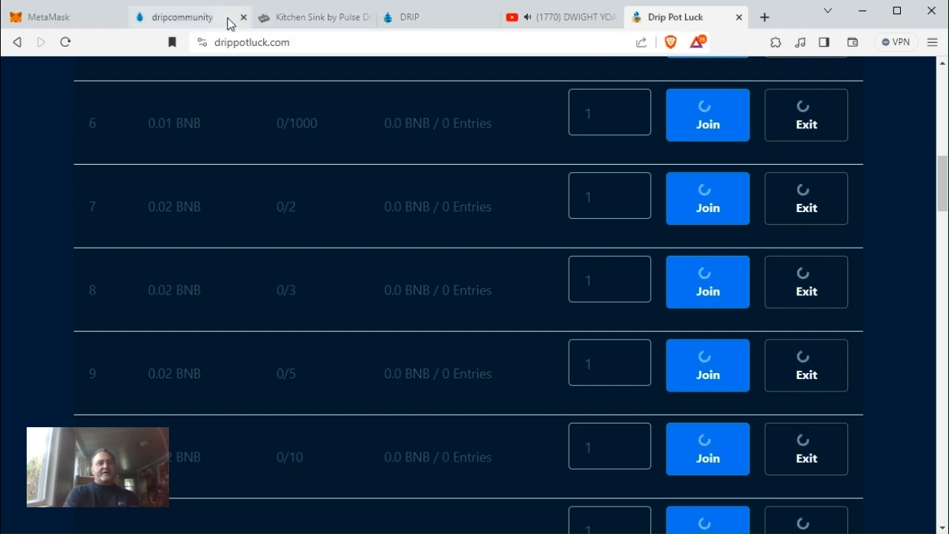
Step: Return to the DRIP Drip Drop Draw page on Round 548 with its 89 DRIP prize pool
click(409, 16)
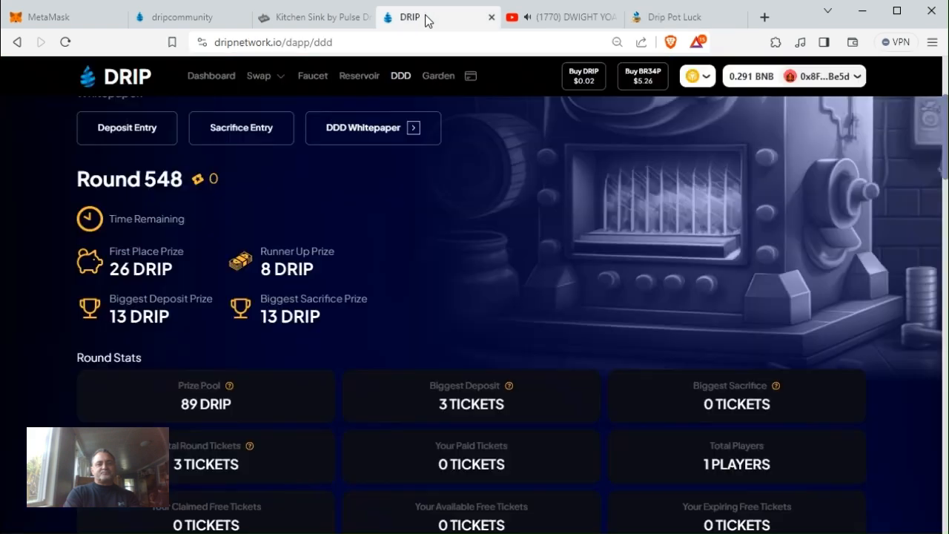
mouse_move(185, 37)
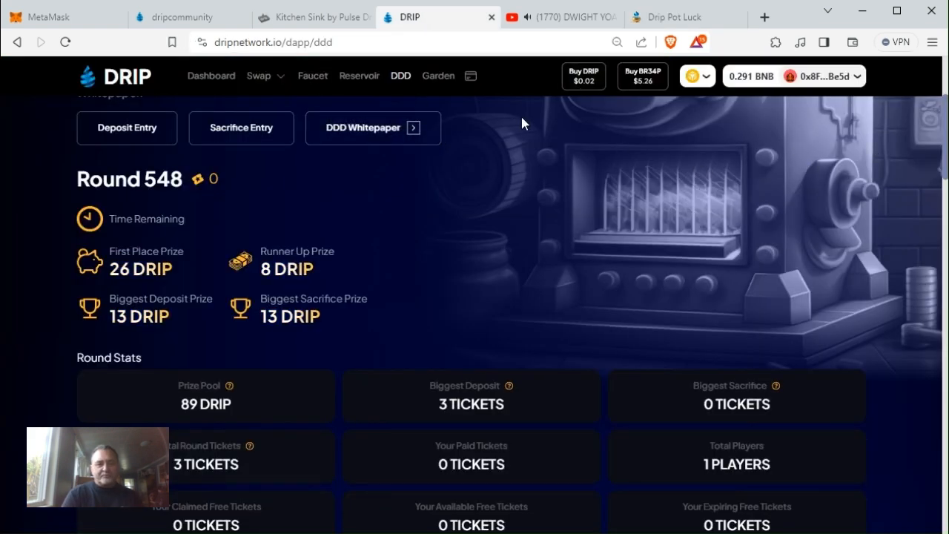
mouse_move(655, 134)
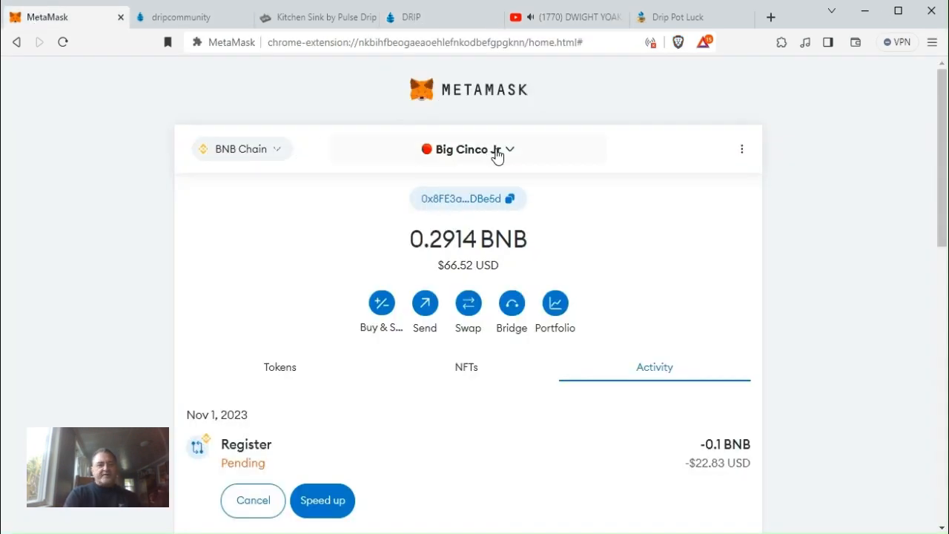
Step: Switch MetaMask to the Once account holding 0.0085 BNB and return to the DRIP site
click(467, 148)
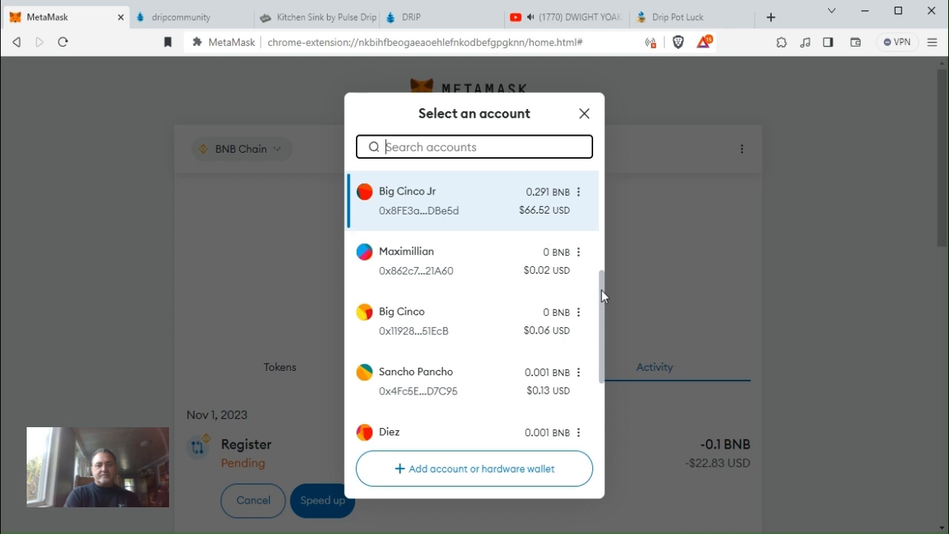
scroll(down, 3)
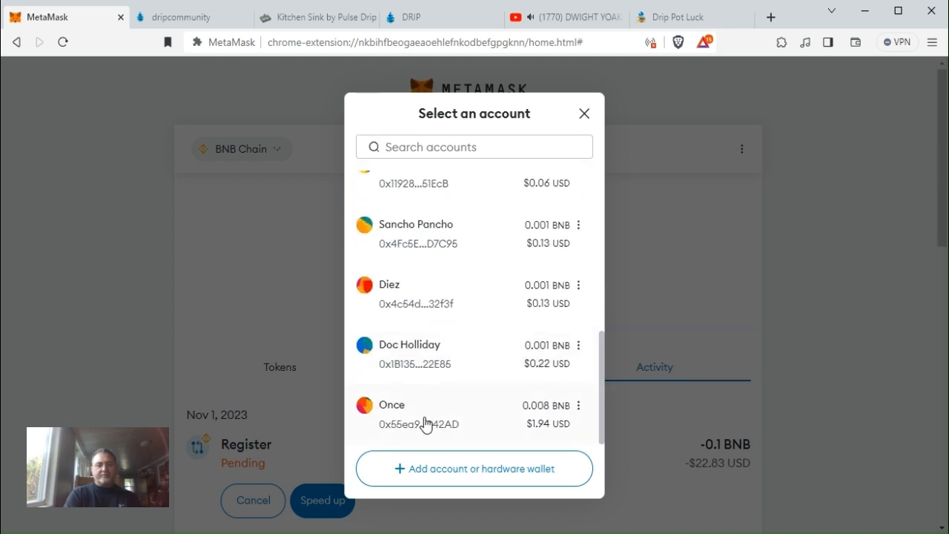
click(427, 412)
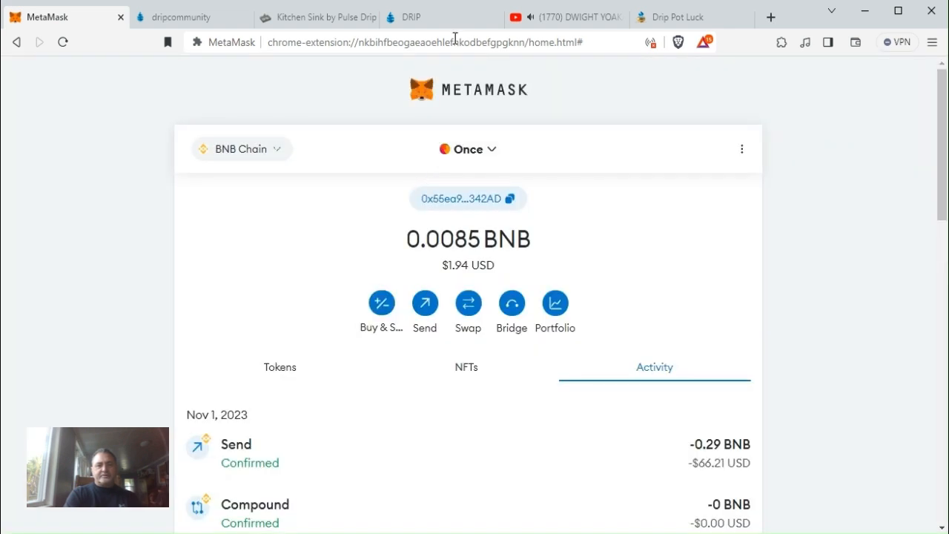
click(403, 16)
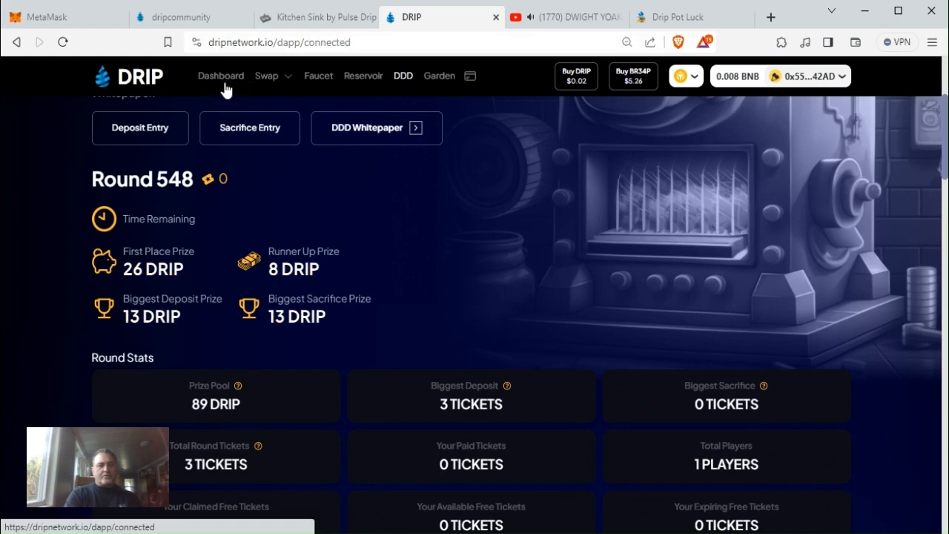
Step: Open the DRIP Player Dashboard for the Once wallet showing its reservoir and faucet stats
click(220, 75)
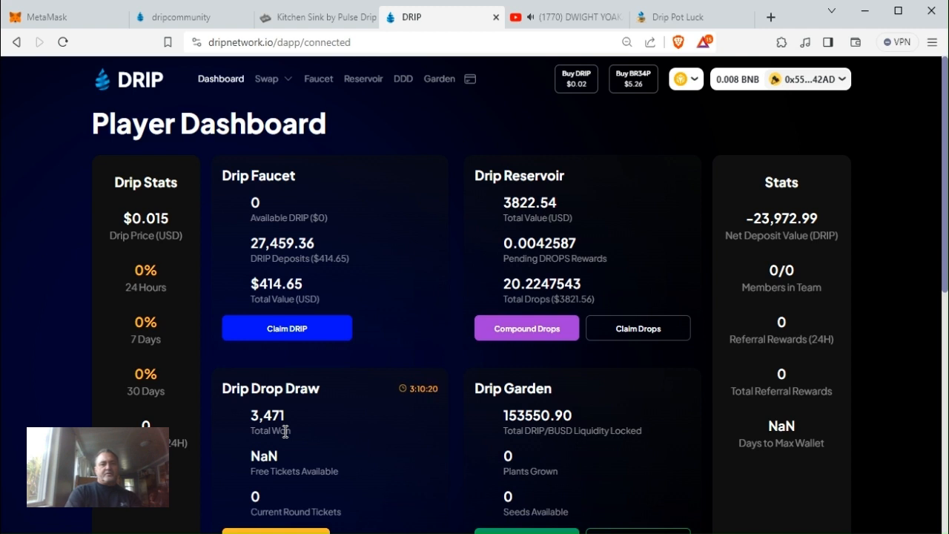
mouse_move(311, 368)
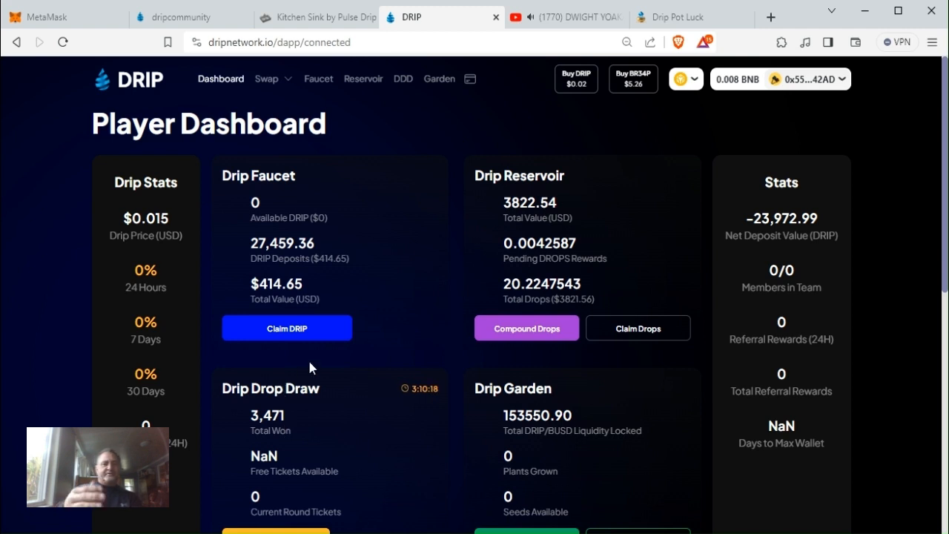
mouse_move(213, 255)
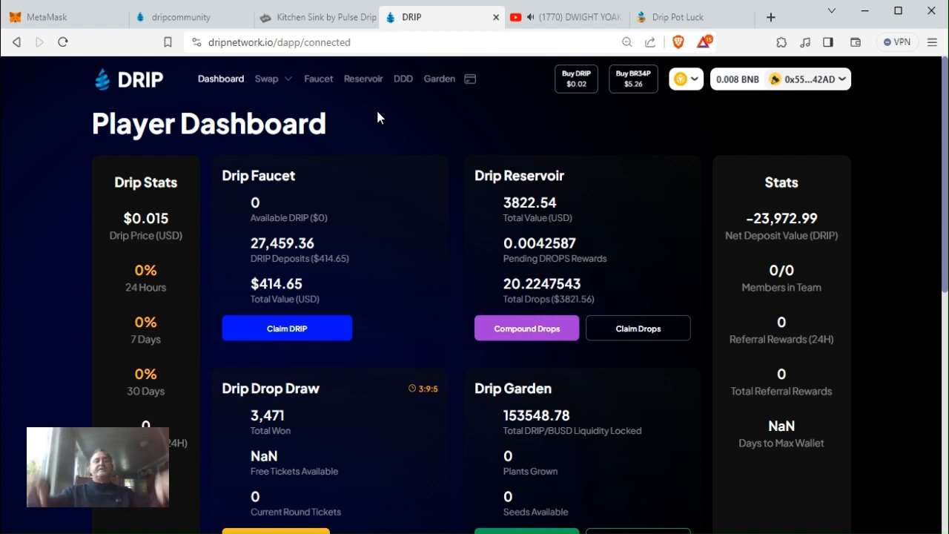
mouse_move(634, 386)
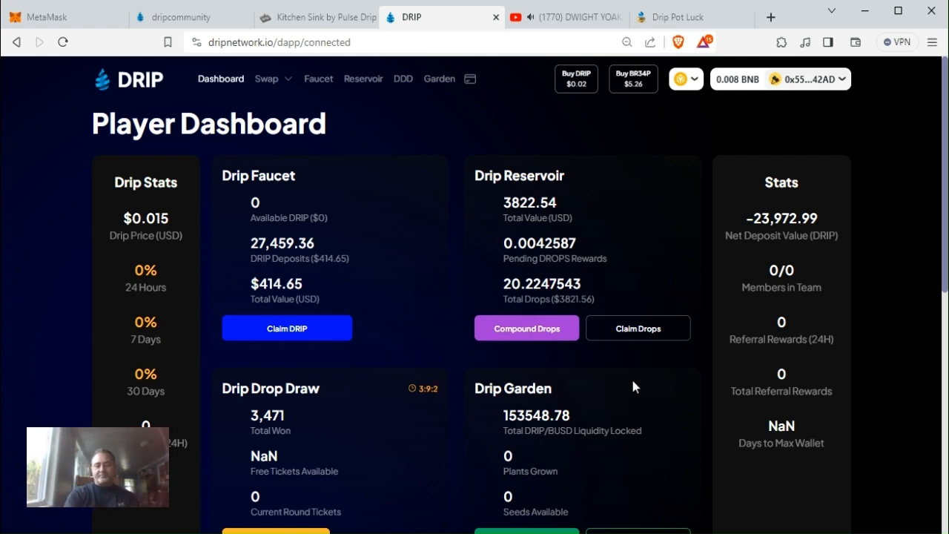